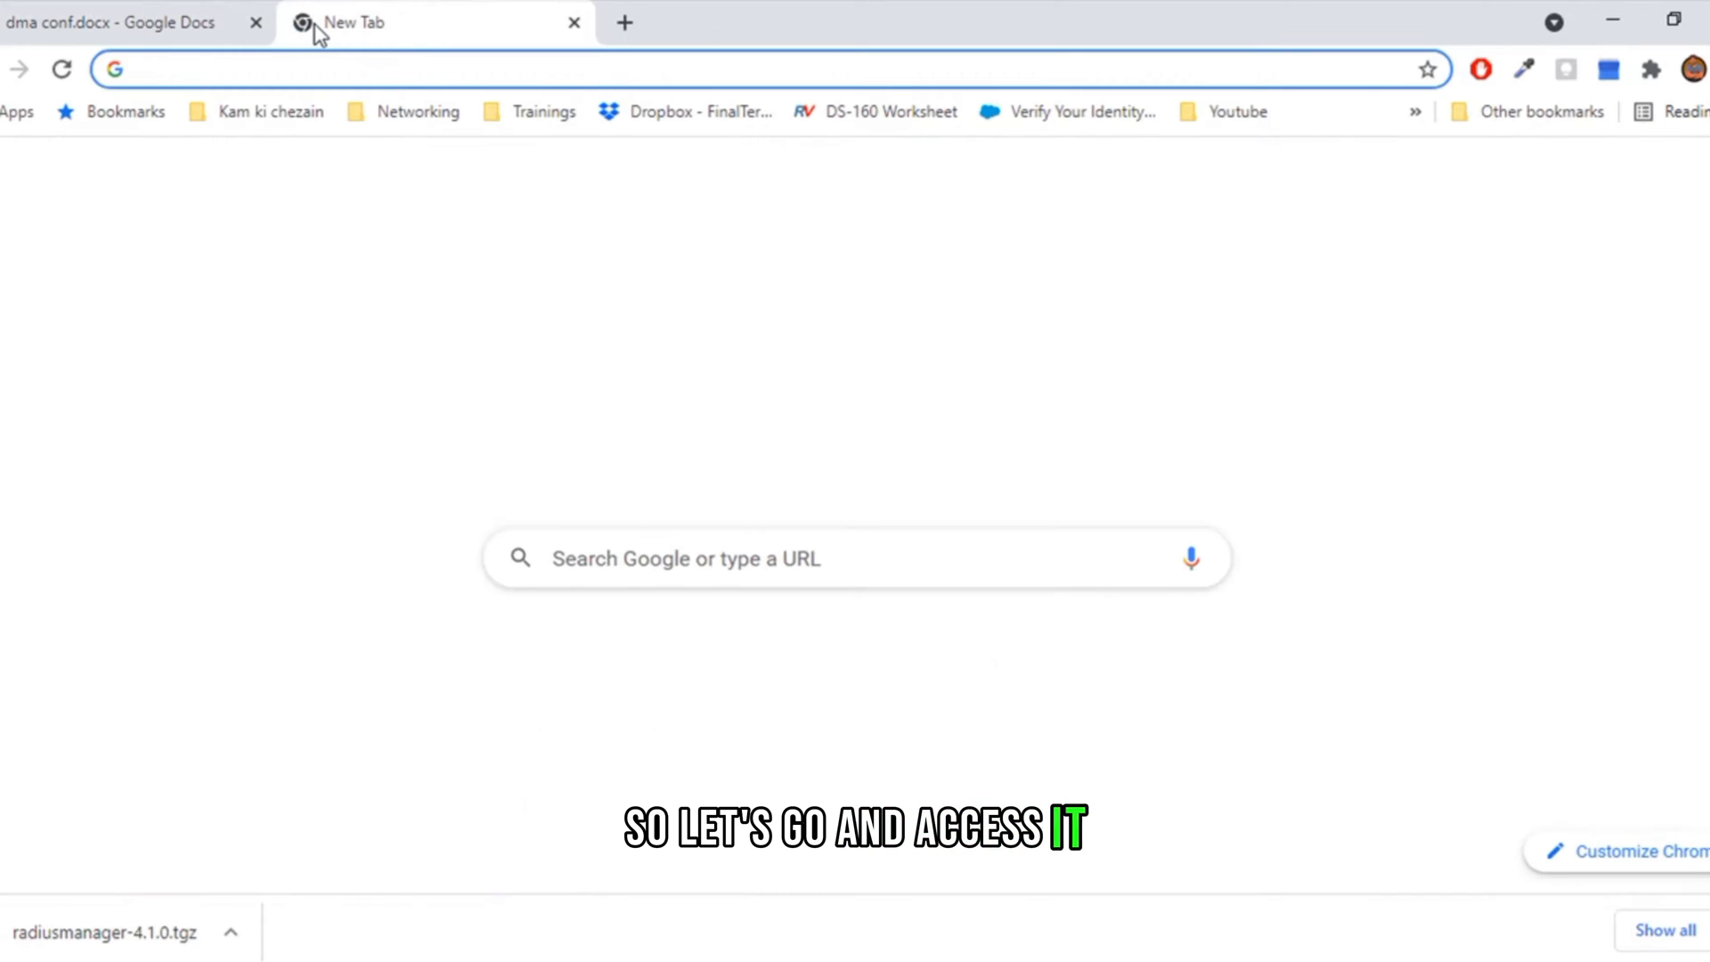
Step: Enter 192.168.21.10/ra and pick the Radius Manager Administration Control Panel suggestion
text(192.168.21.10)
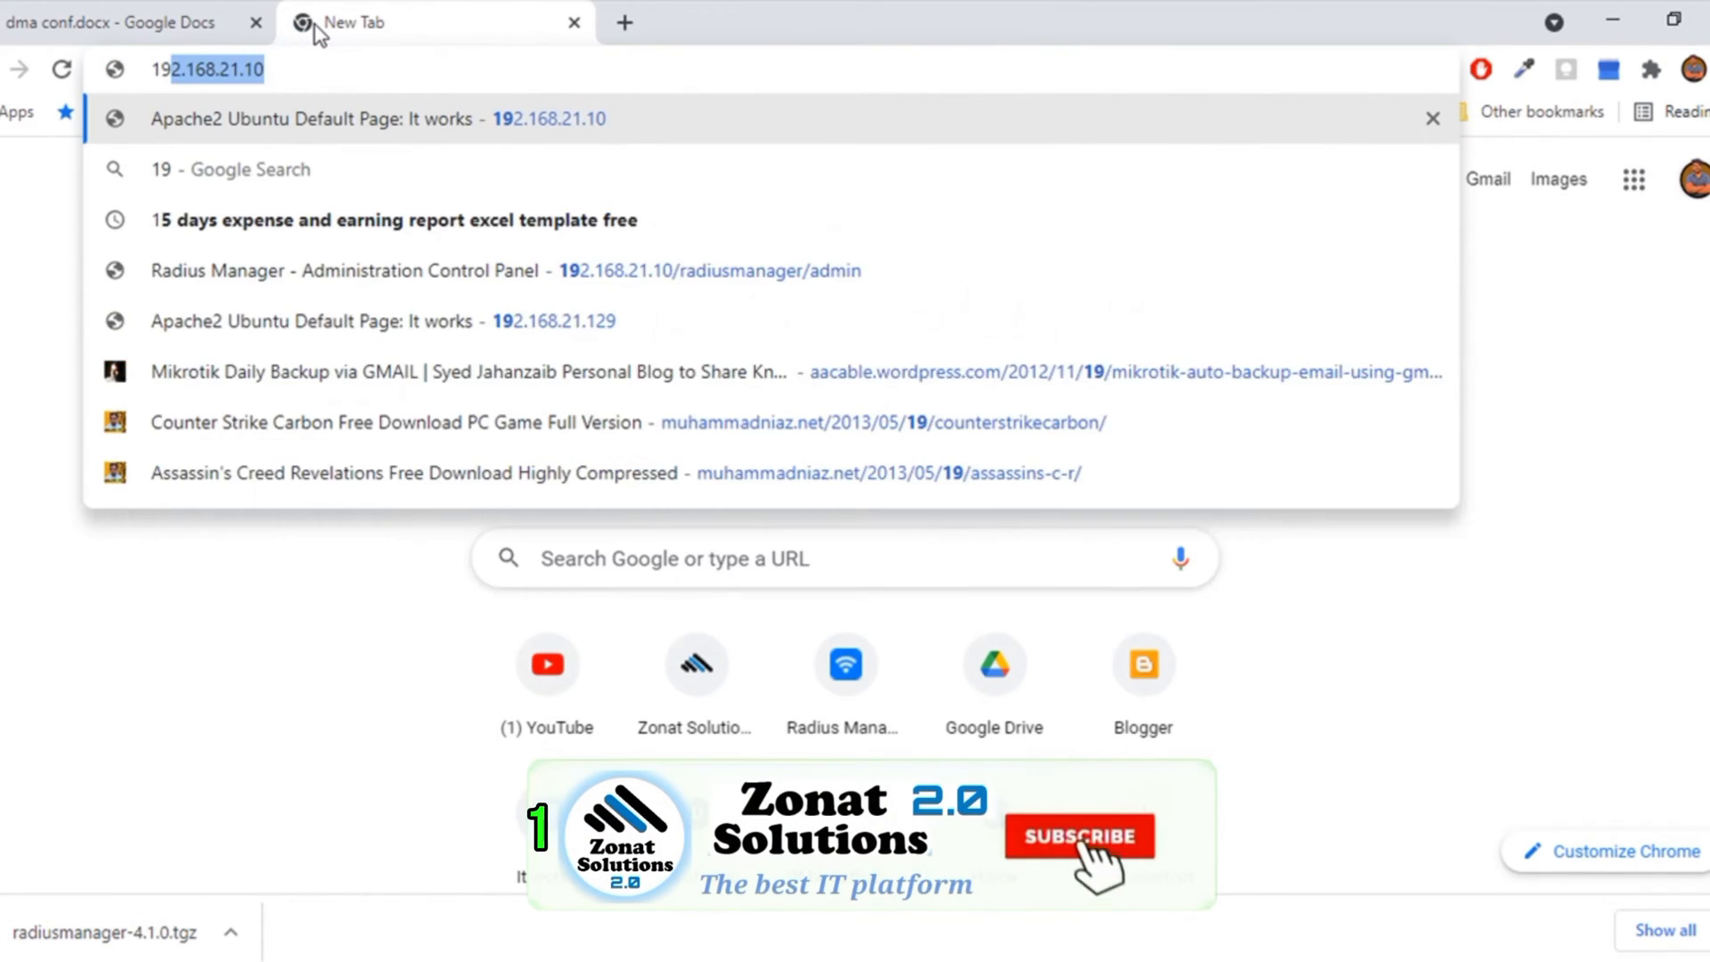
text(/)
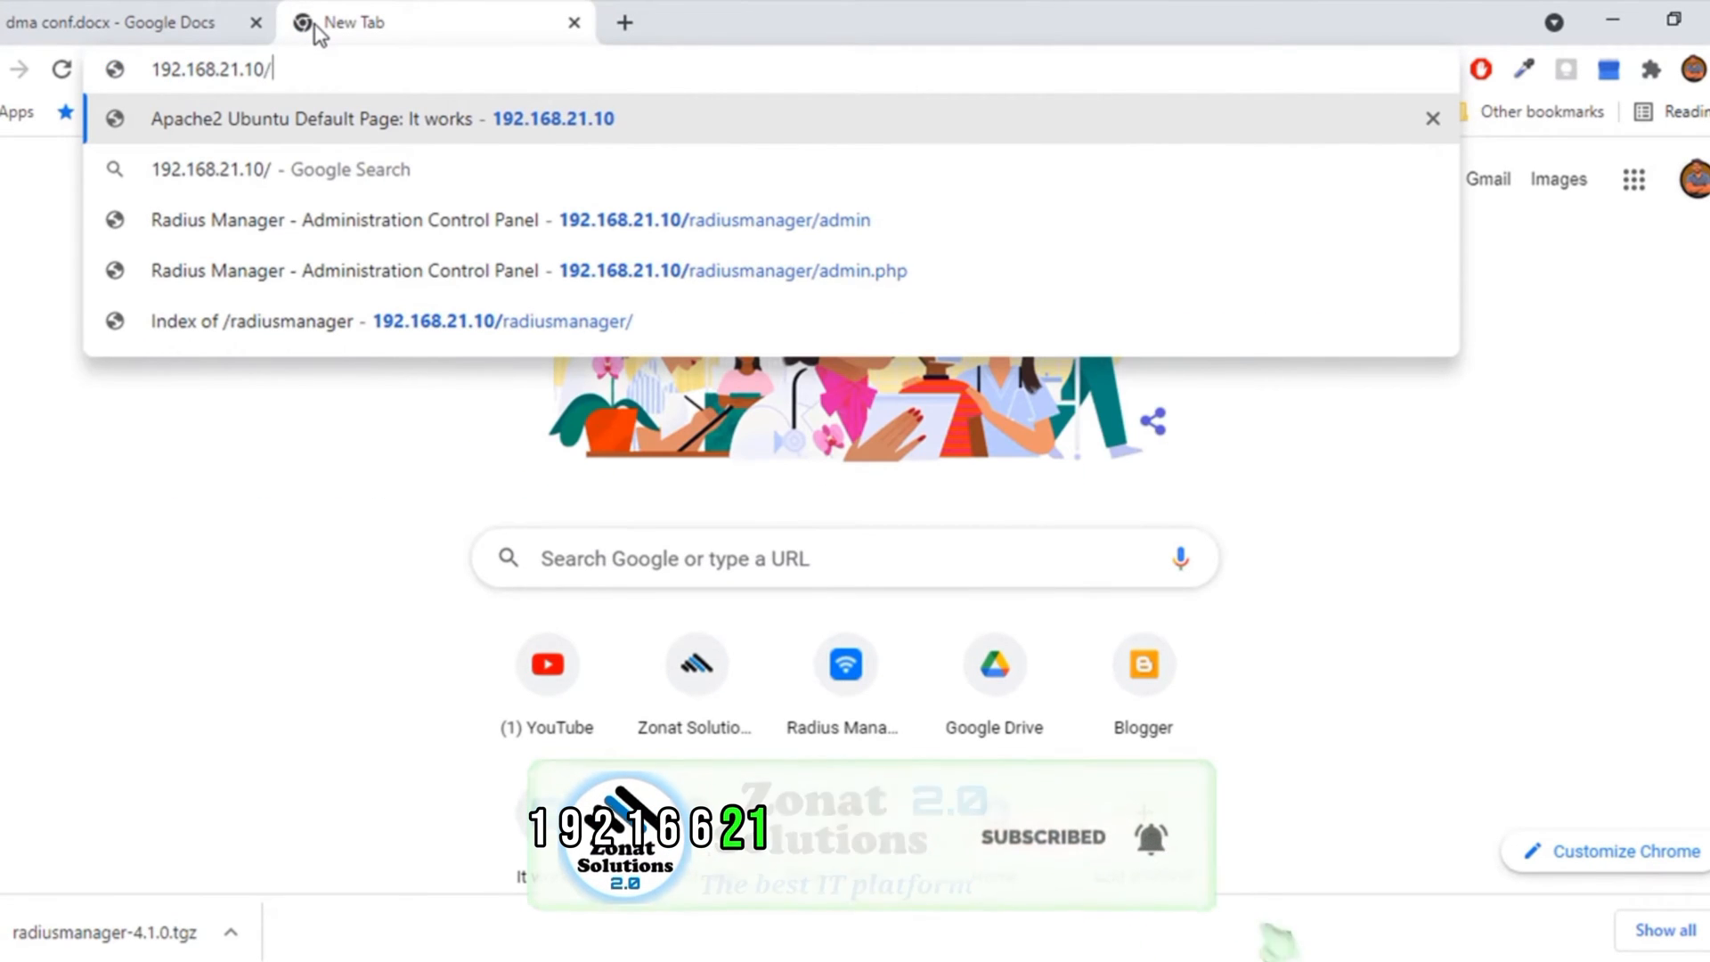
text(radiusmanager/admin)
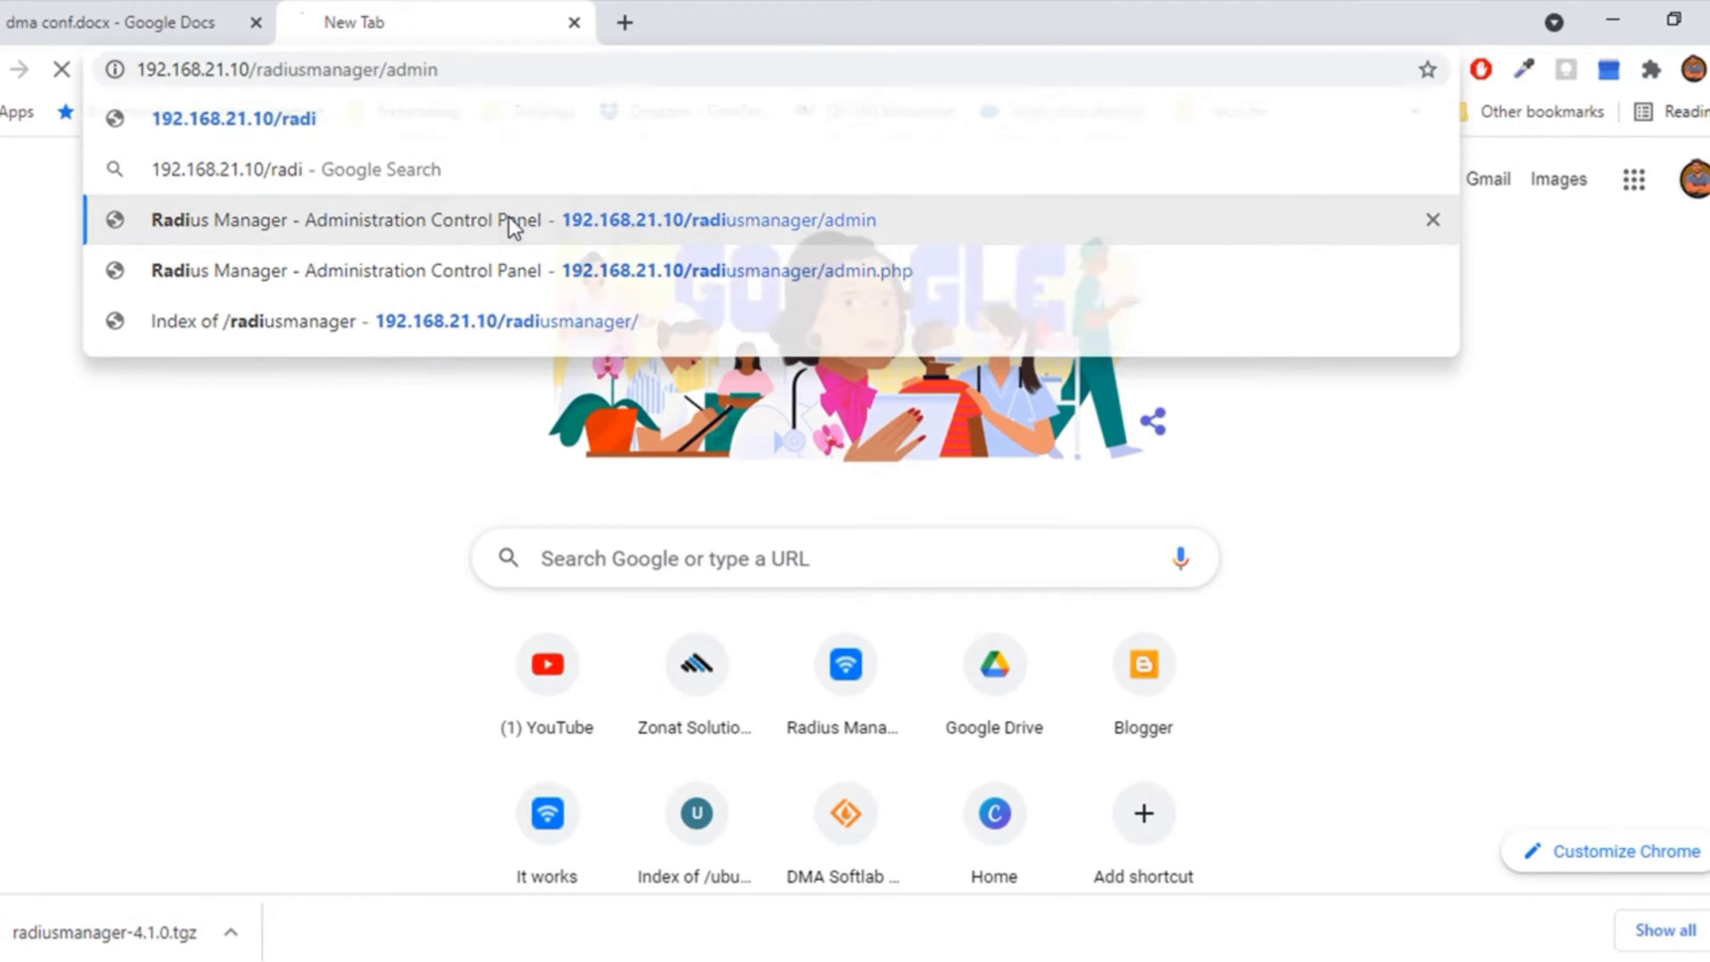
Step: Log in as admin and dismiss Chrome's password warning to reach the 4.1.0 home page
click(513, 219)
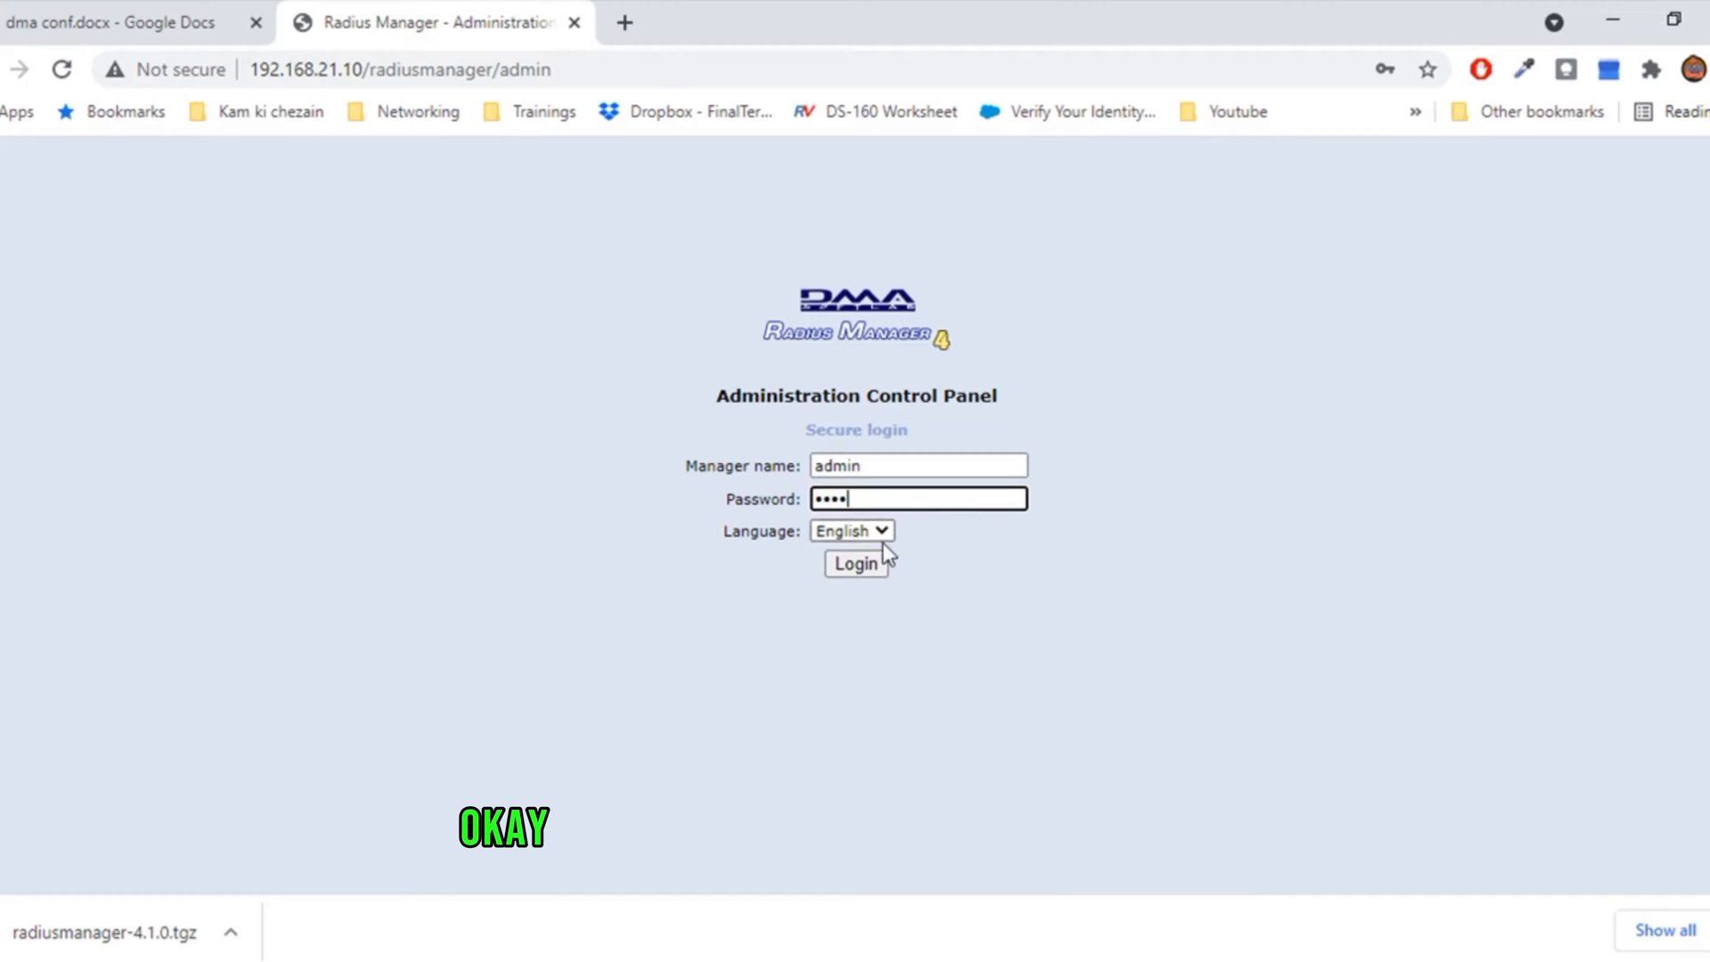
click(854, 564)
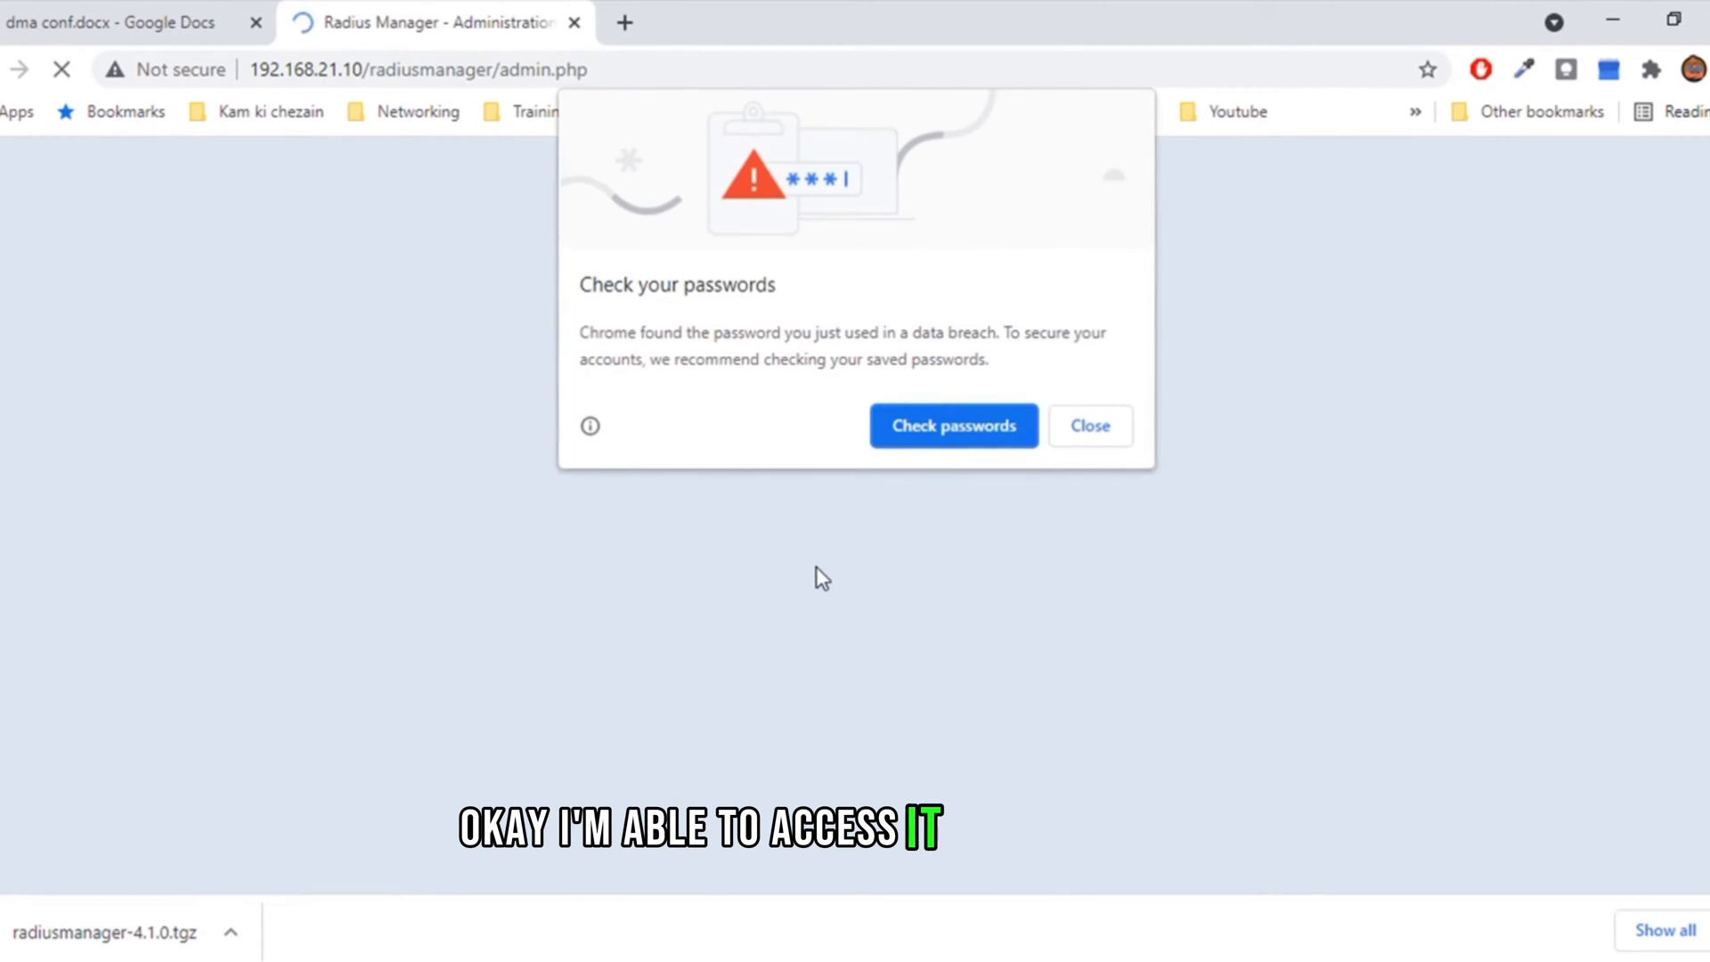
click(1088, 426)
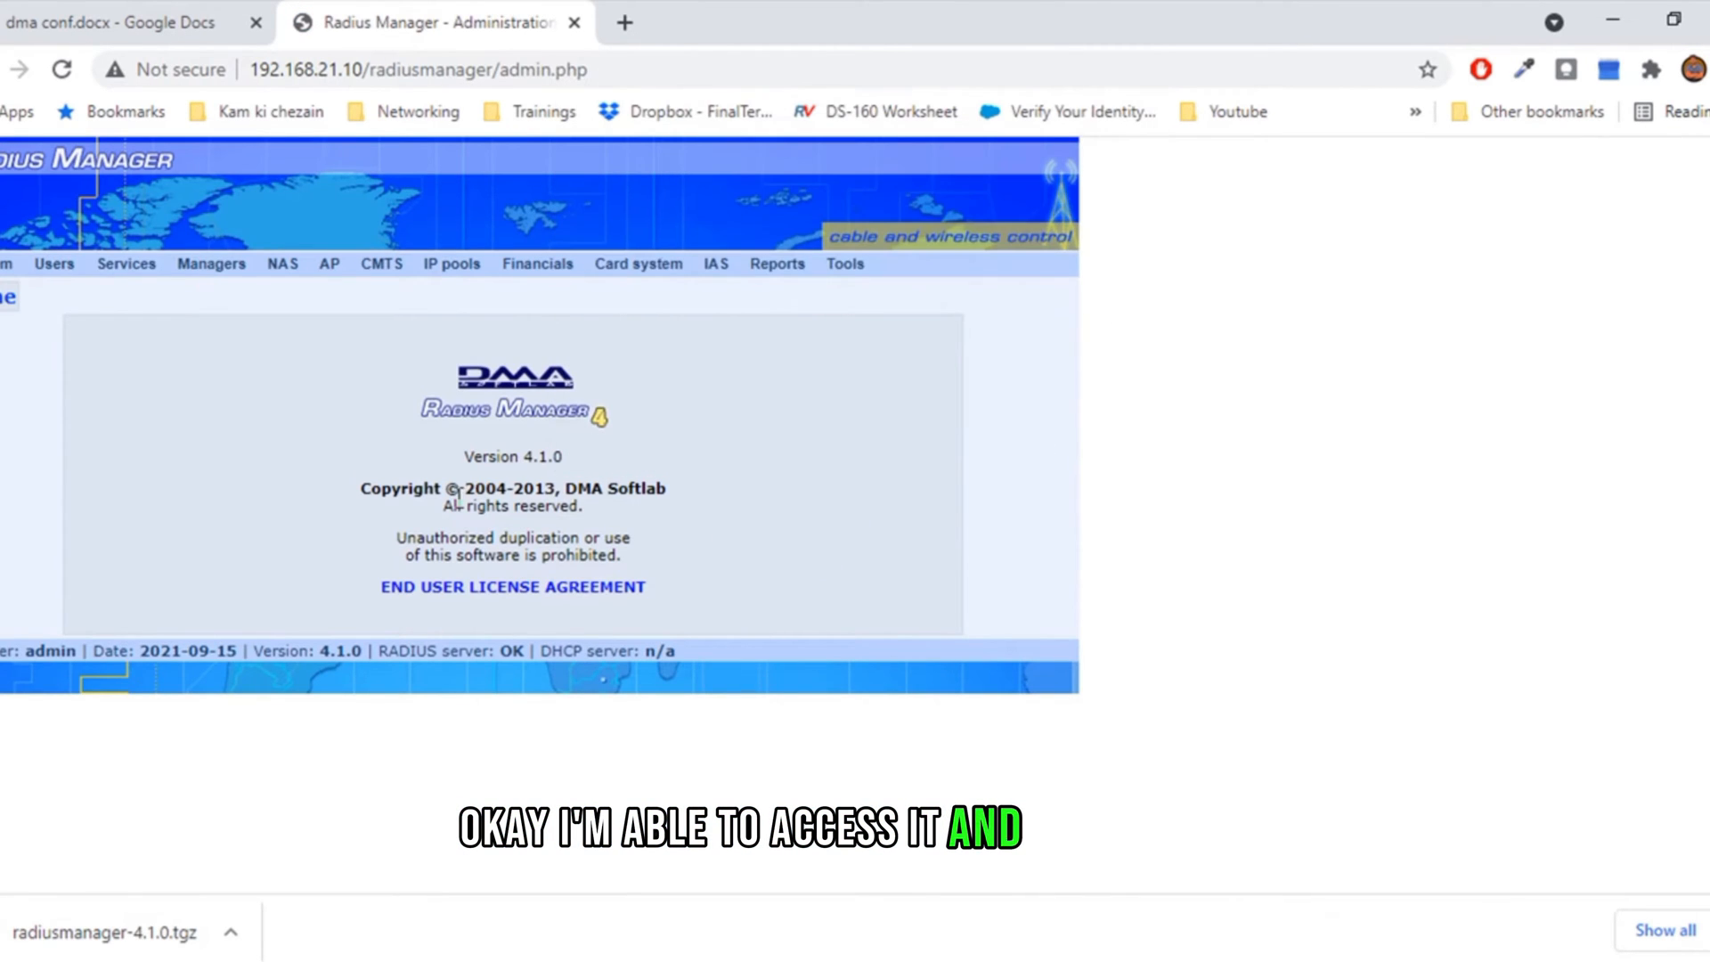
mouse_move(518, 434)
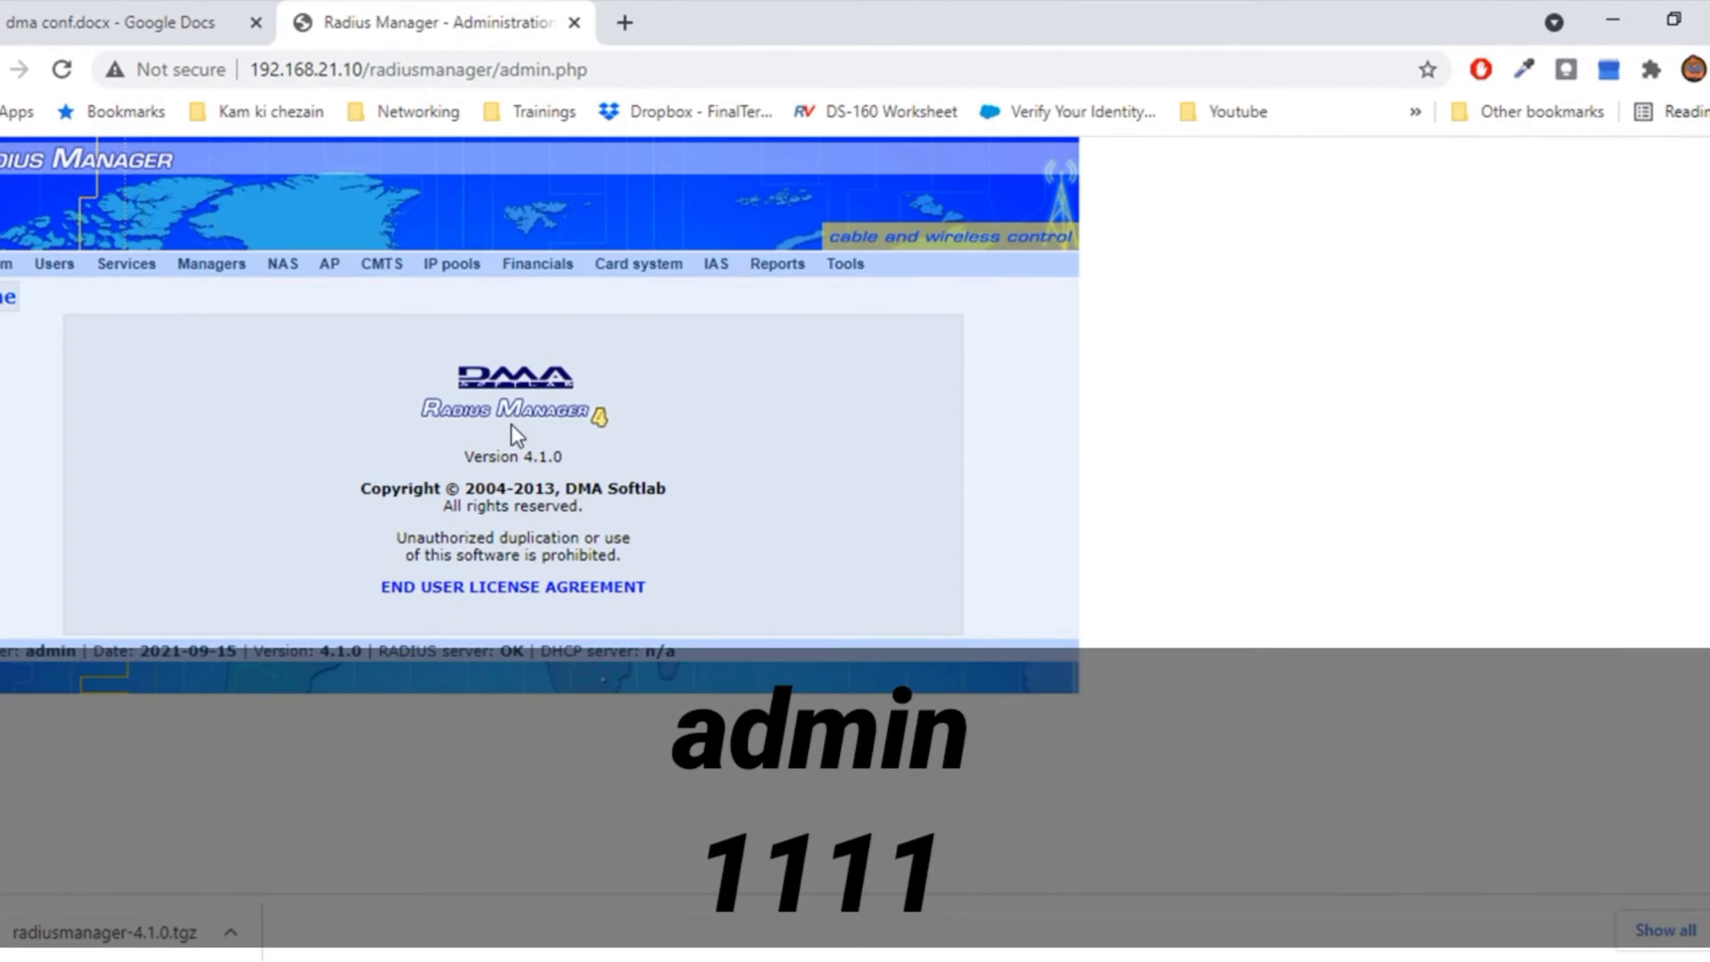
mouse_move(201, 380)
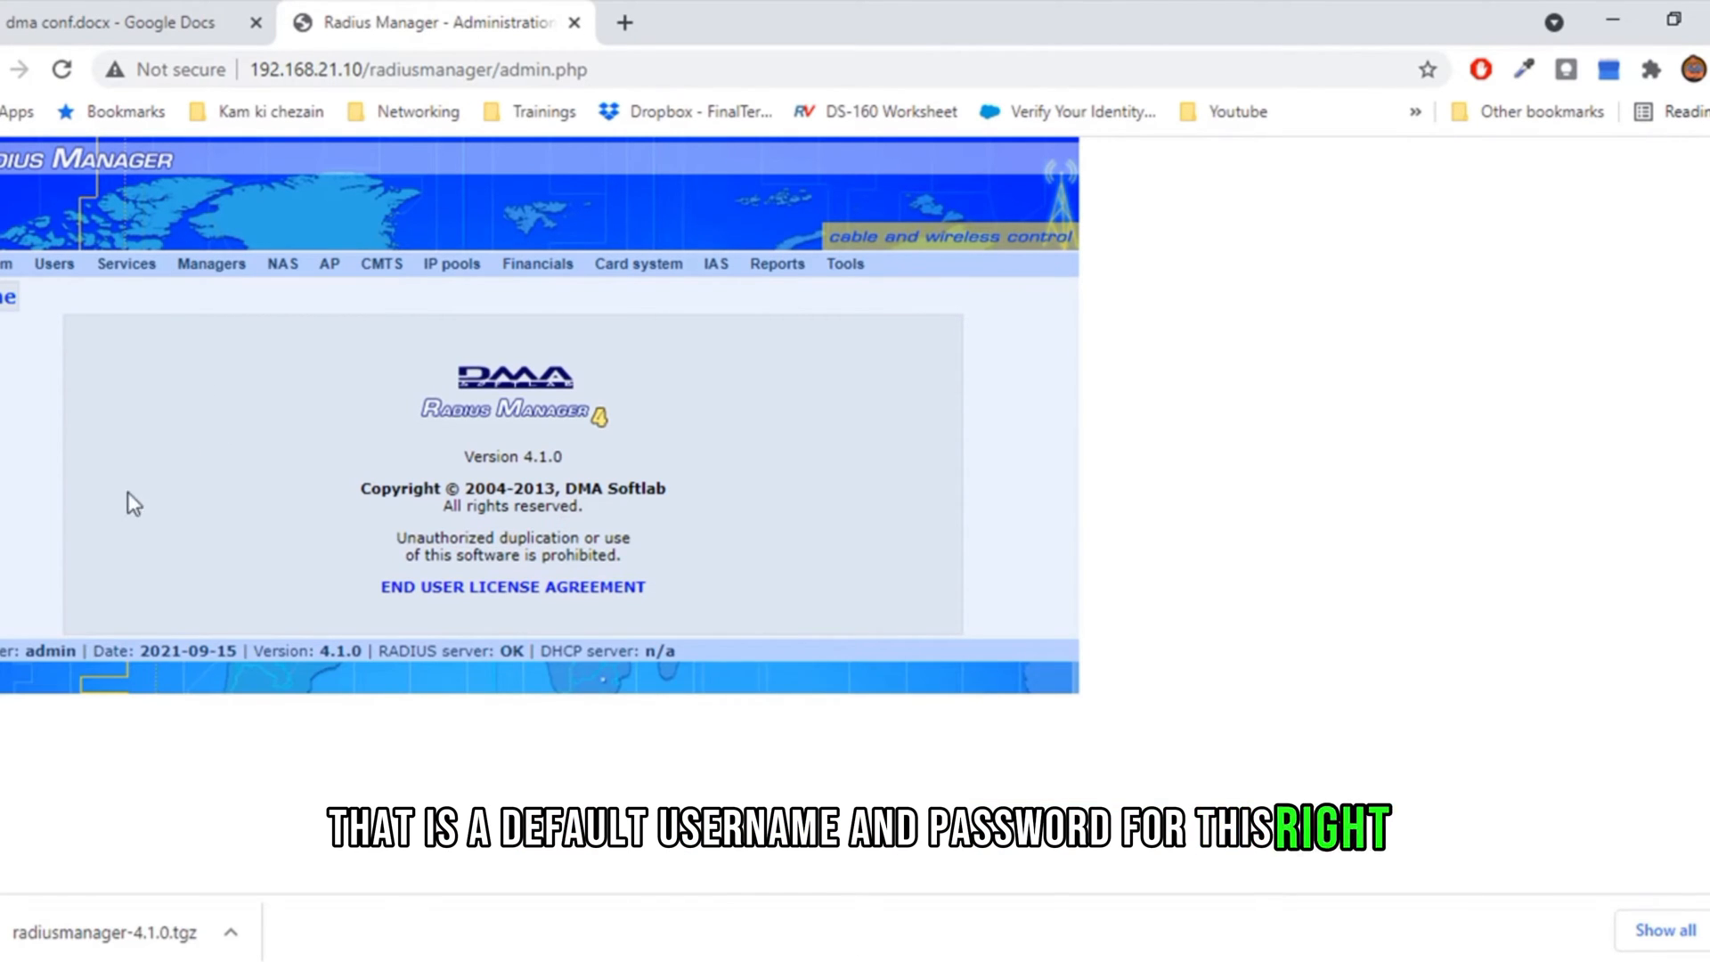
mouse_move(76, 687)
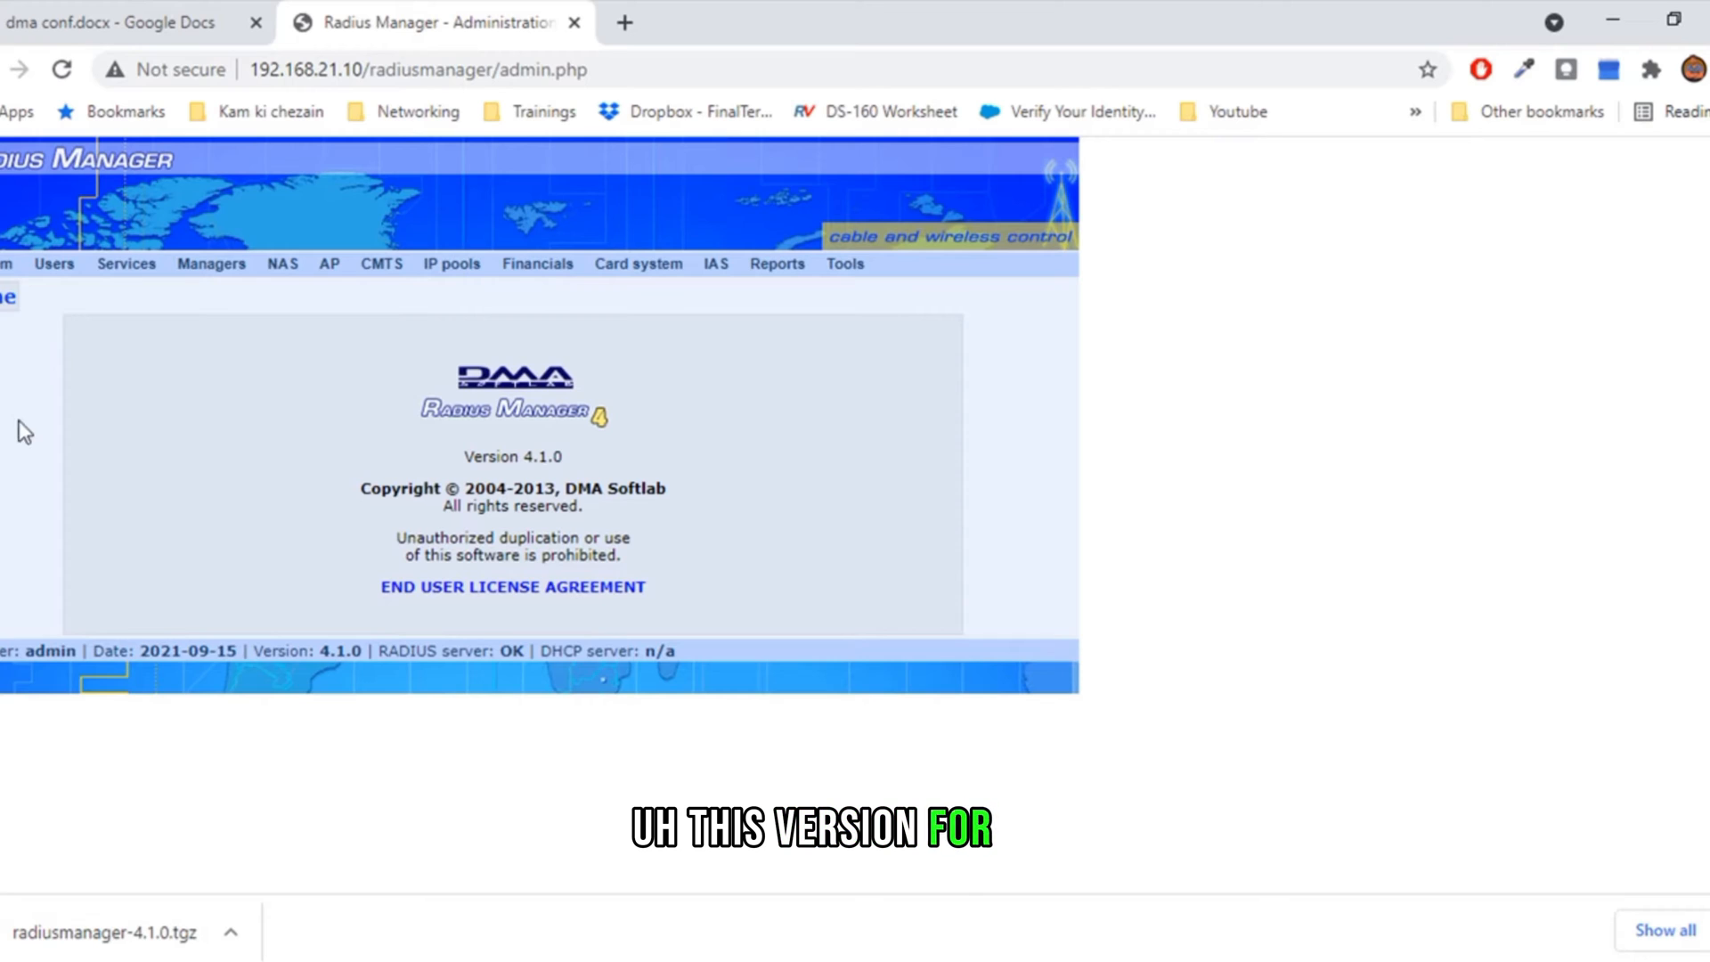
mouse_move(201, 469)
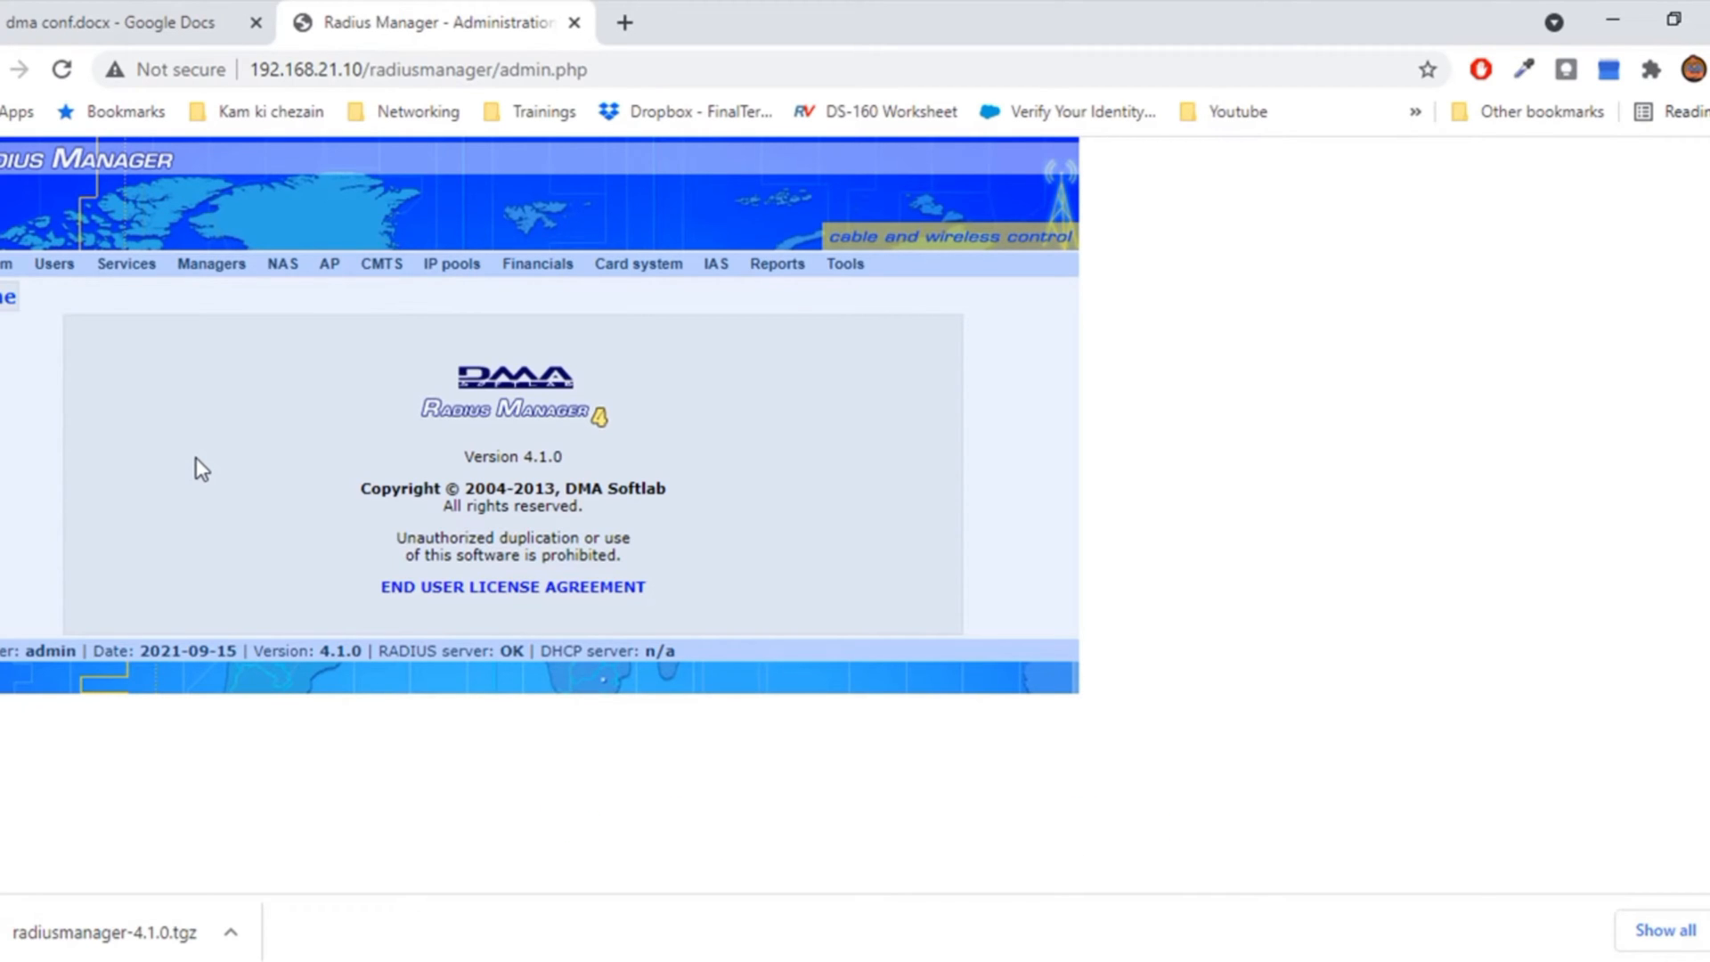
mouse_move(322, 468)
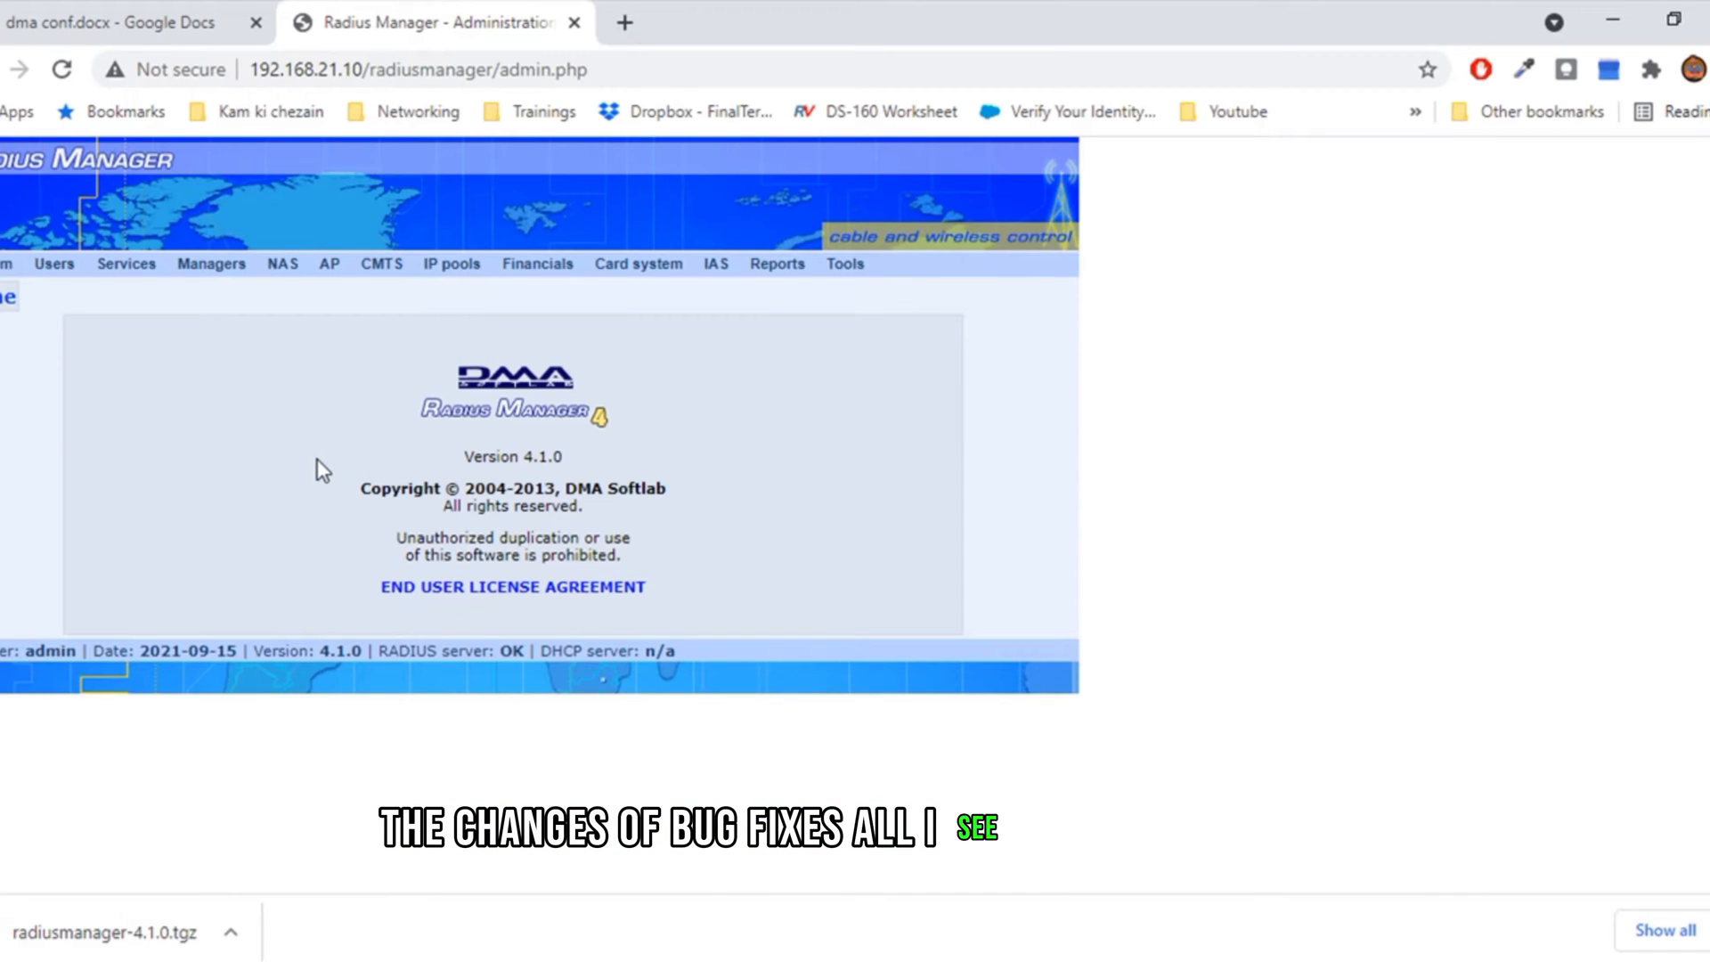
mouse_move(390, 535)
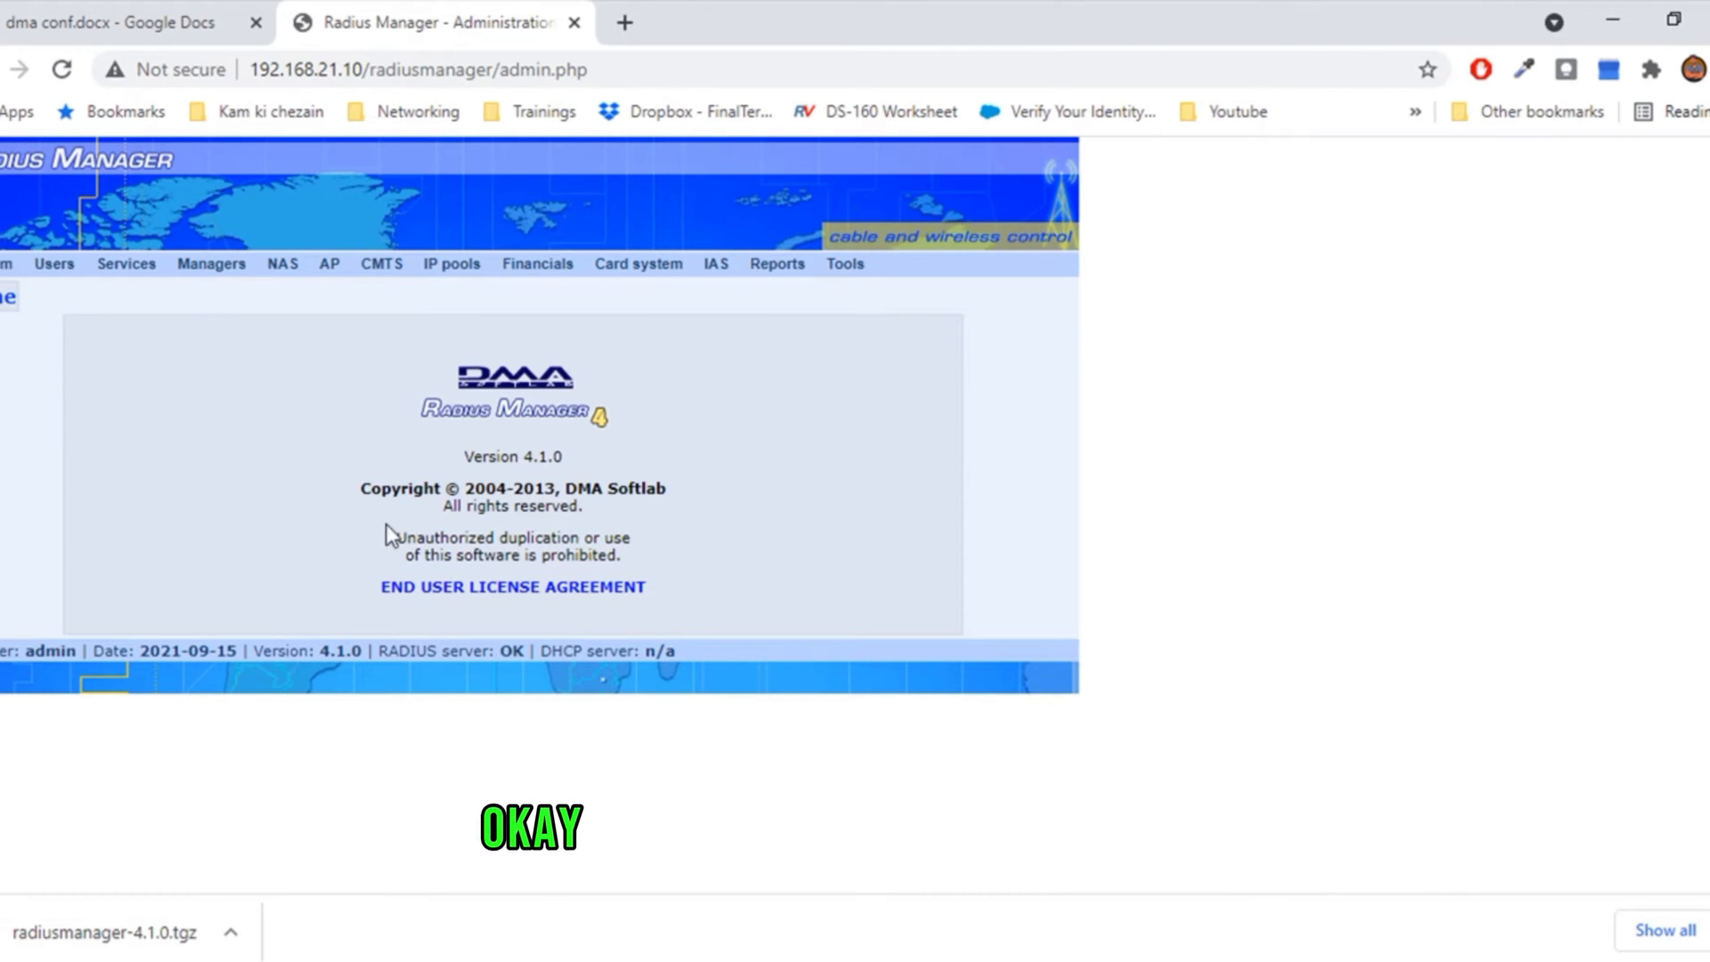
mouse_move(287, 443)
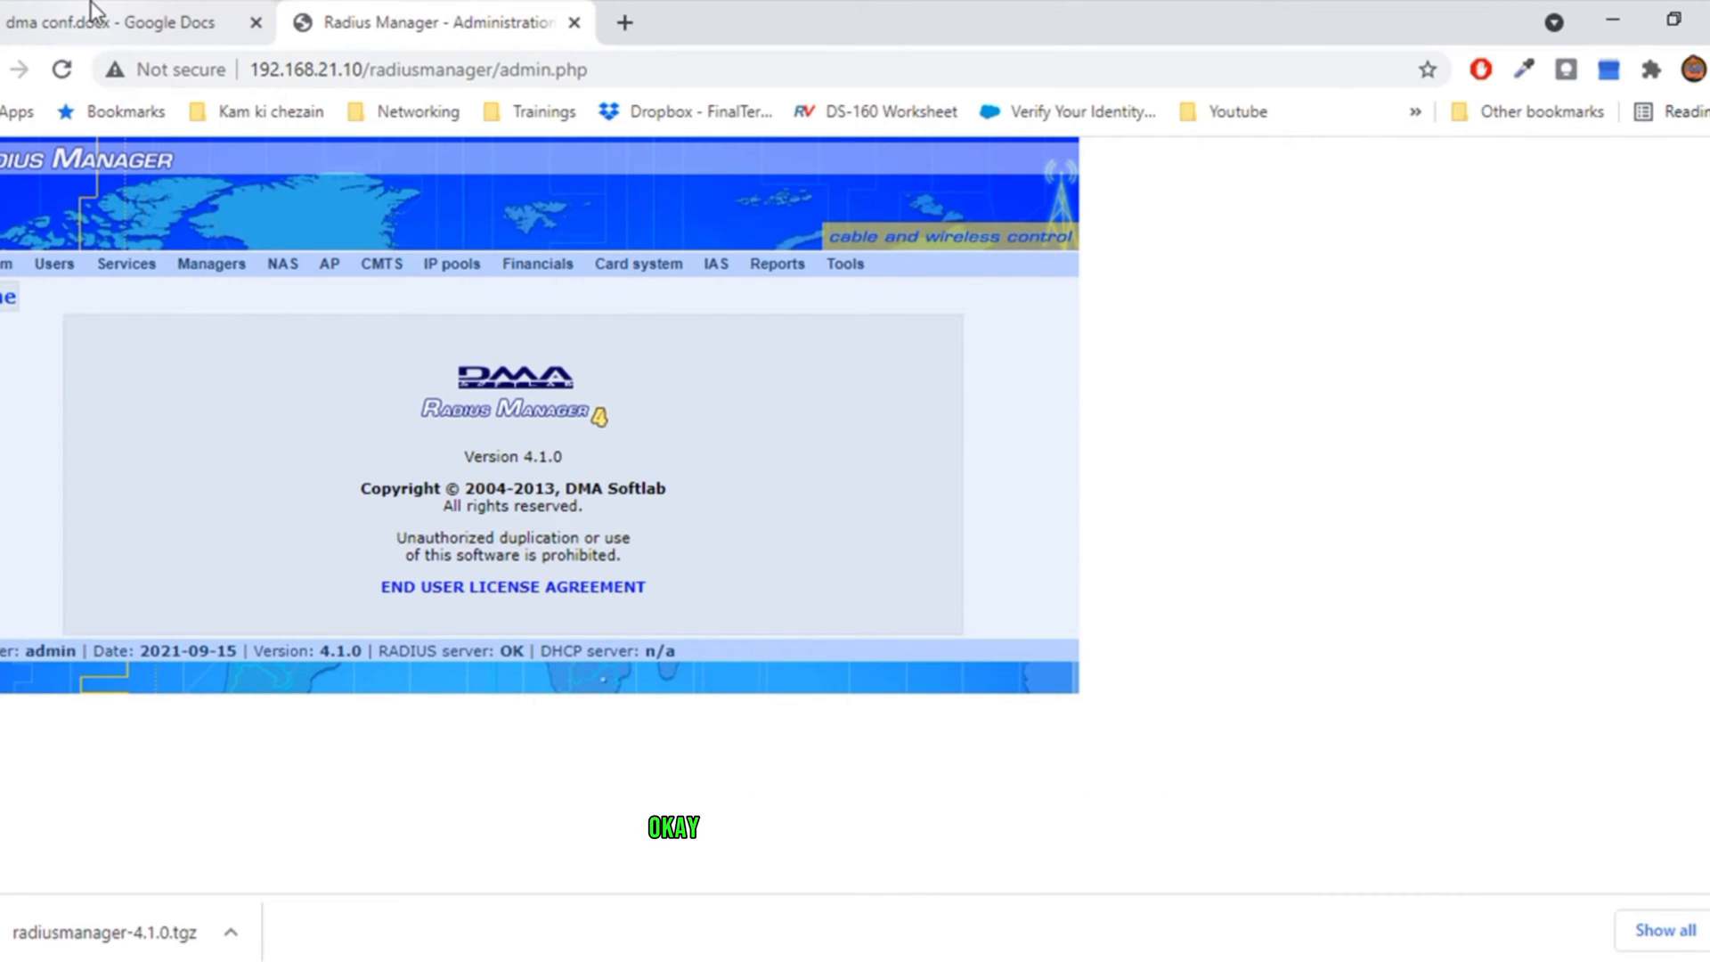
Step: Bring up the Google Docs patching notes beside the root PuTTY session
click(130, 22)
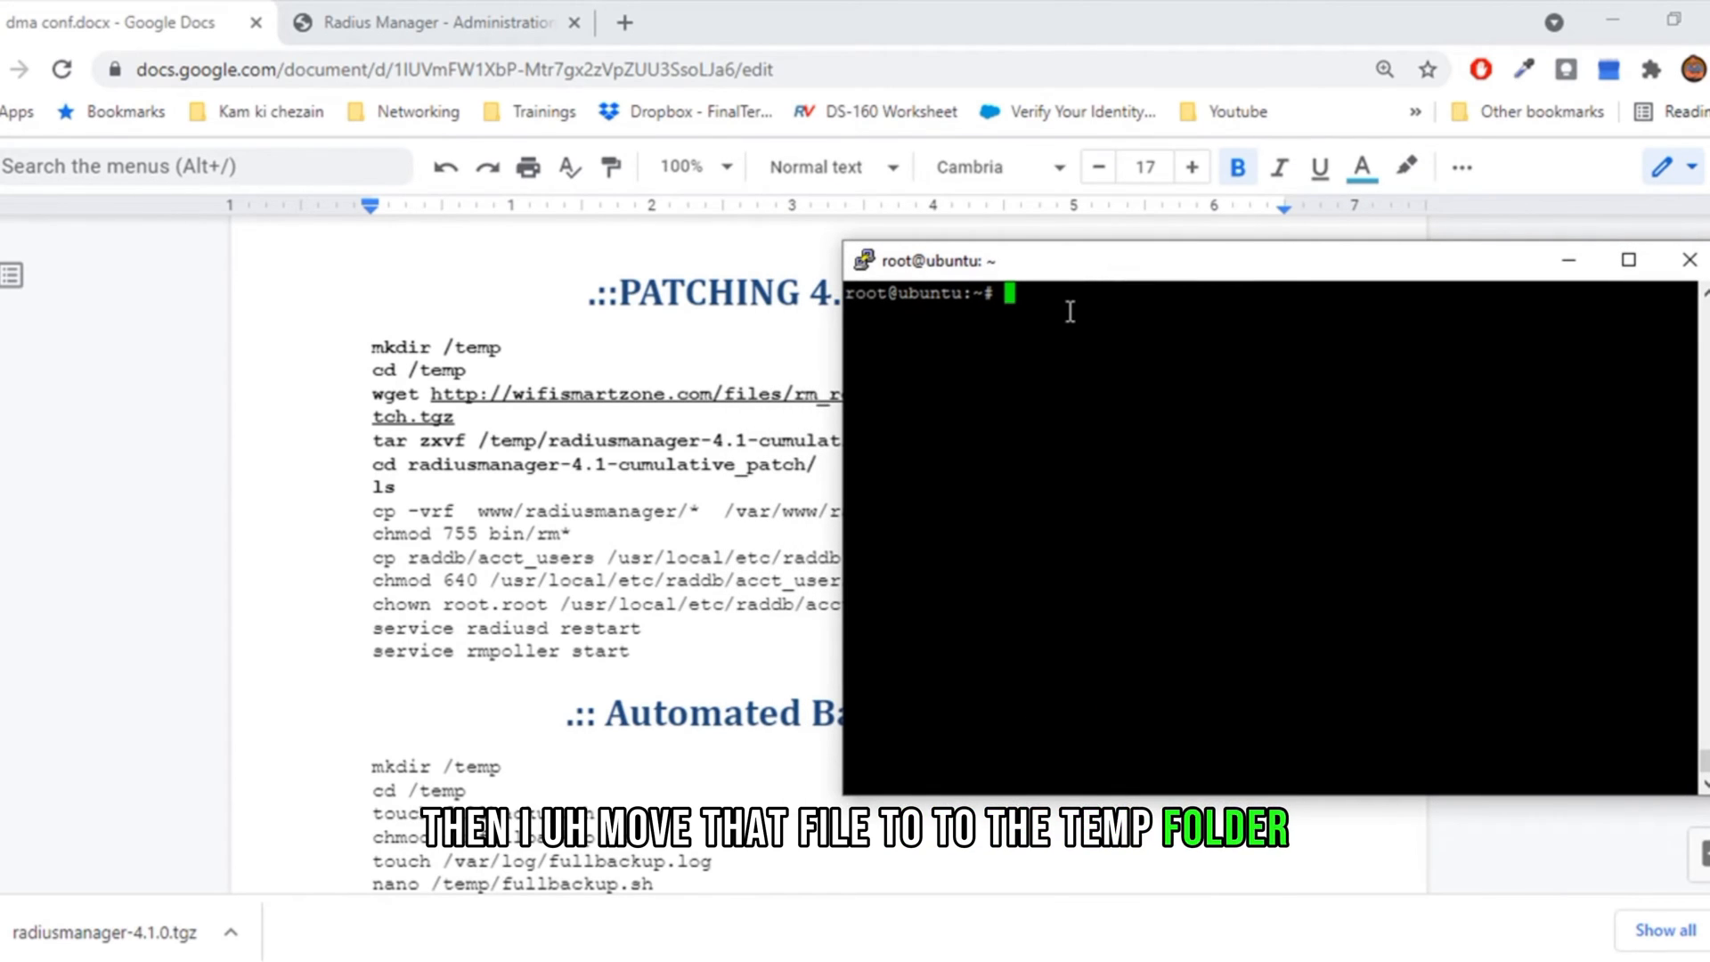
Step: Change into /temp, list it and copy the radiusmanager-4.1.6 folder name for a cd command
text(cd /temp/)
text(ll)
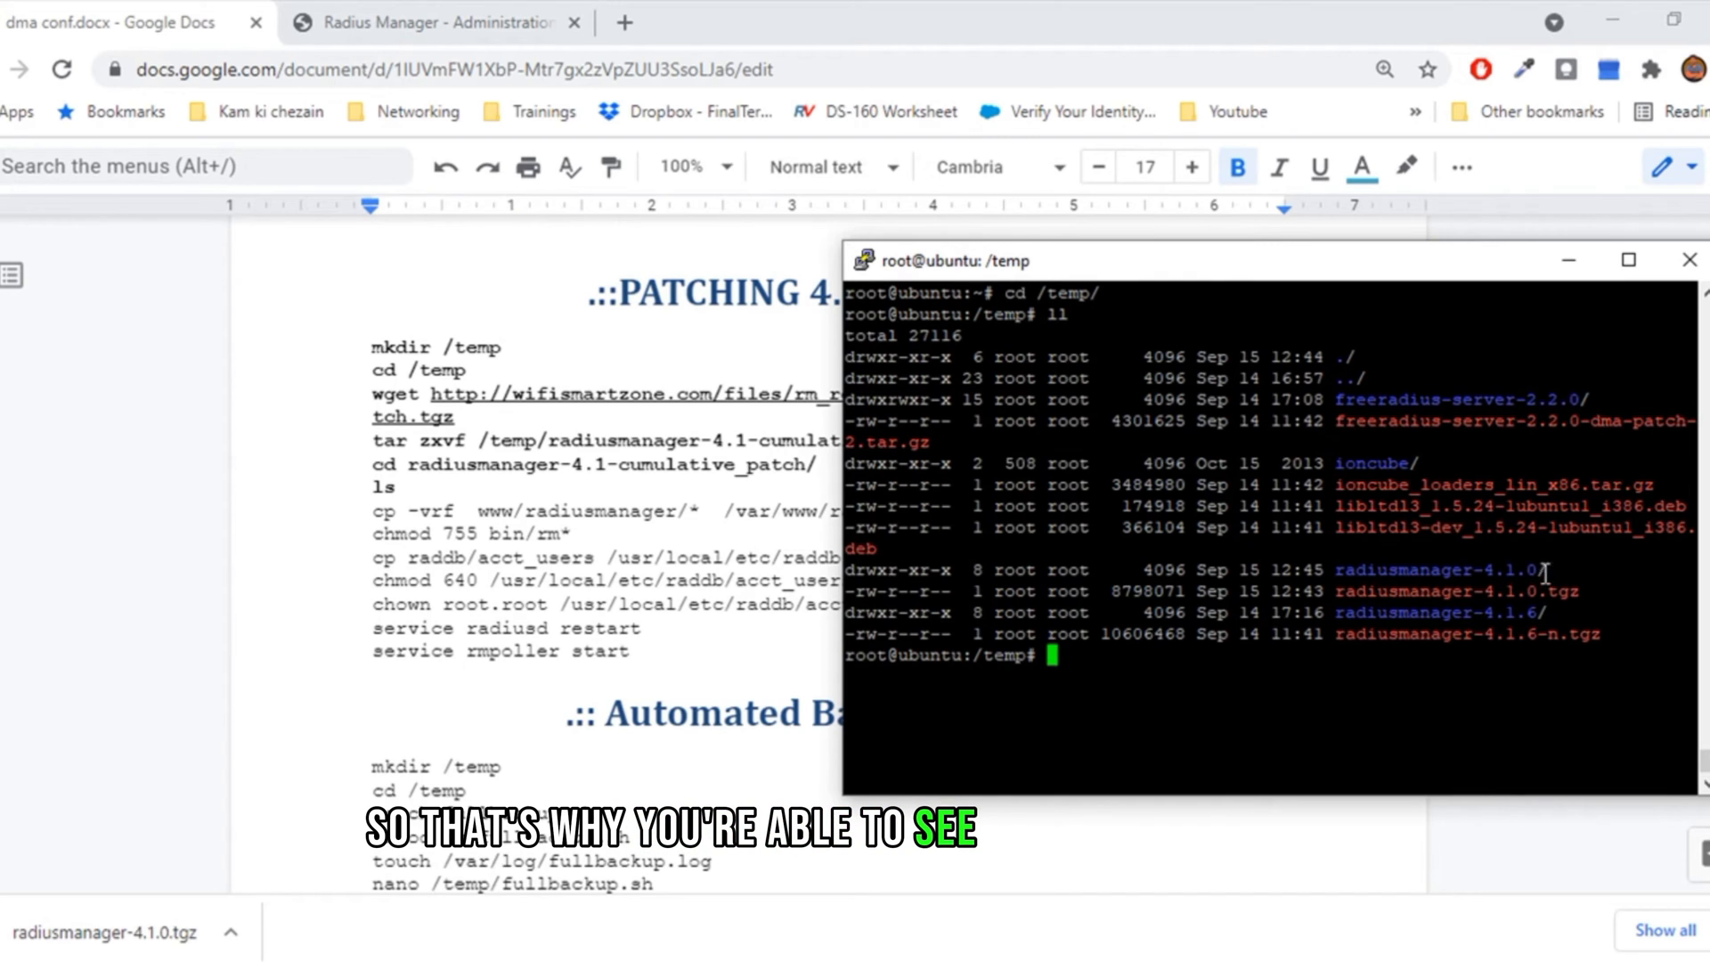
drag(1336, 610, 1536, 611)
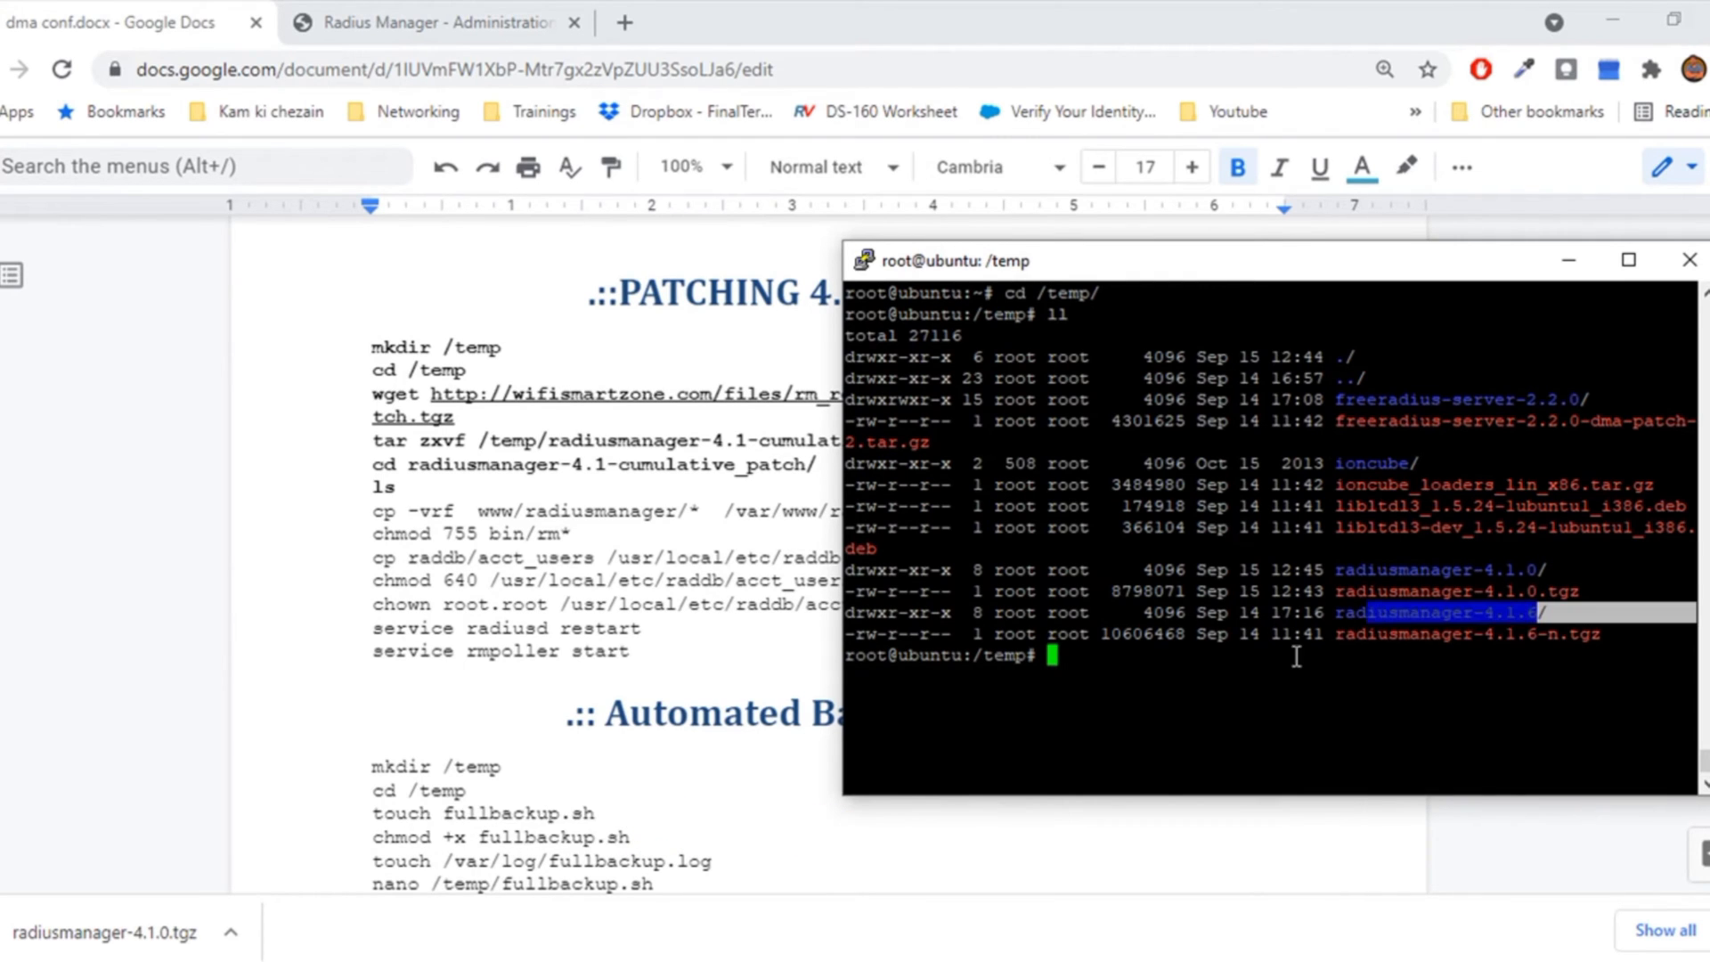
text(cd)
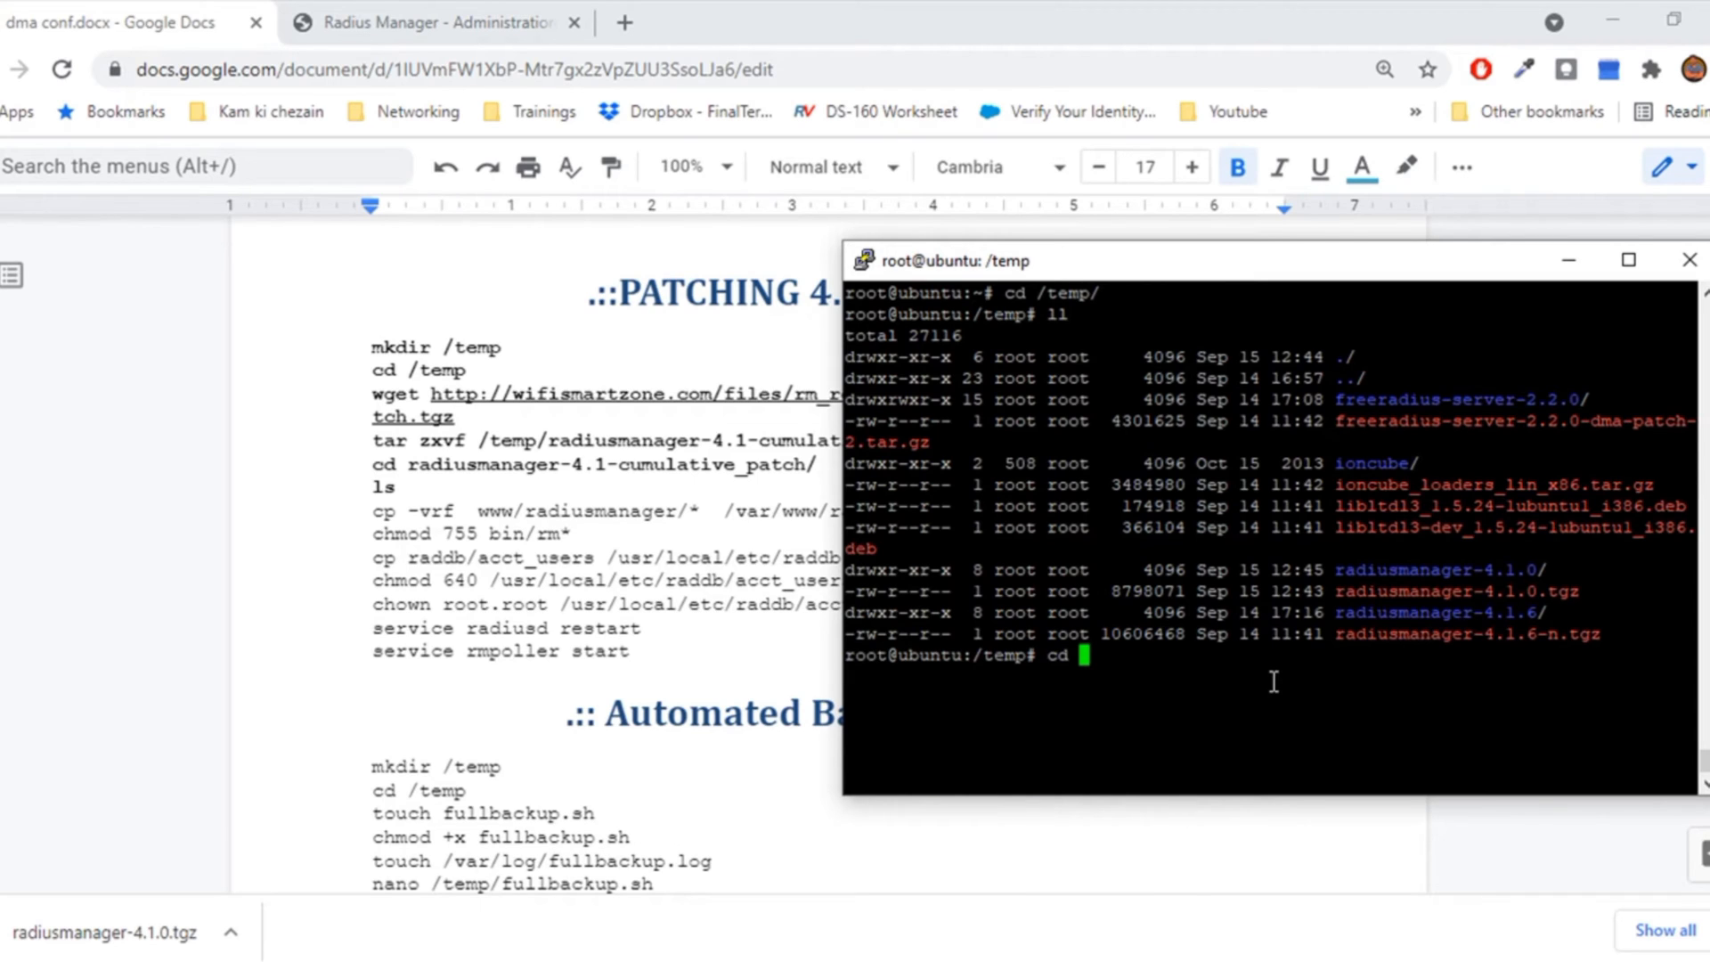
Step: Extract the radiusmanager-4.1.6 archive with tar zxvf and list the folder contents
text(radiusmanager-4.1.6/)
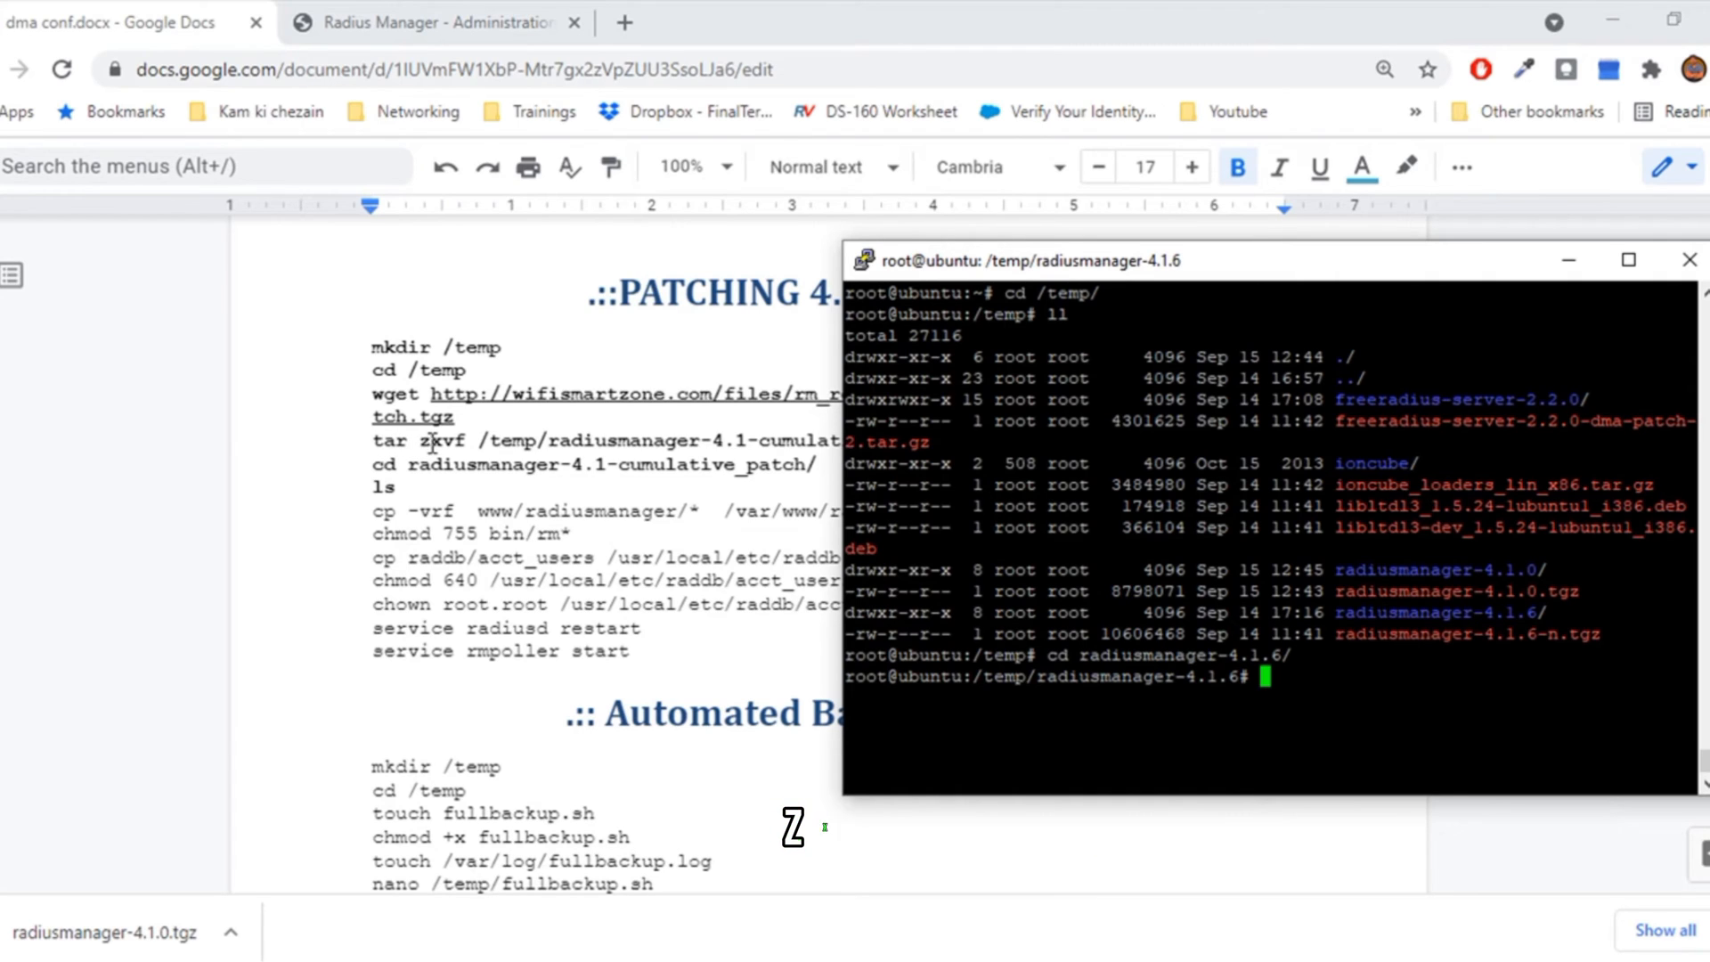
mouse_move(1396, 705)
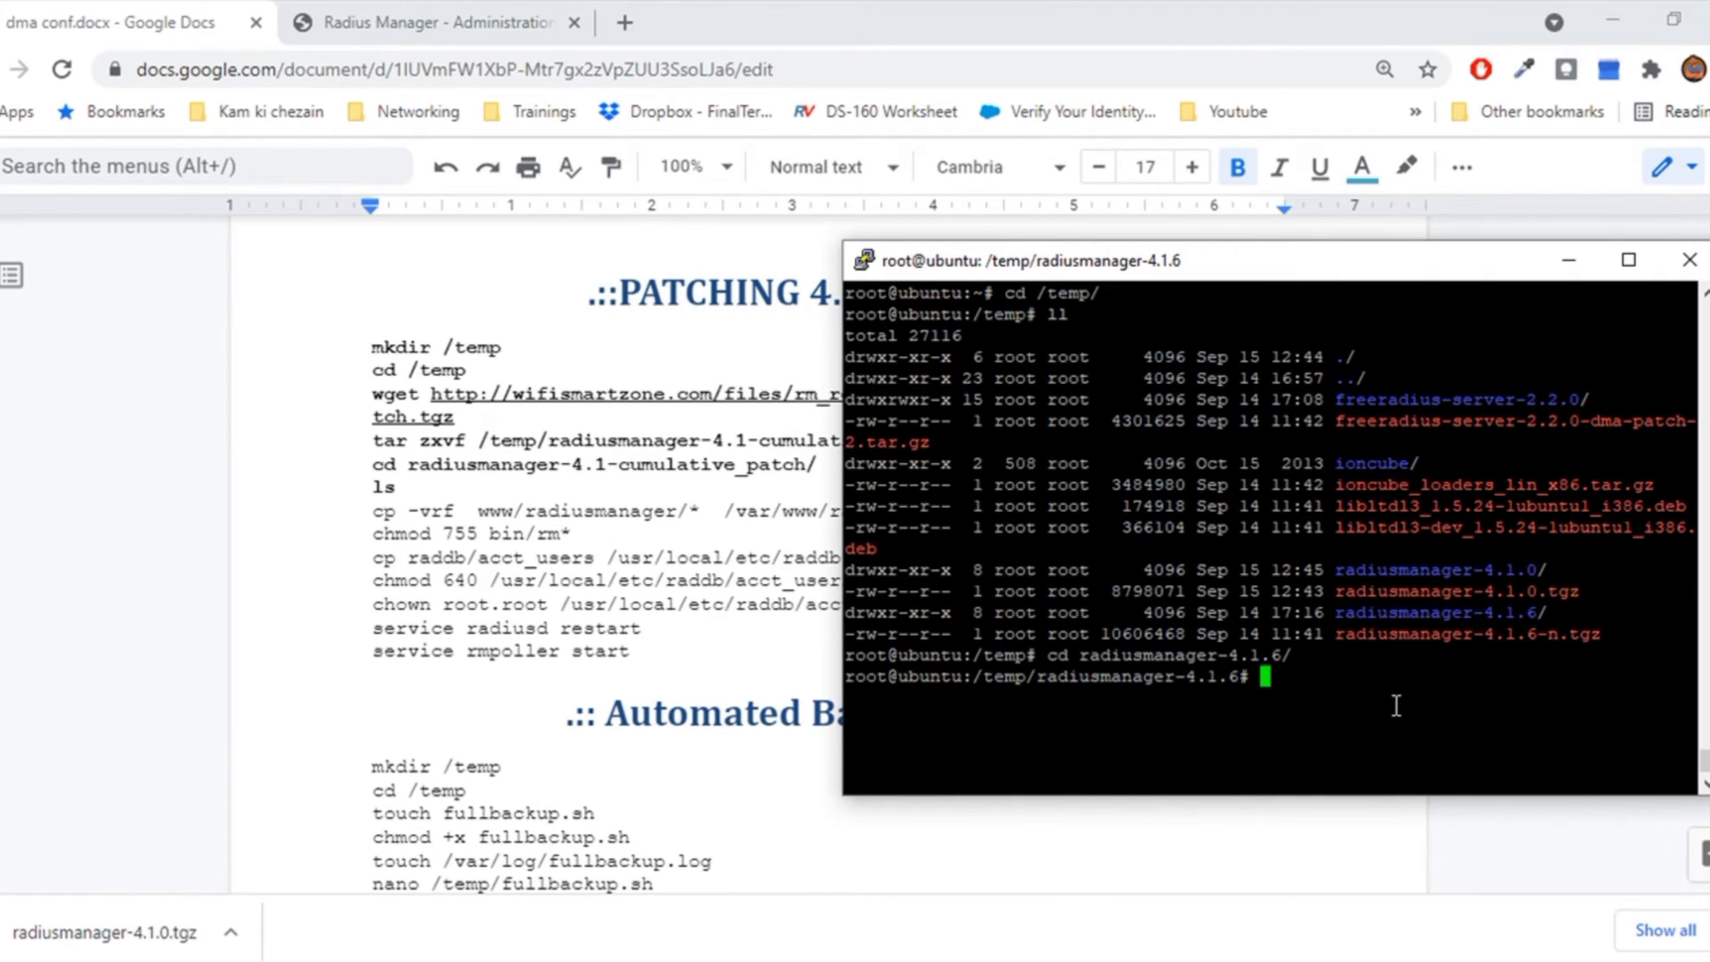
text(t)
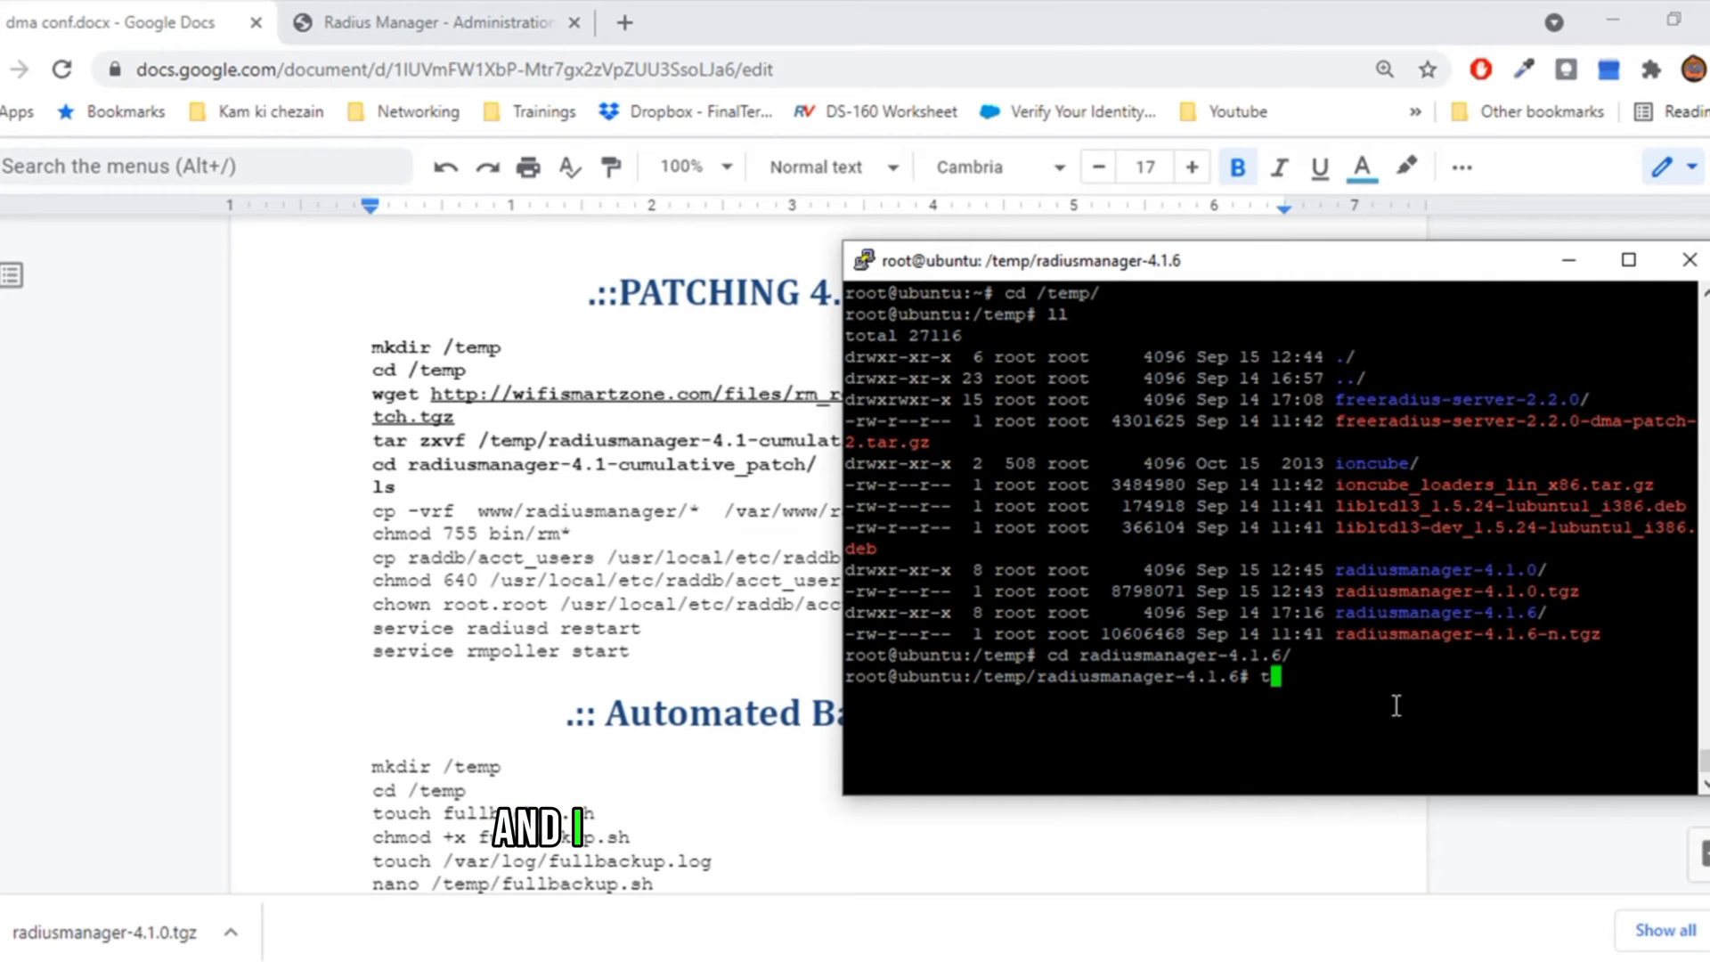
text(ar zxvf)
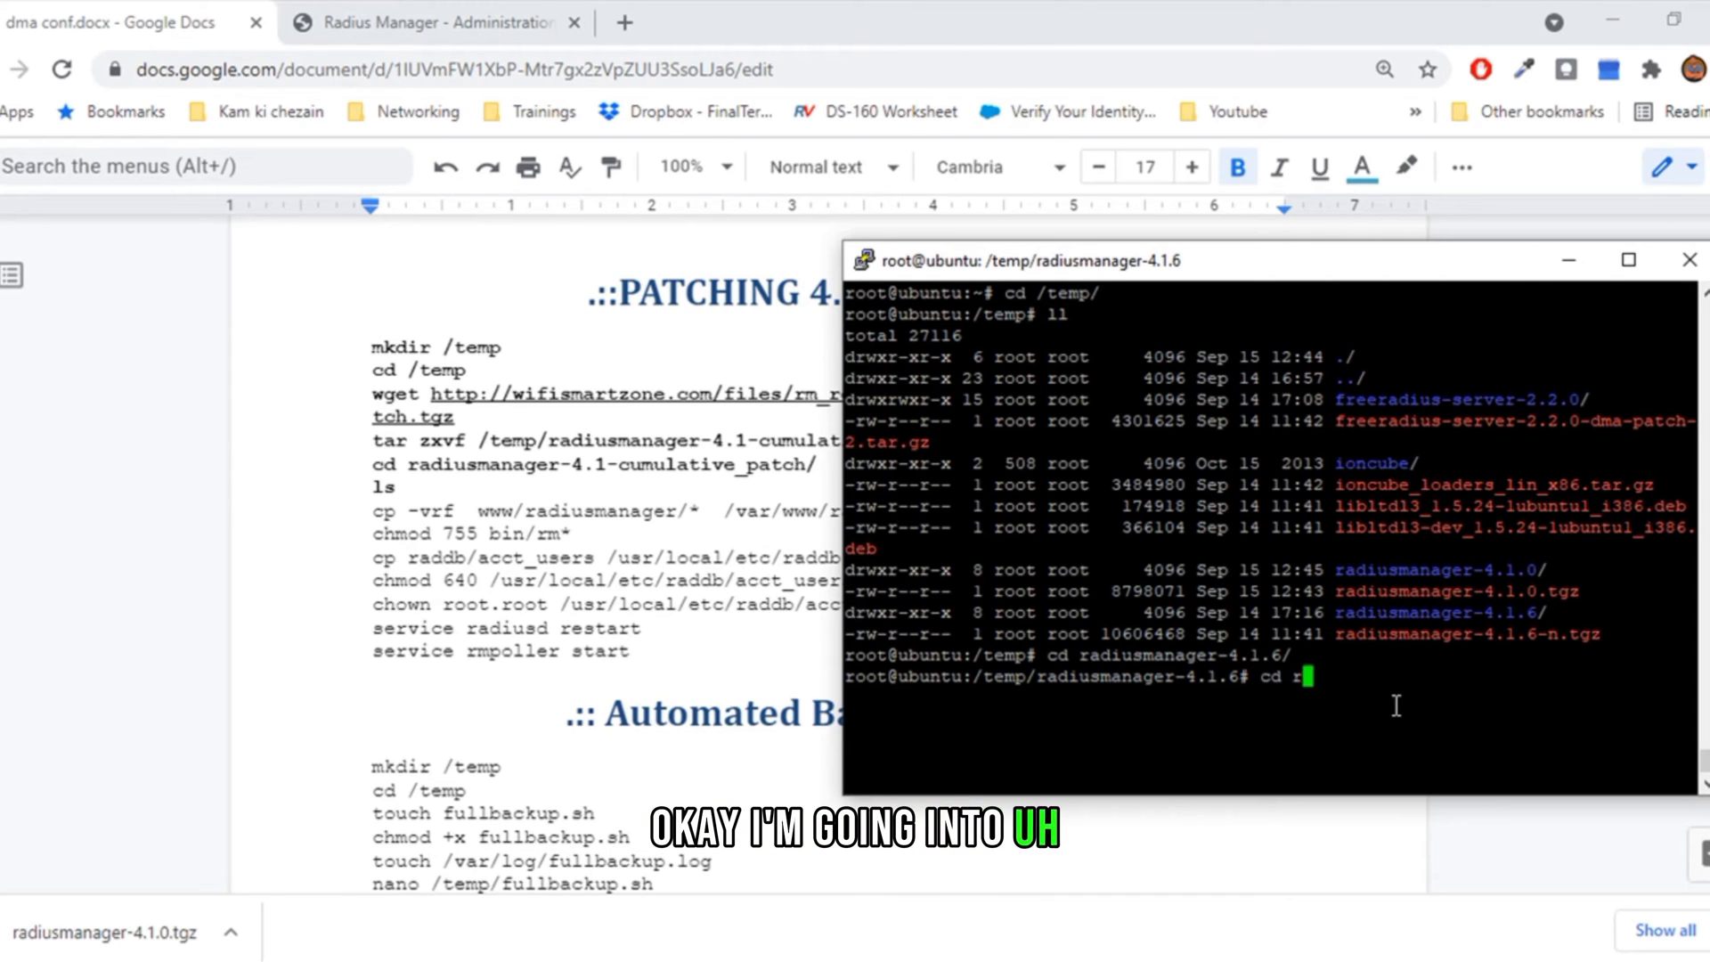
text(ll)
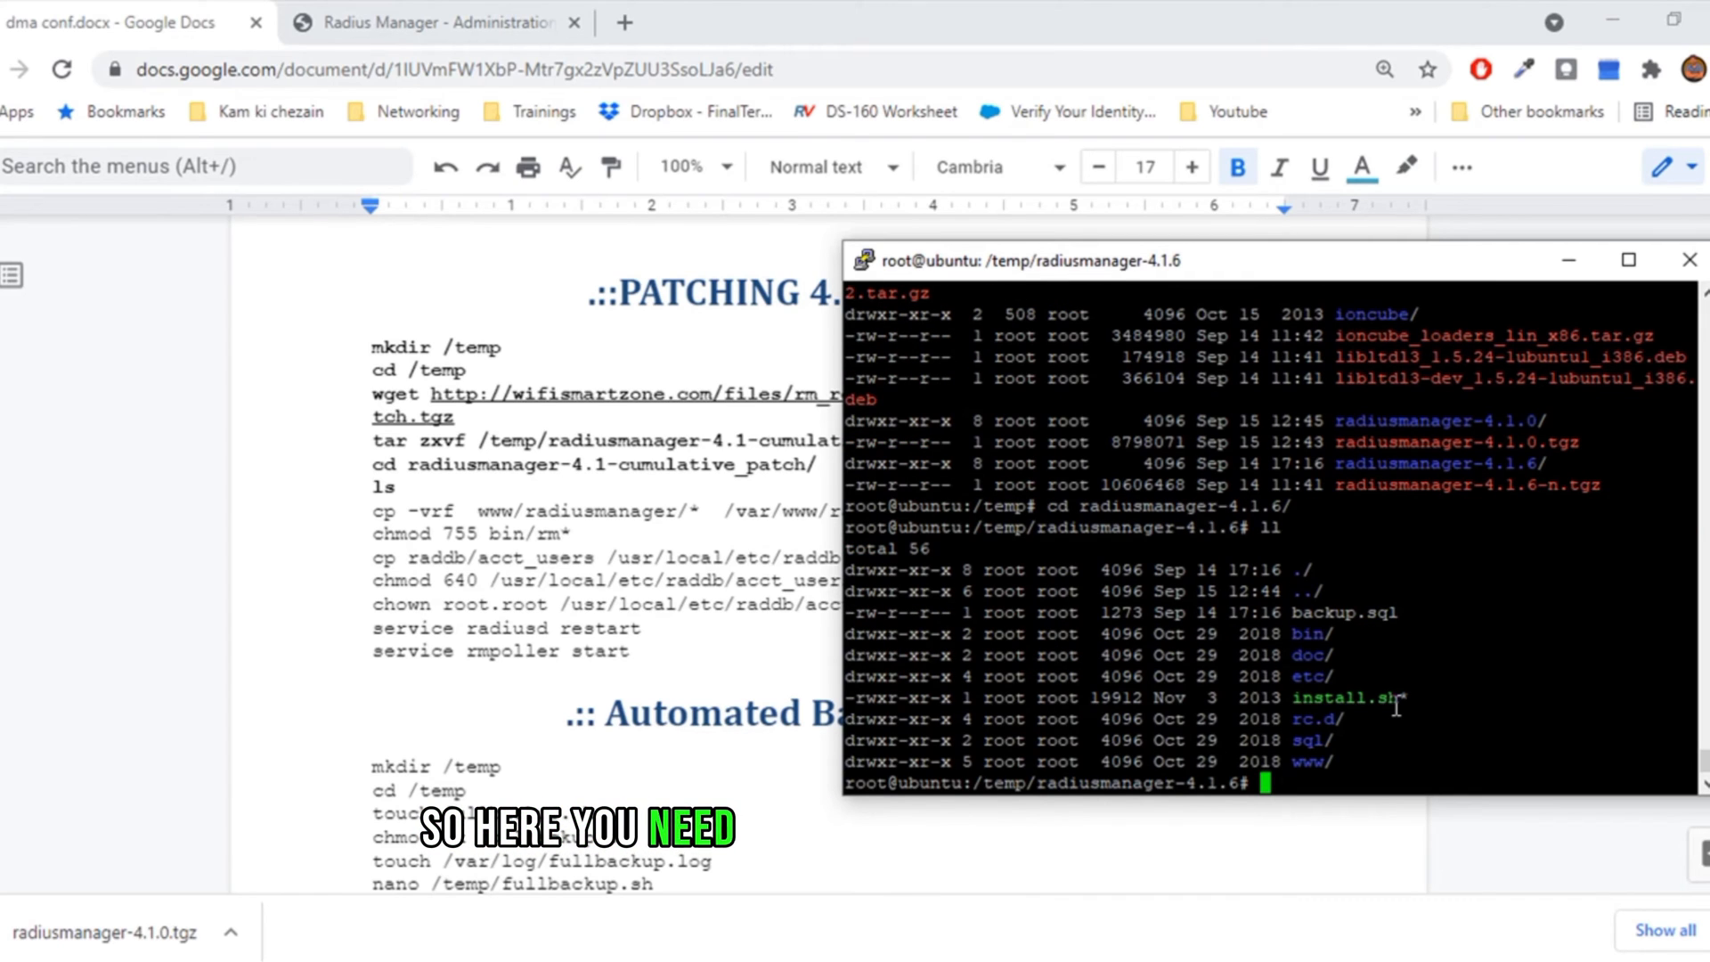
Step: Make install.sh executable with chmod +x install.sh
double_click(1352, 698)
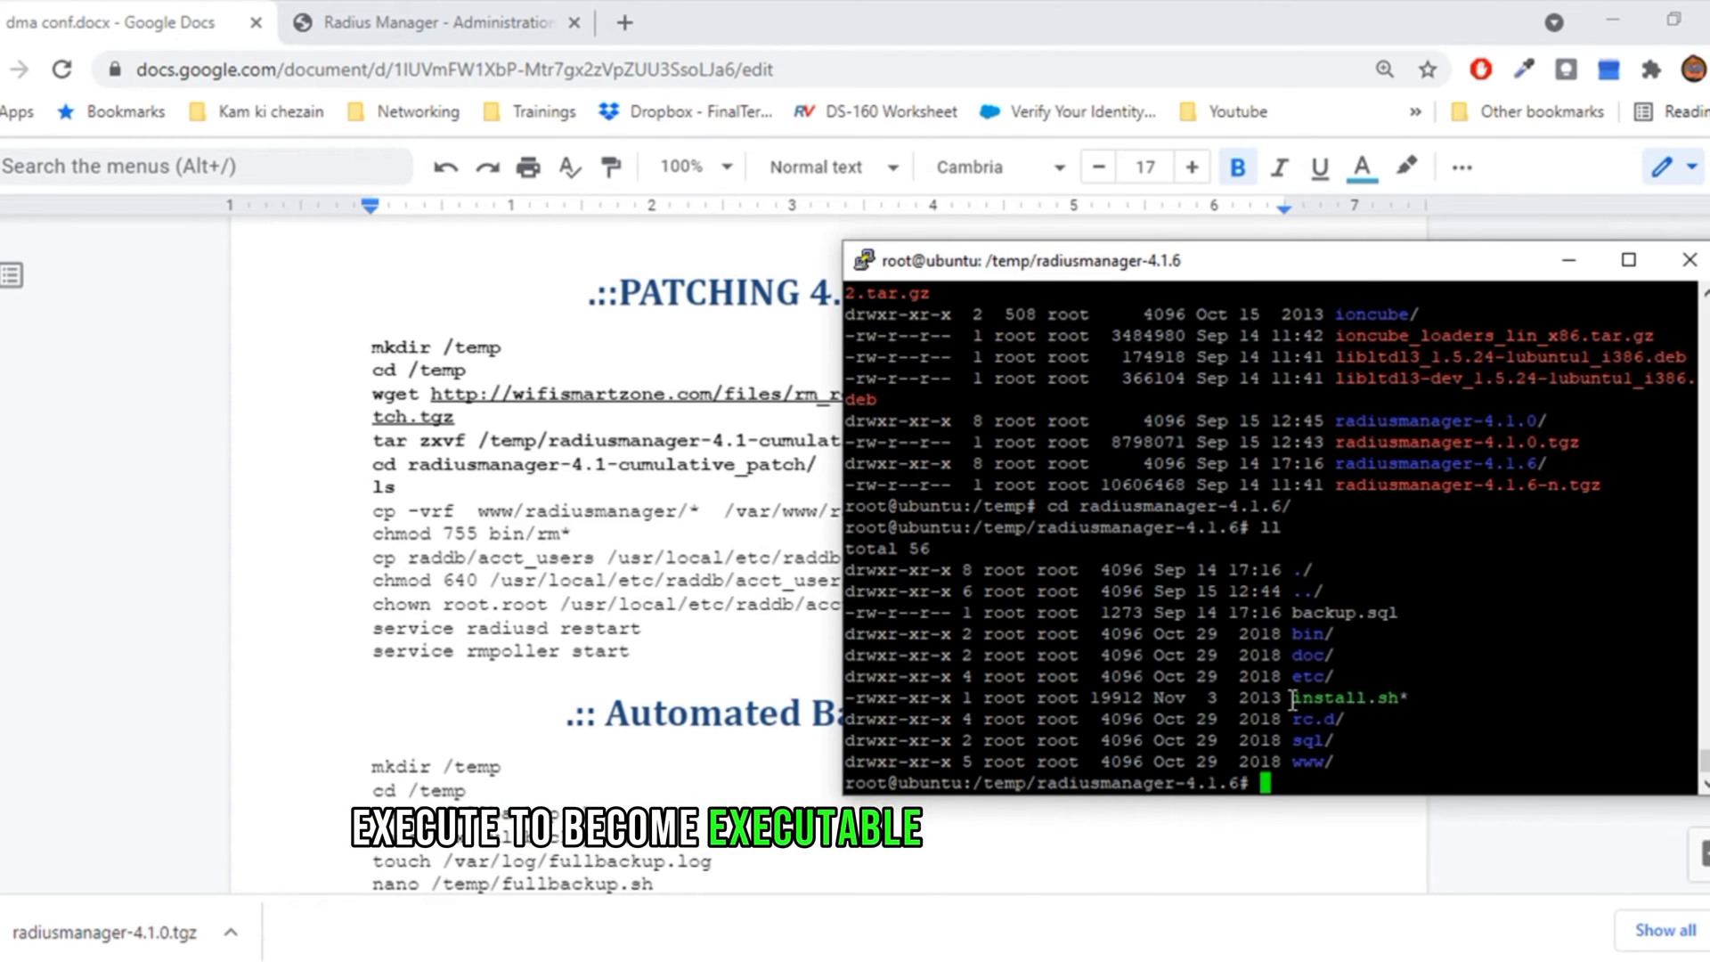
text(chmod +x)
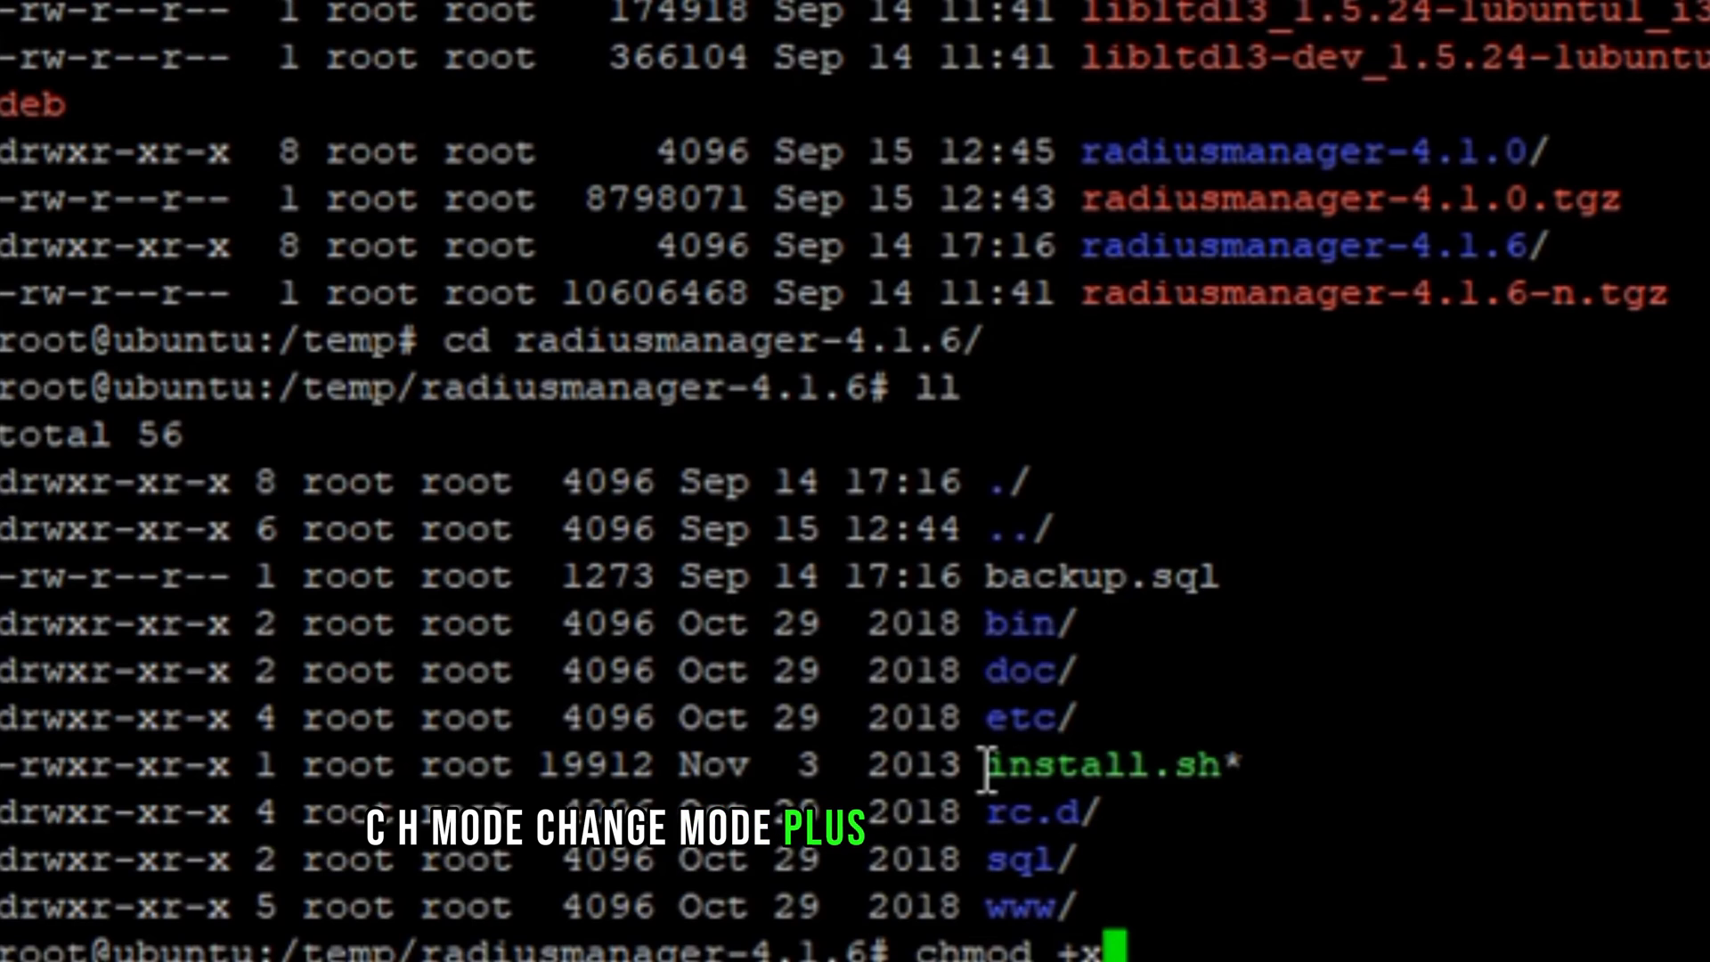
text(install.sh)
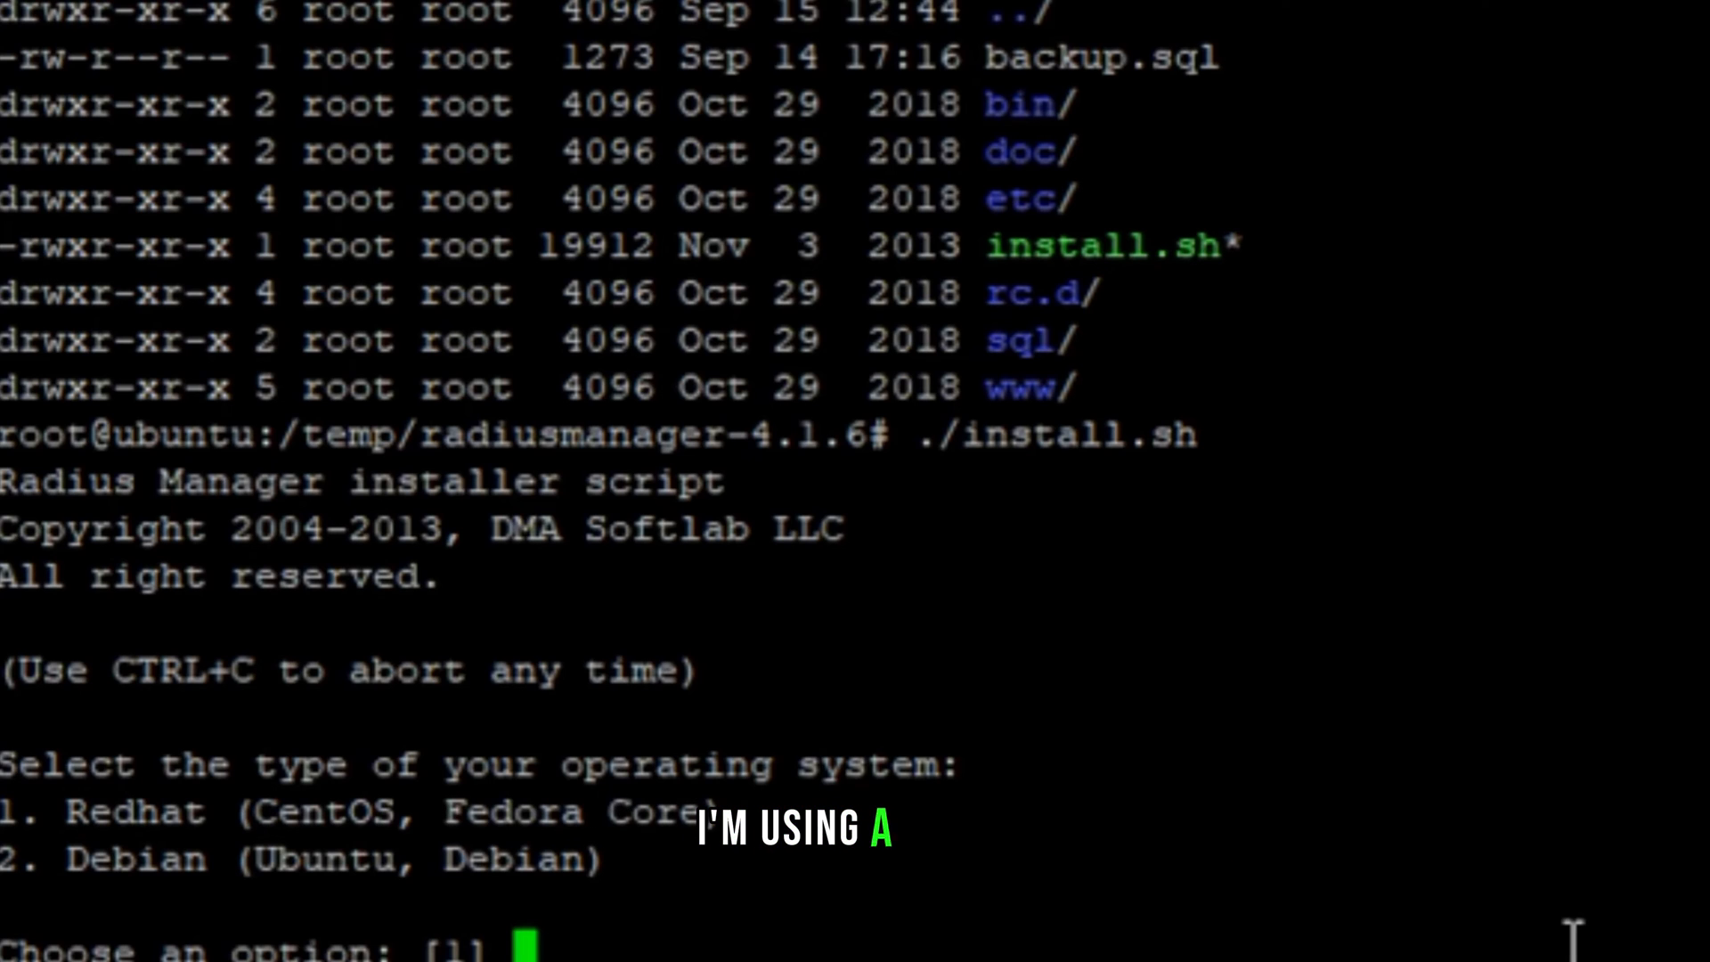
Step: Answer 2 for Debian and 2 for Upgrade in the installer, reaching the version list
text(2)
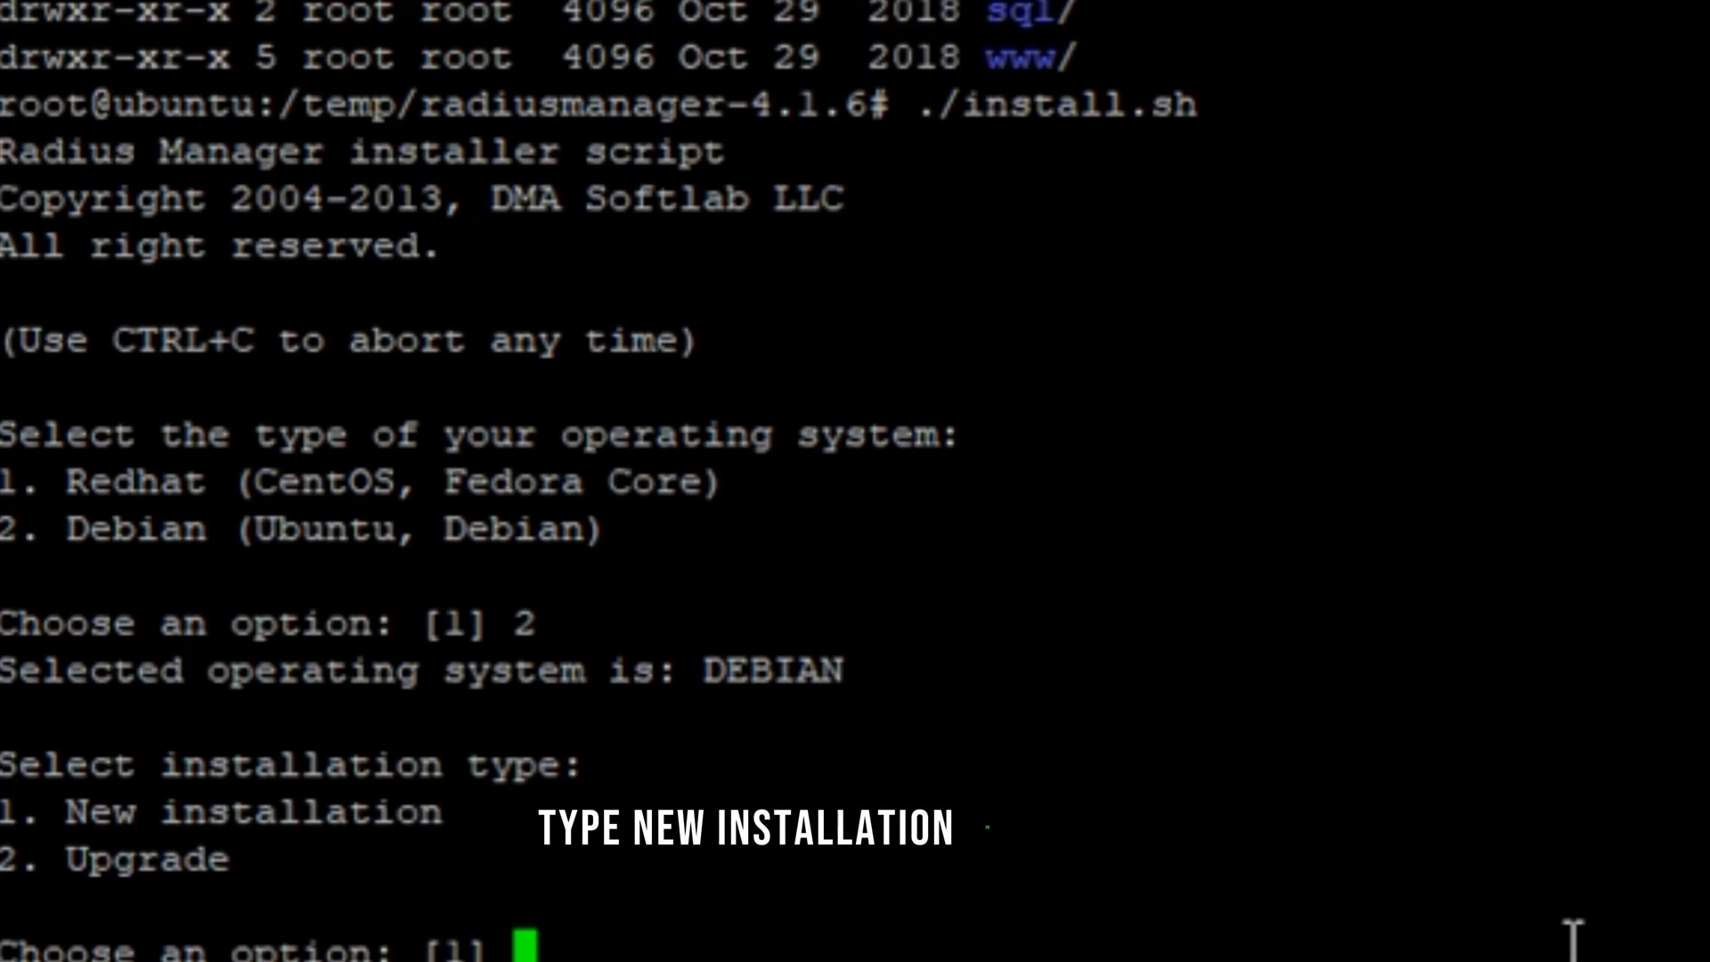
text(2)
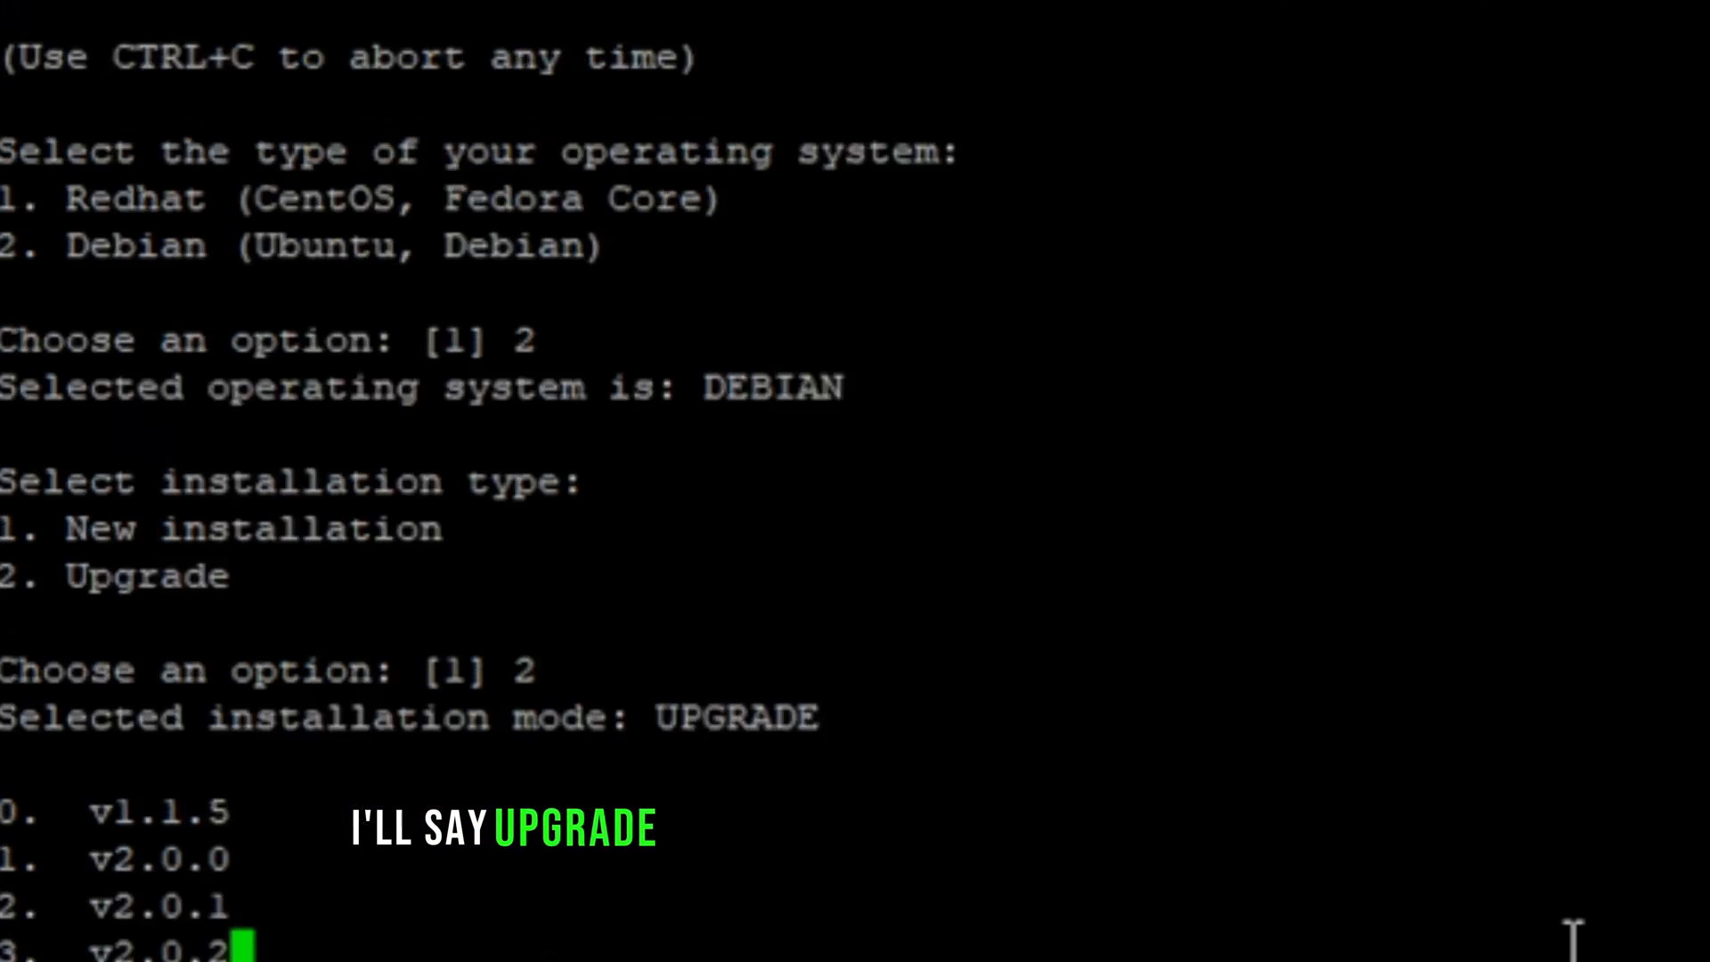
scroll(down, 3)
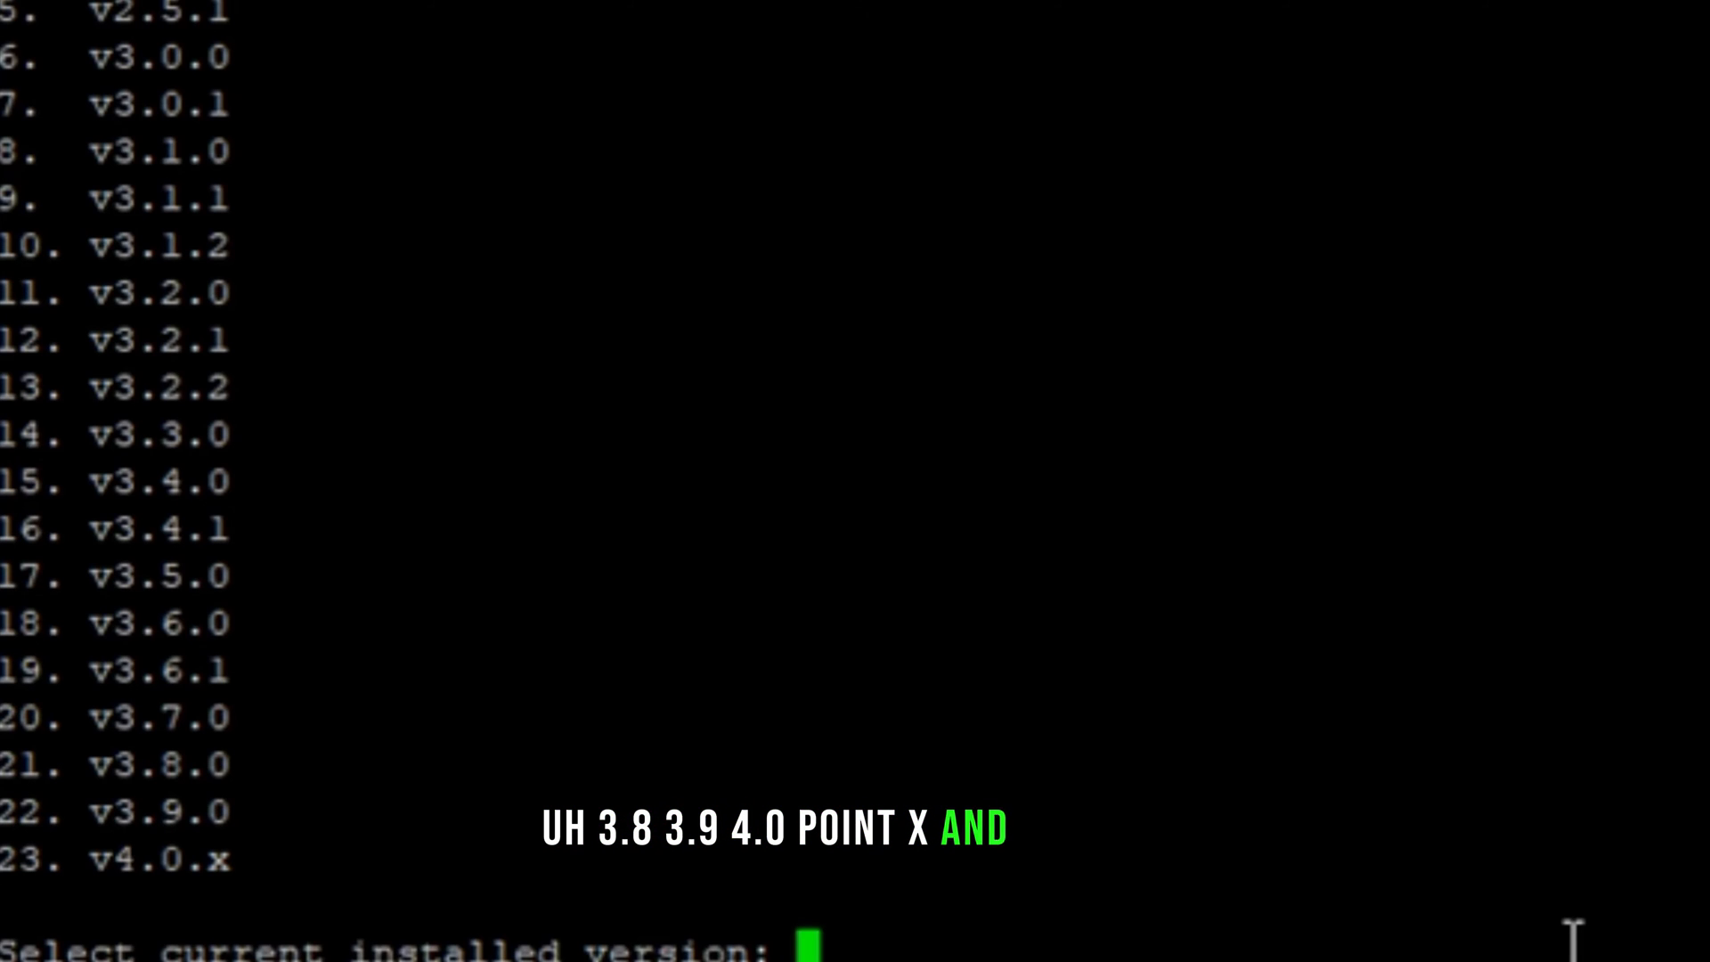
Step: Choose 23 for v4.0.x, answer y to overwrite /var/www/radiusmanager and y to create rmpoller
text(23)
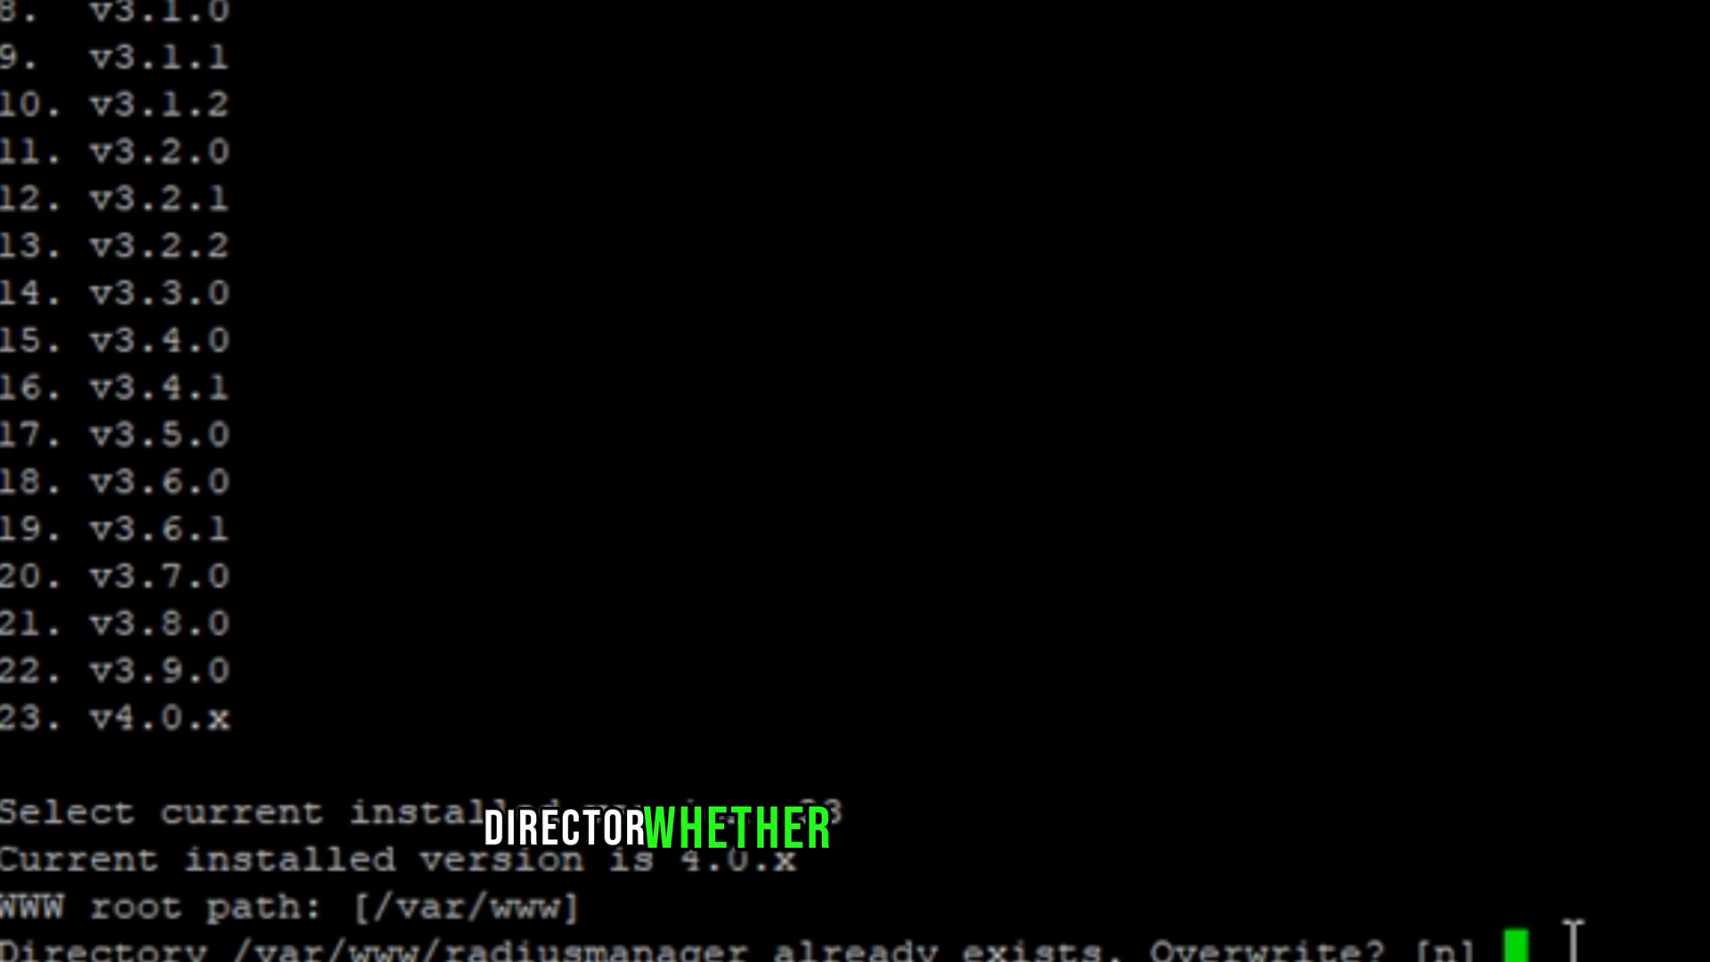
text(y)
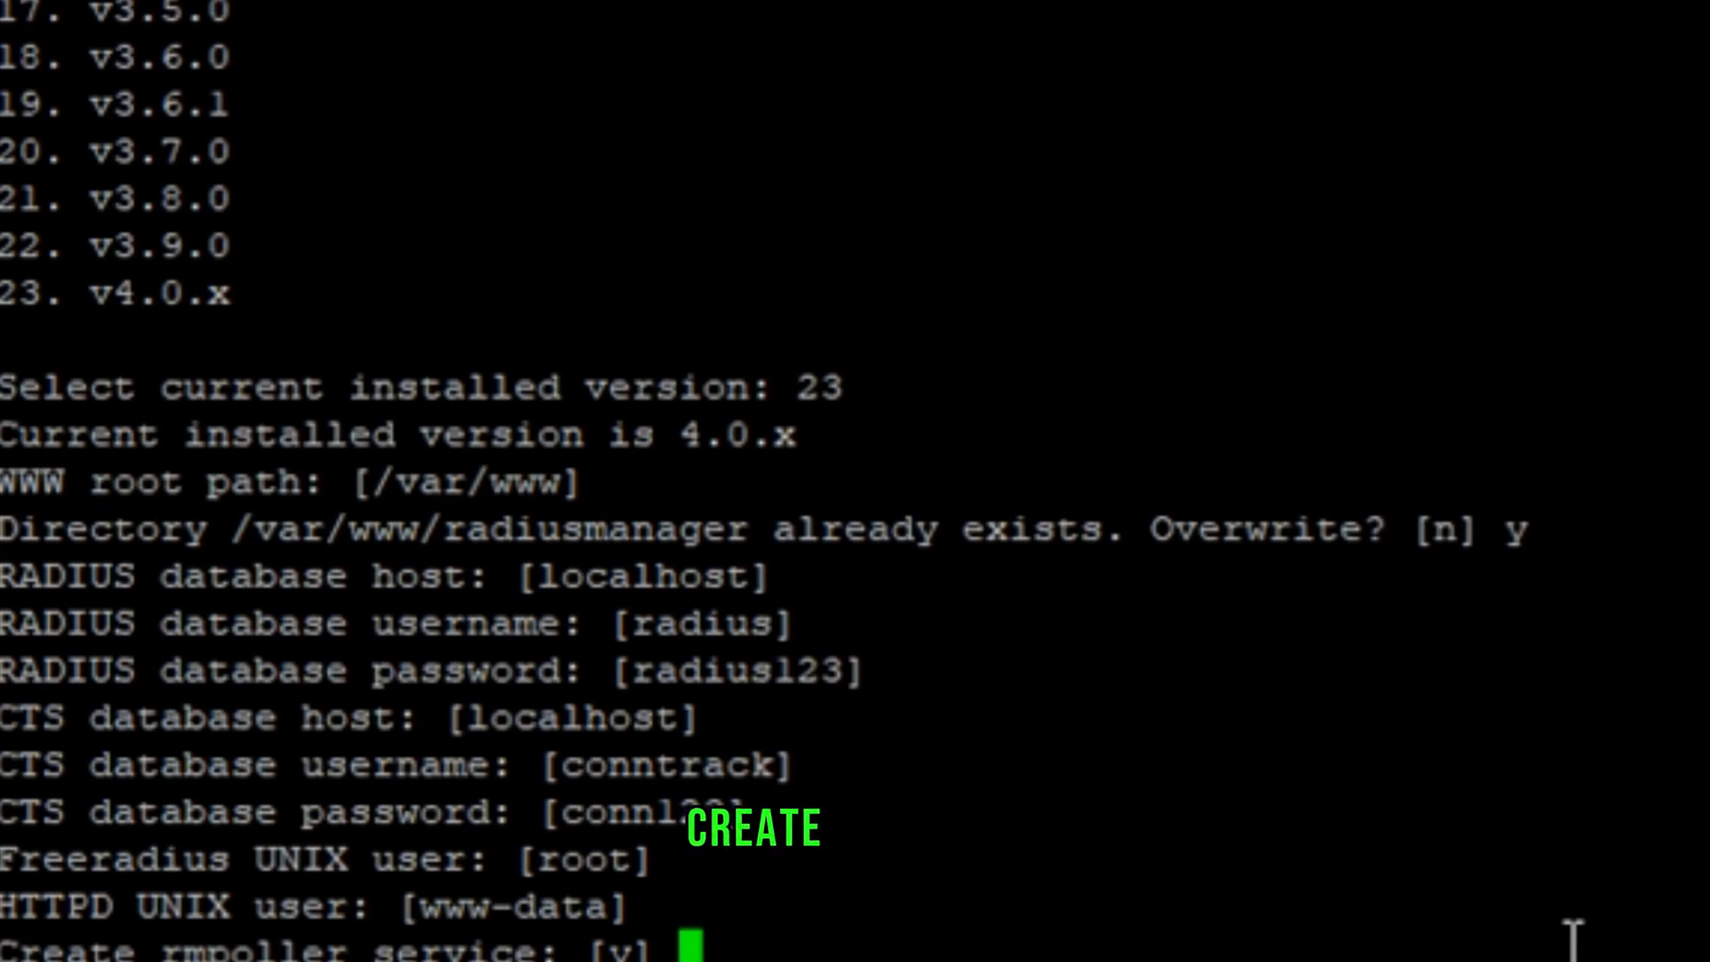
text(y)
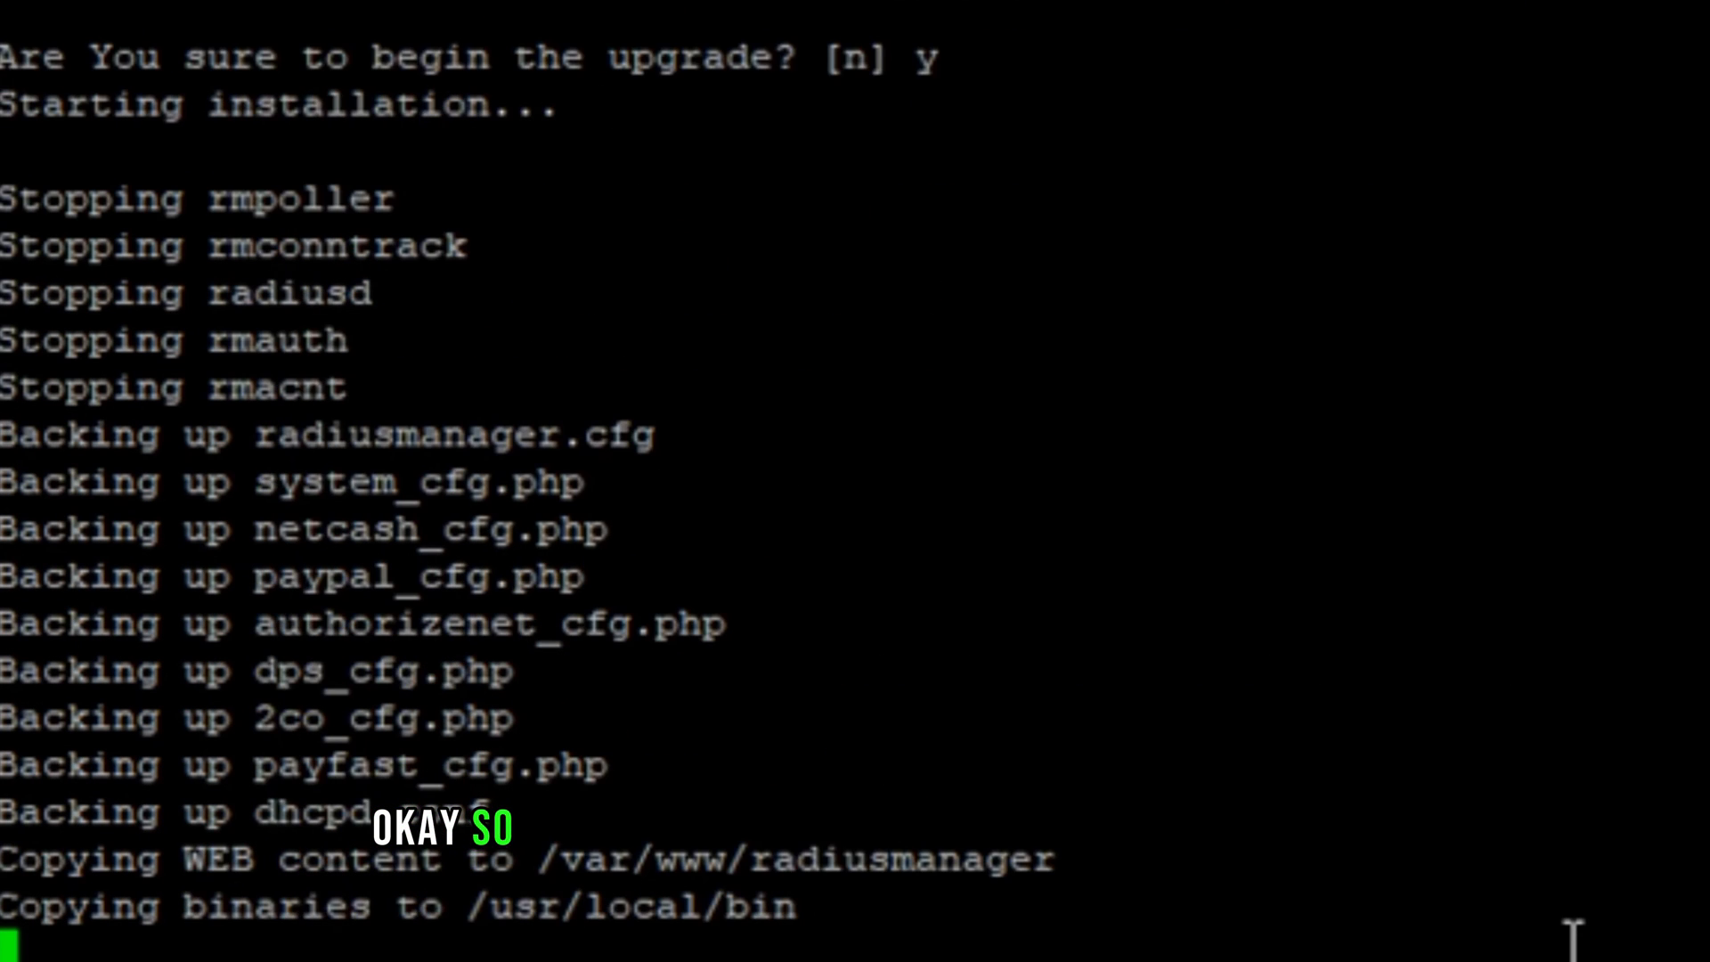
Step: Scroll the installer output as services stop and files are copied
scroll(down, 3)
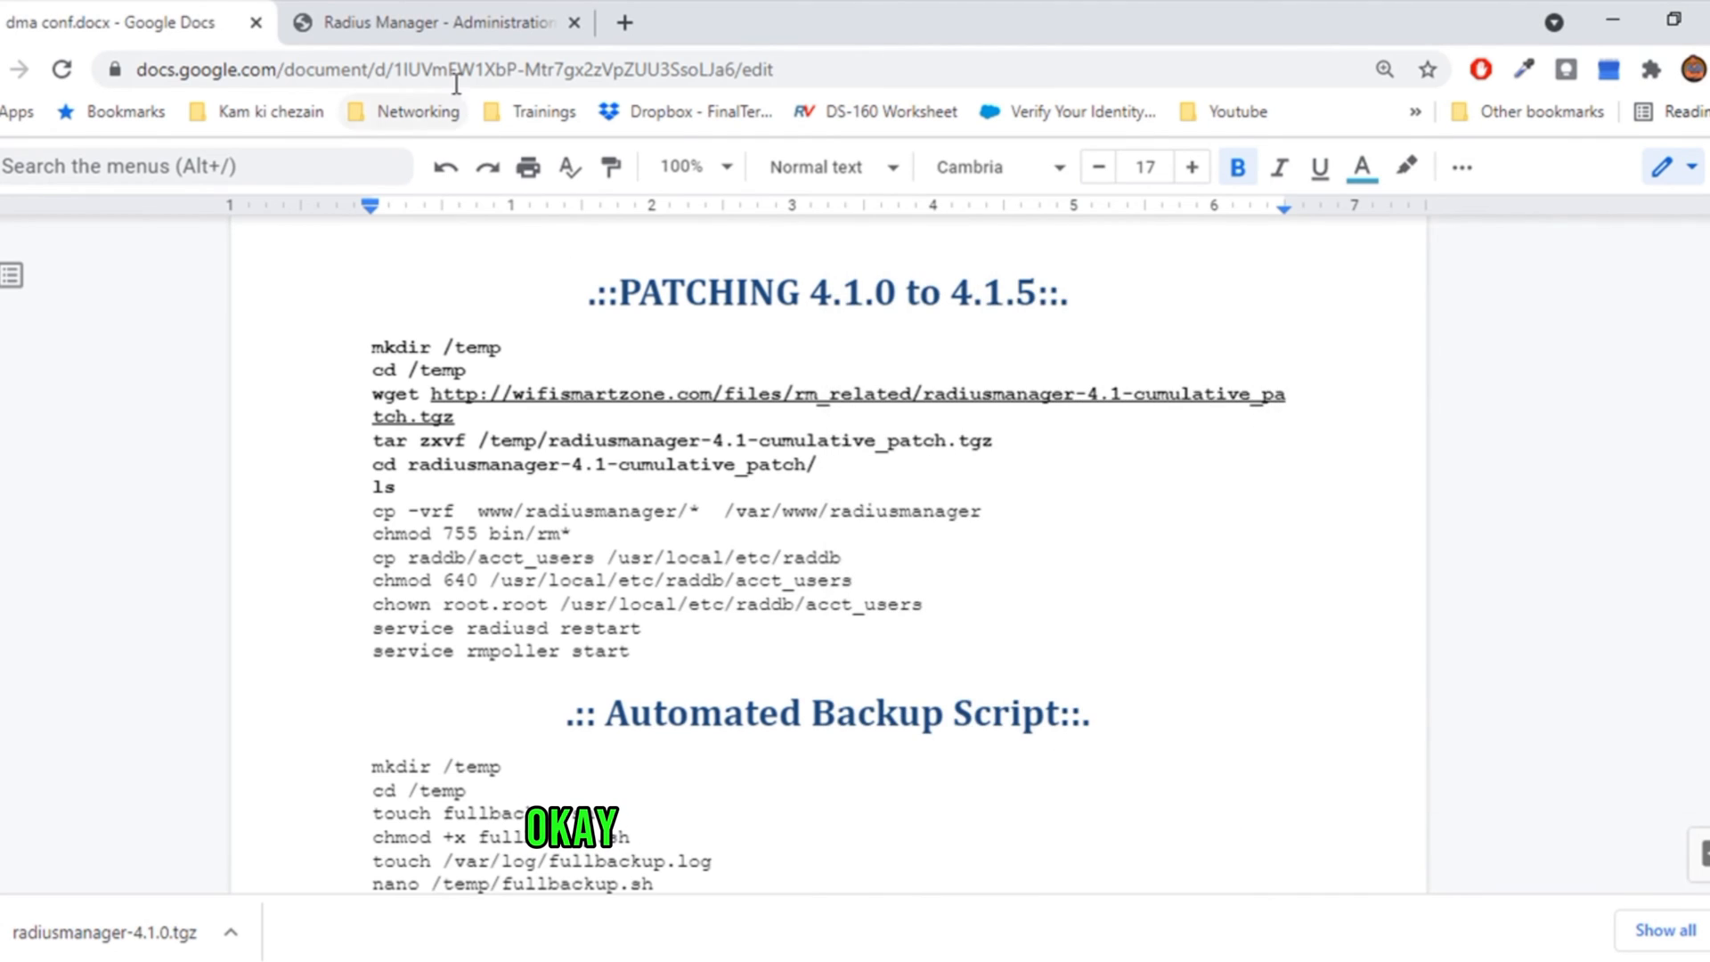
Step: Reload the Radius Manager admin page to show the new 4.1.6 theme with RADIUS not running
click(437, 21)
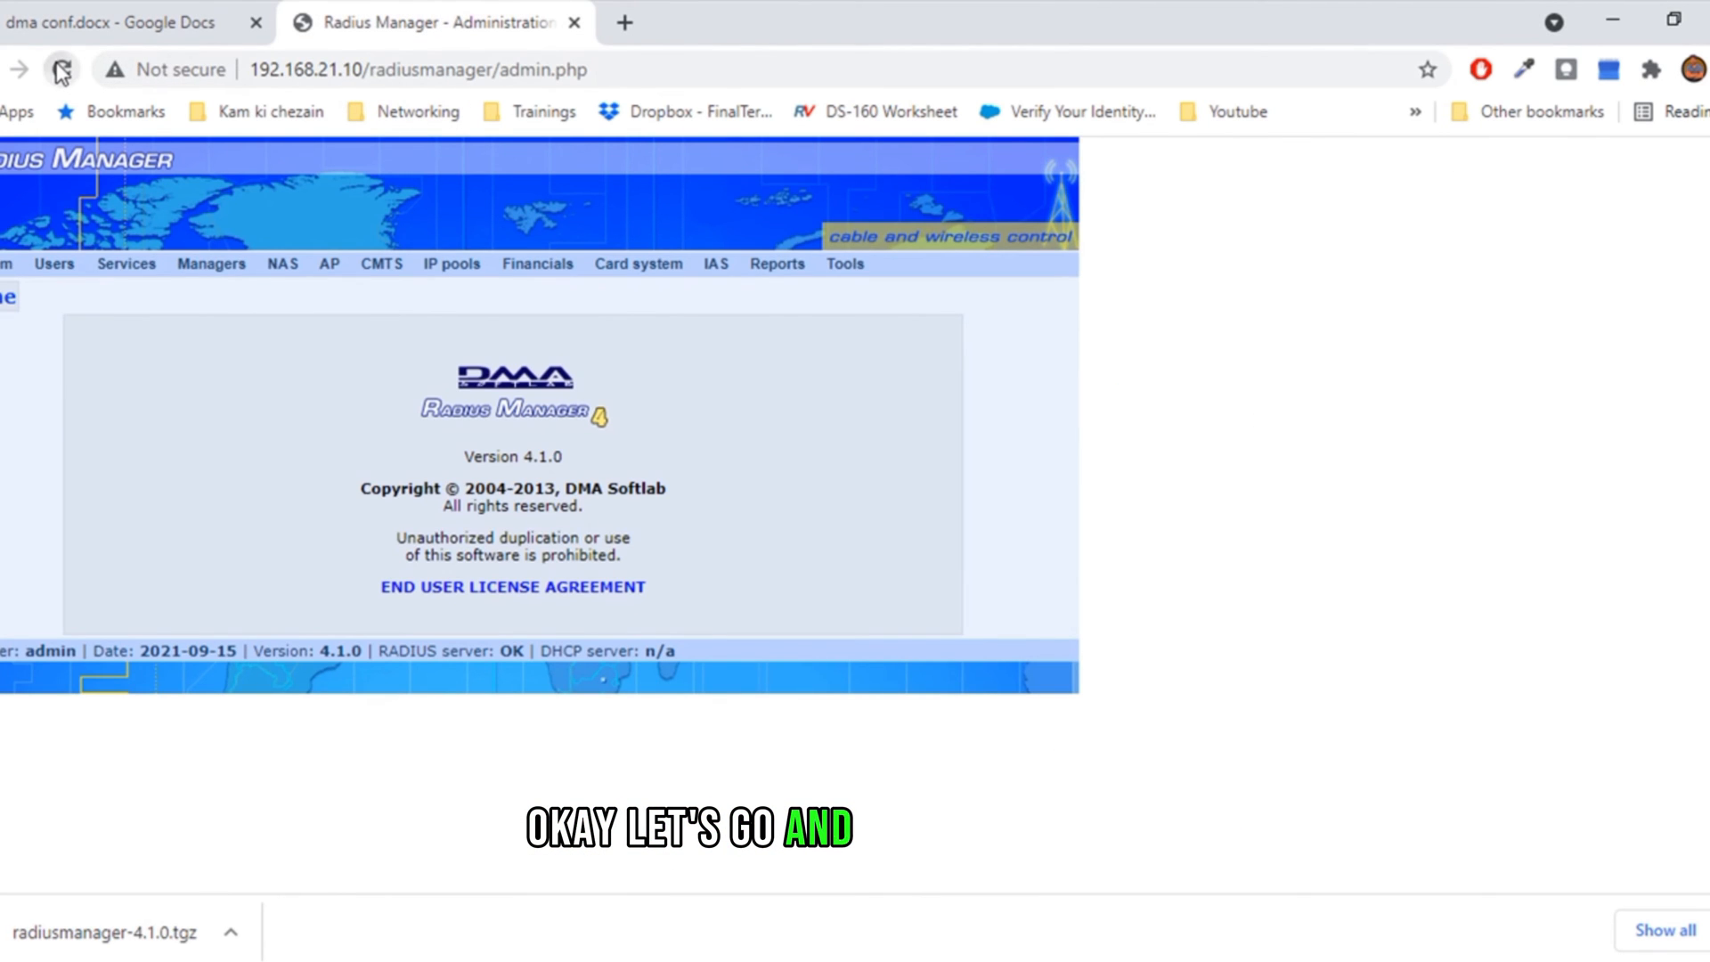
click(62, 69)
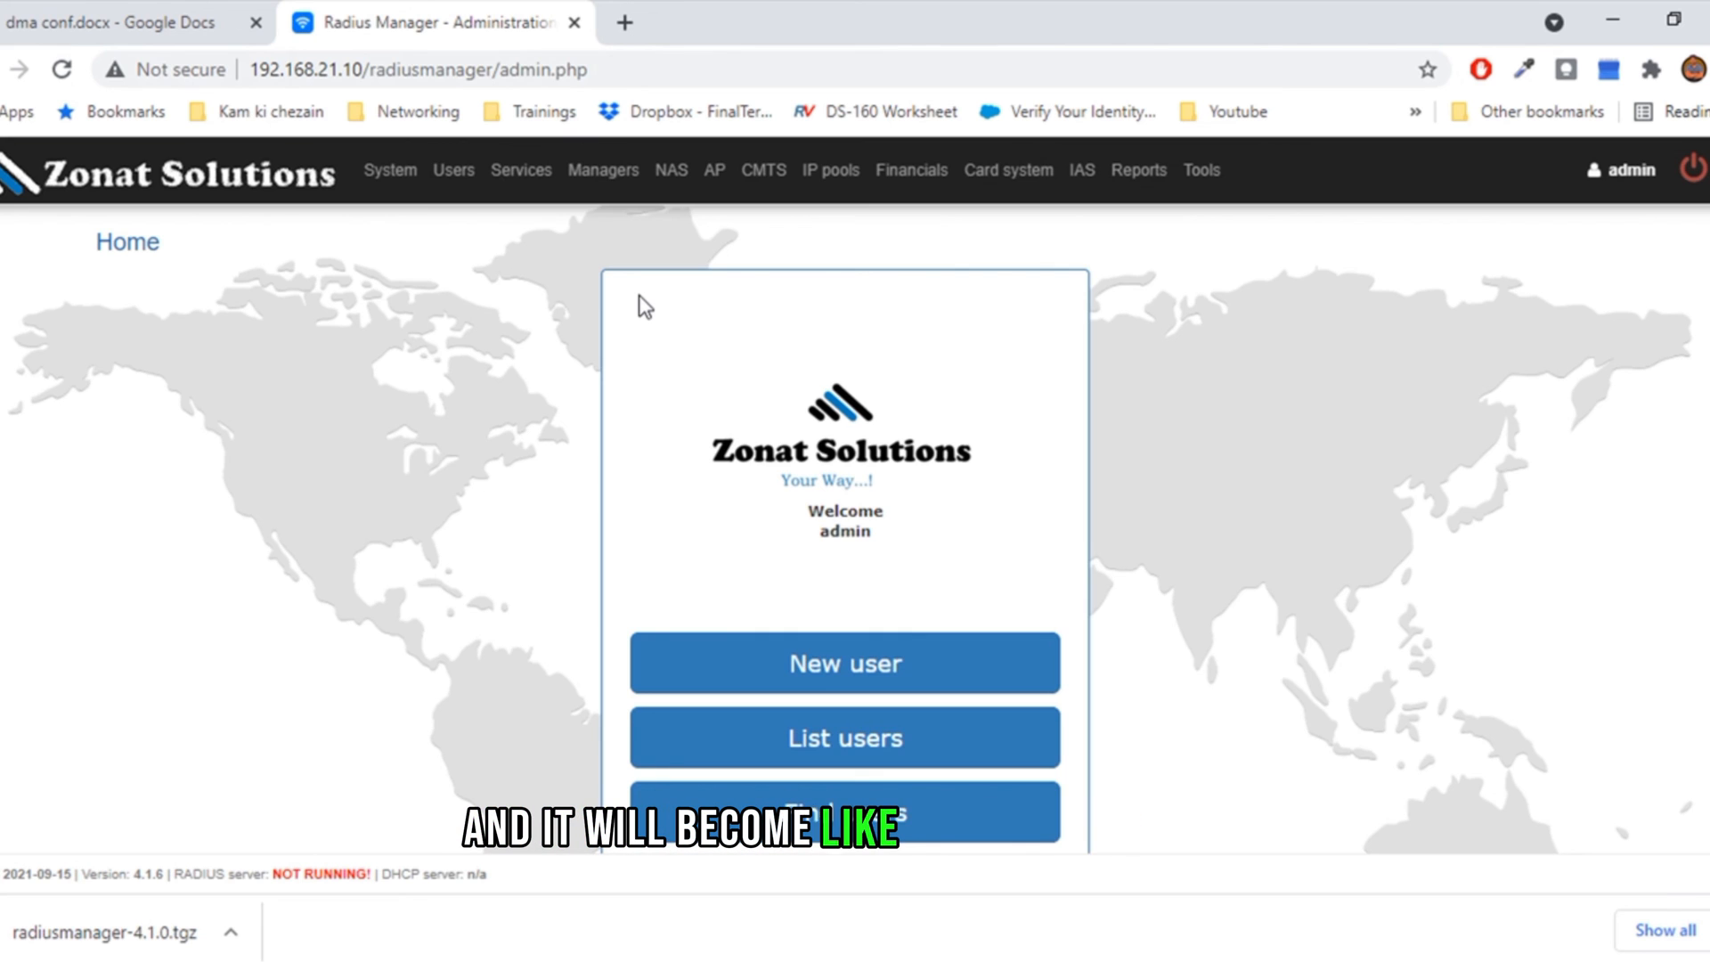
scroll(down, 3)
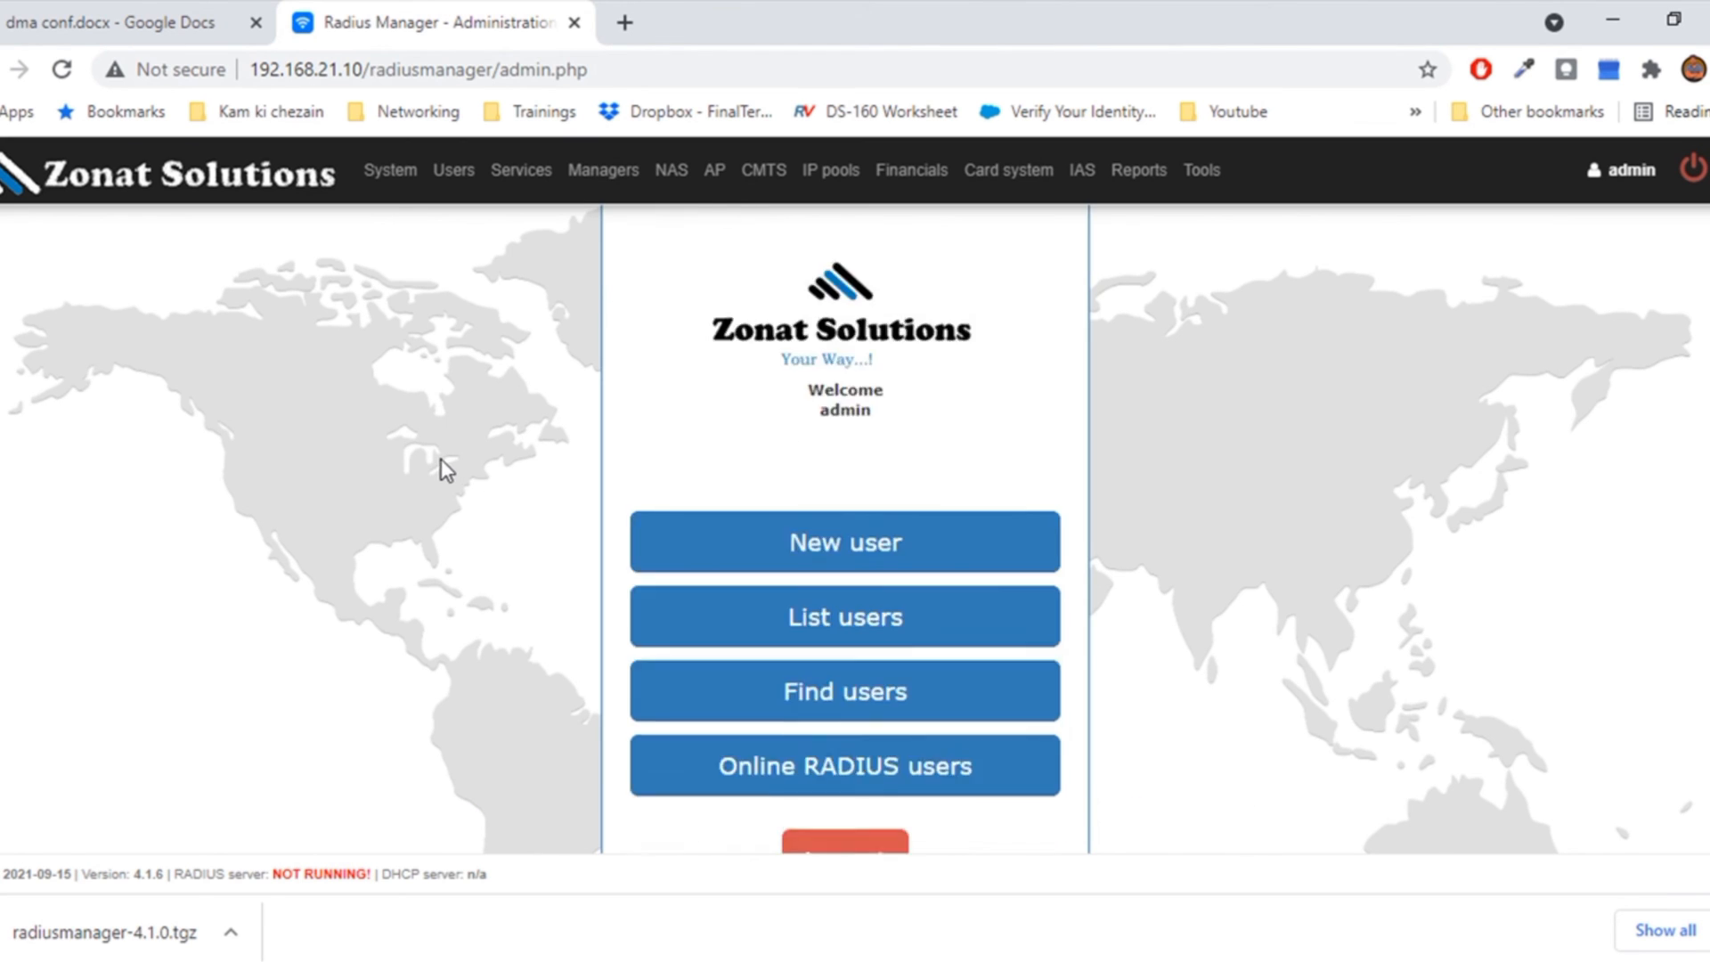
scroll(down, 3)
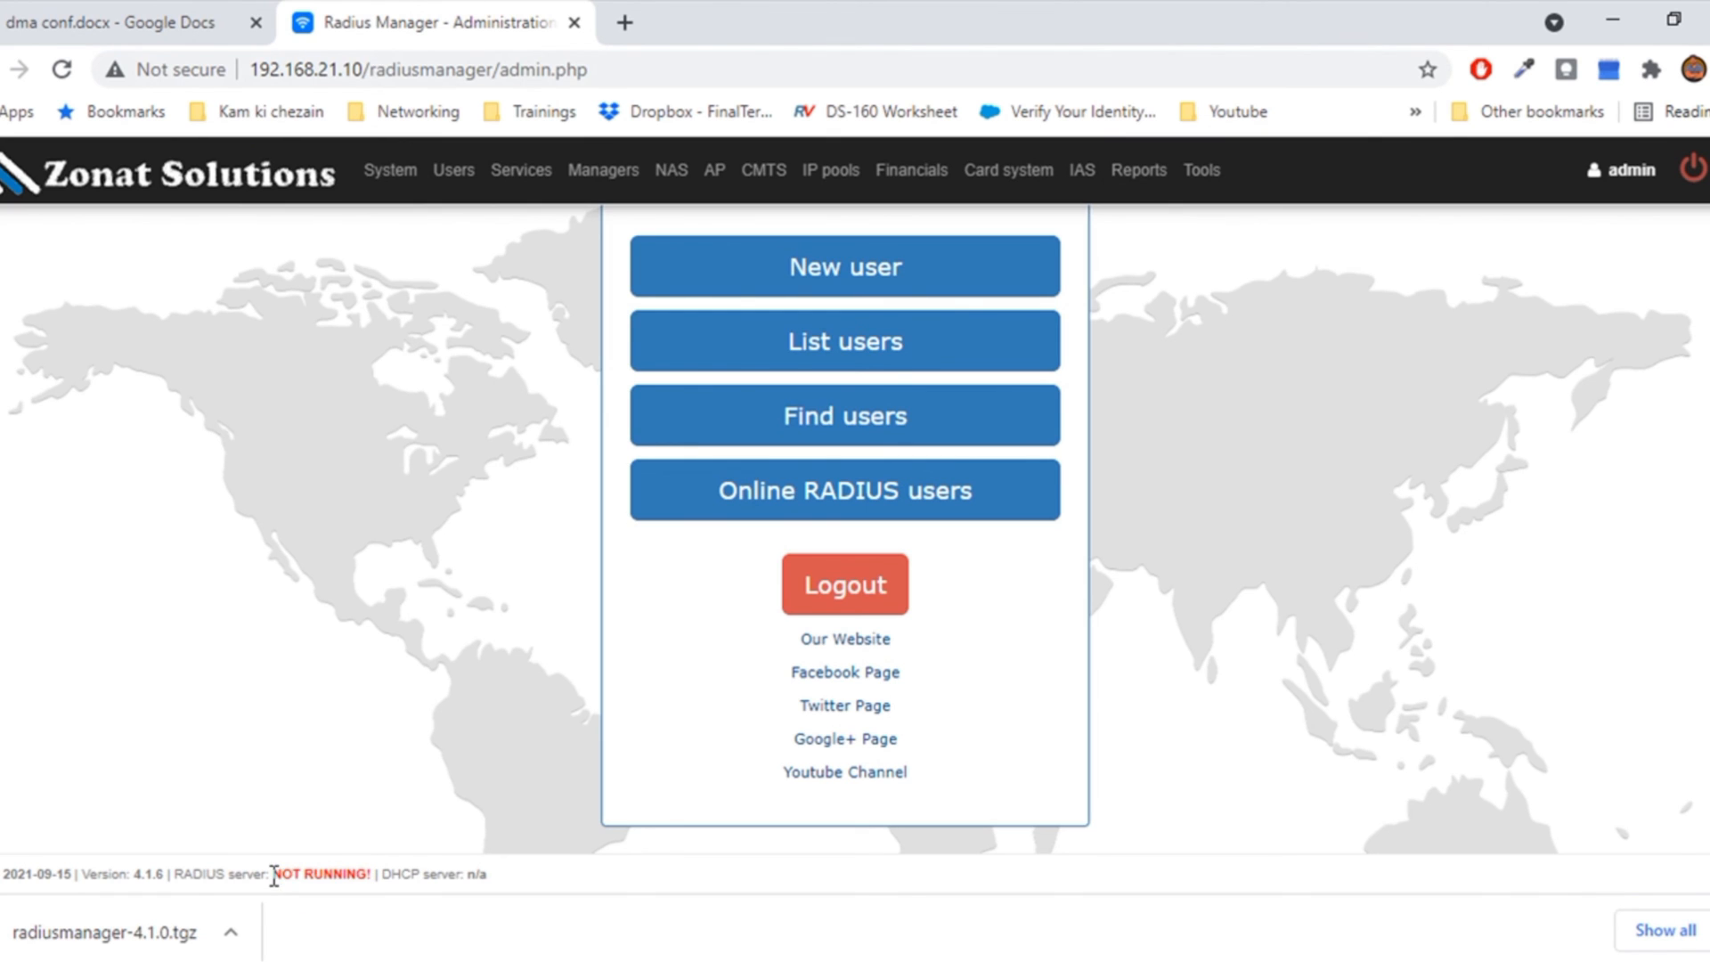
Step: Restart the RADIUS server from the Tools menu
click(1200, 169)
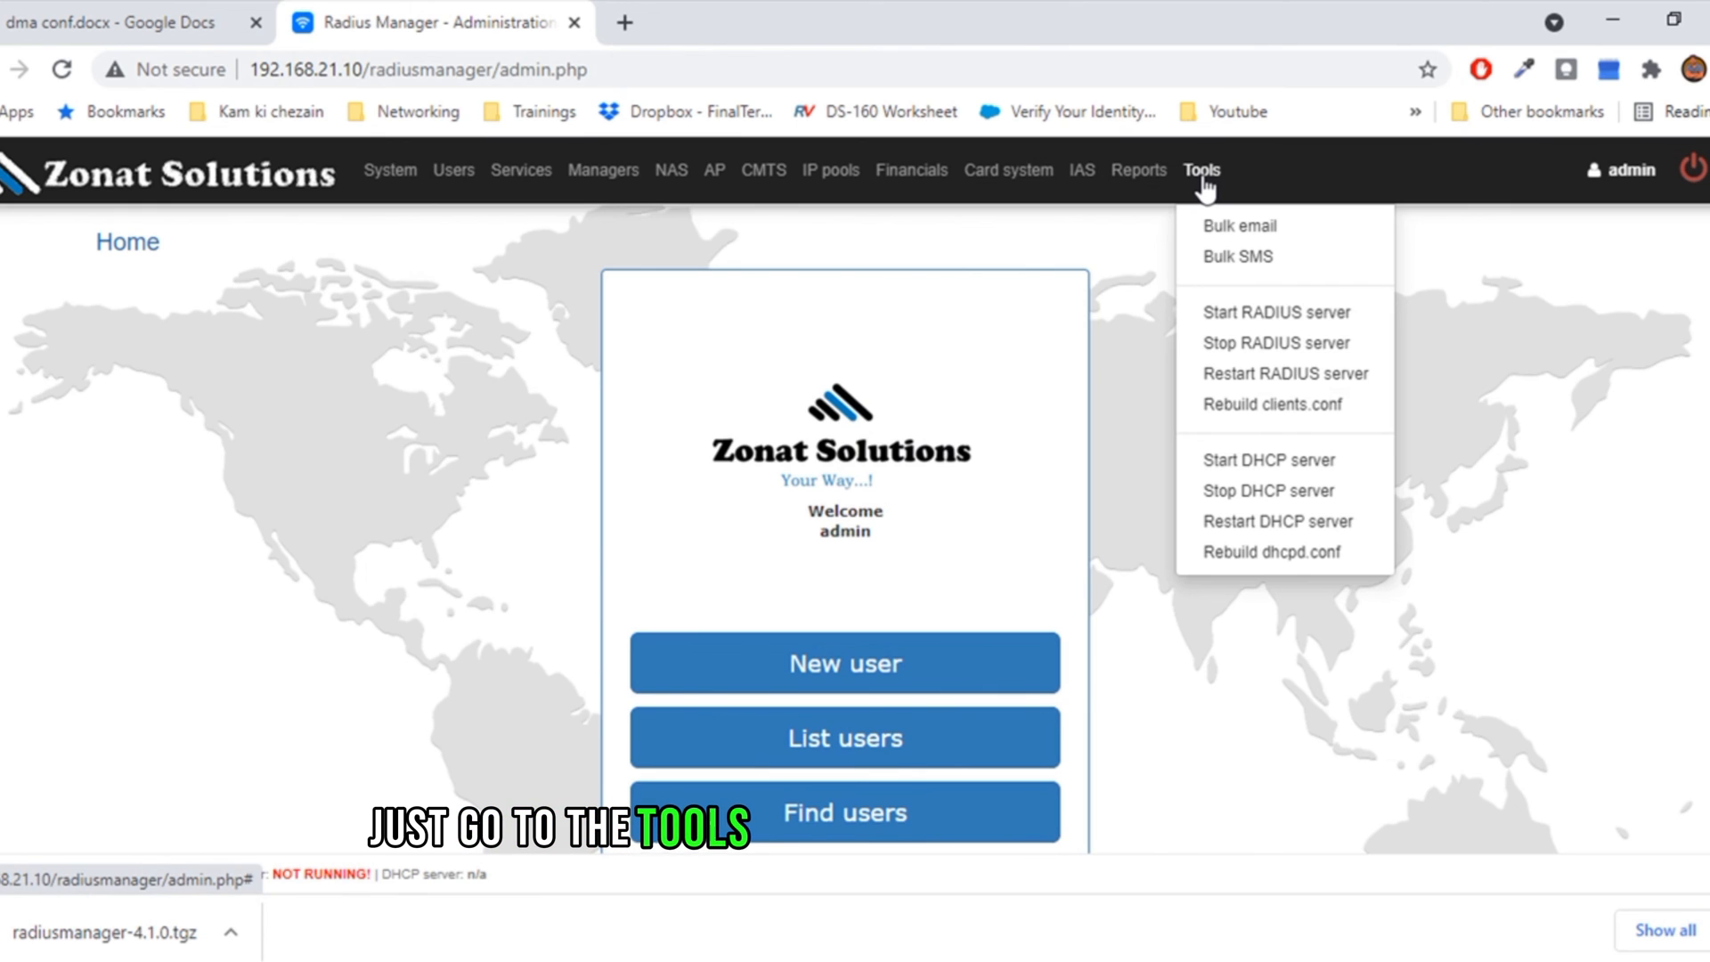
mouse_move(1284, 372)
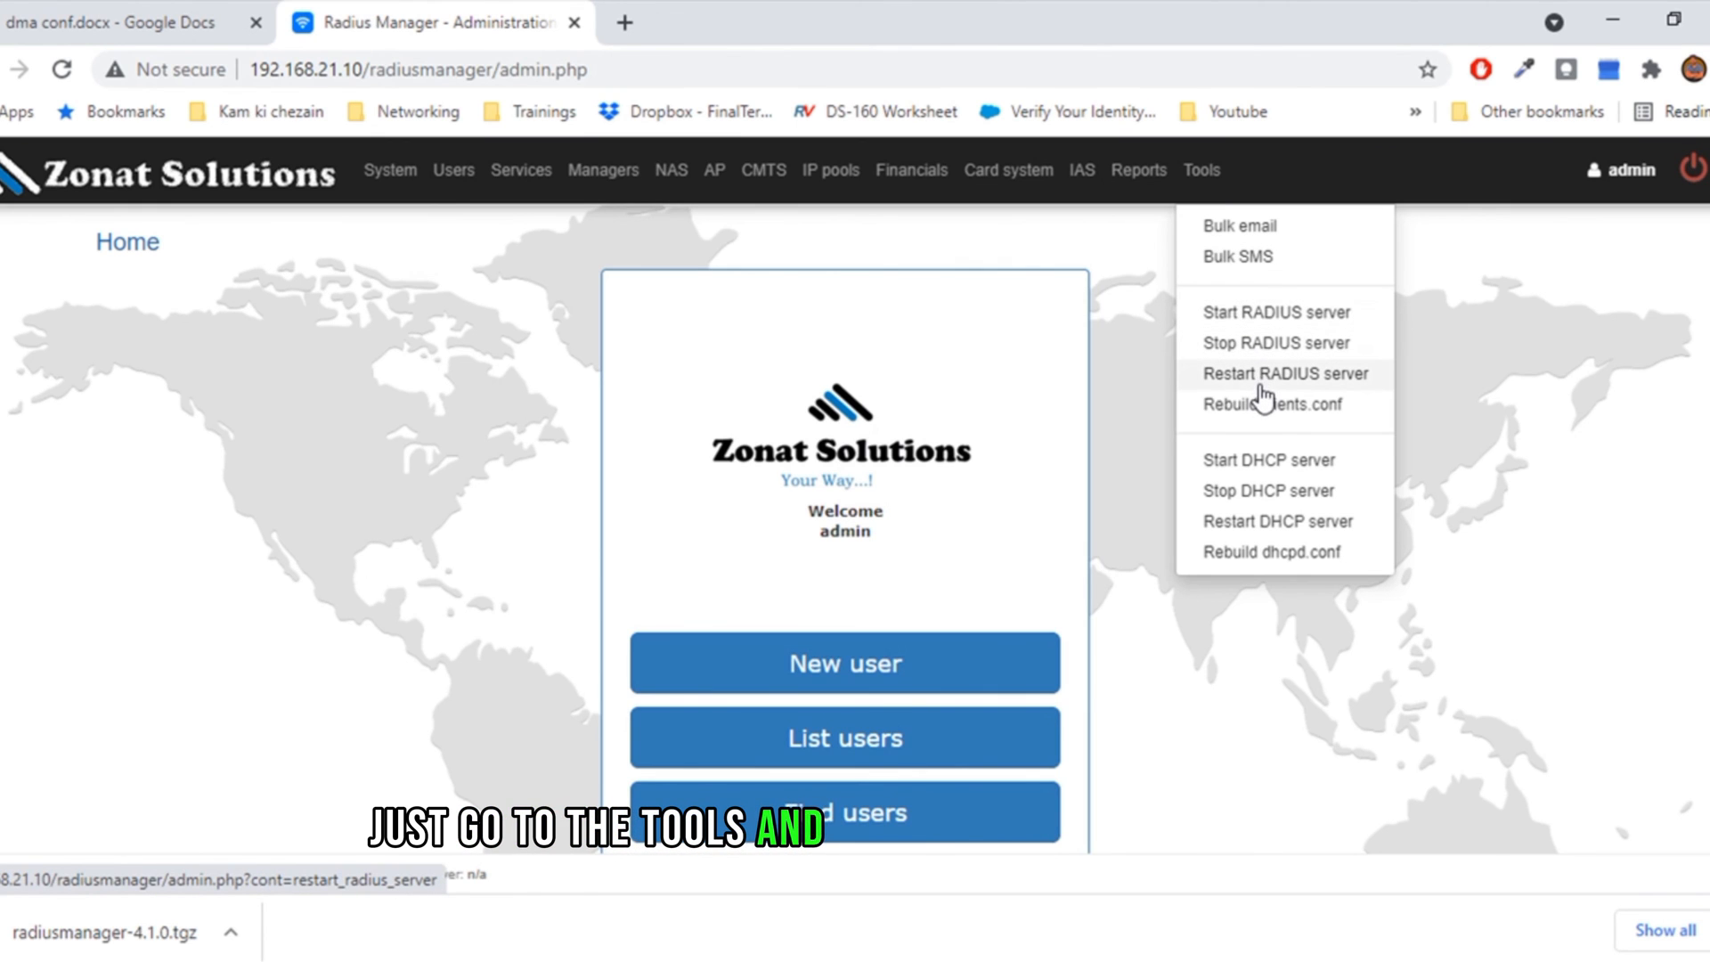
click(1283, 372)
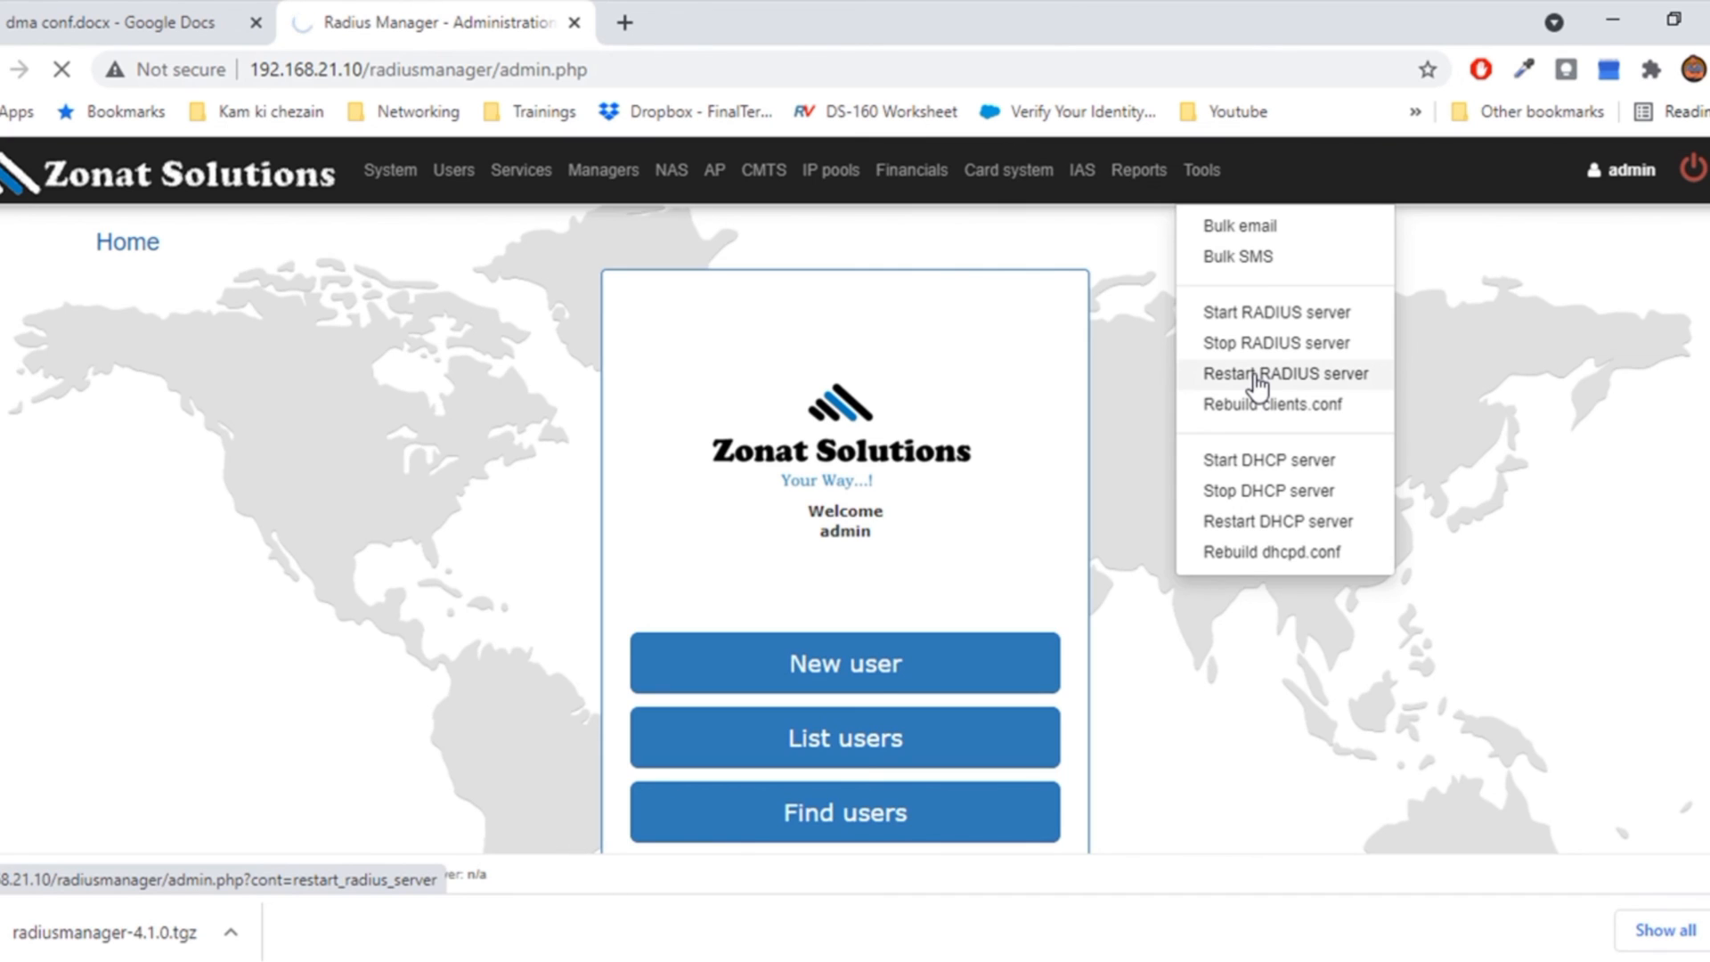
click(1282, 372)
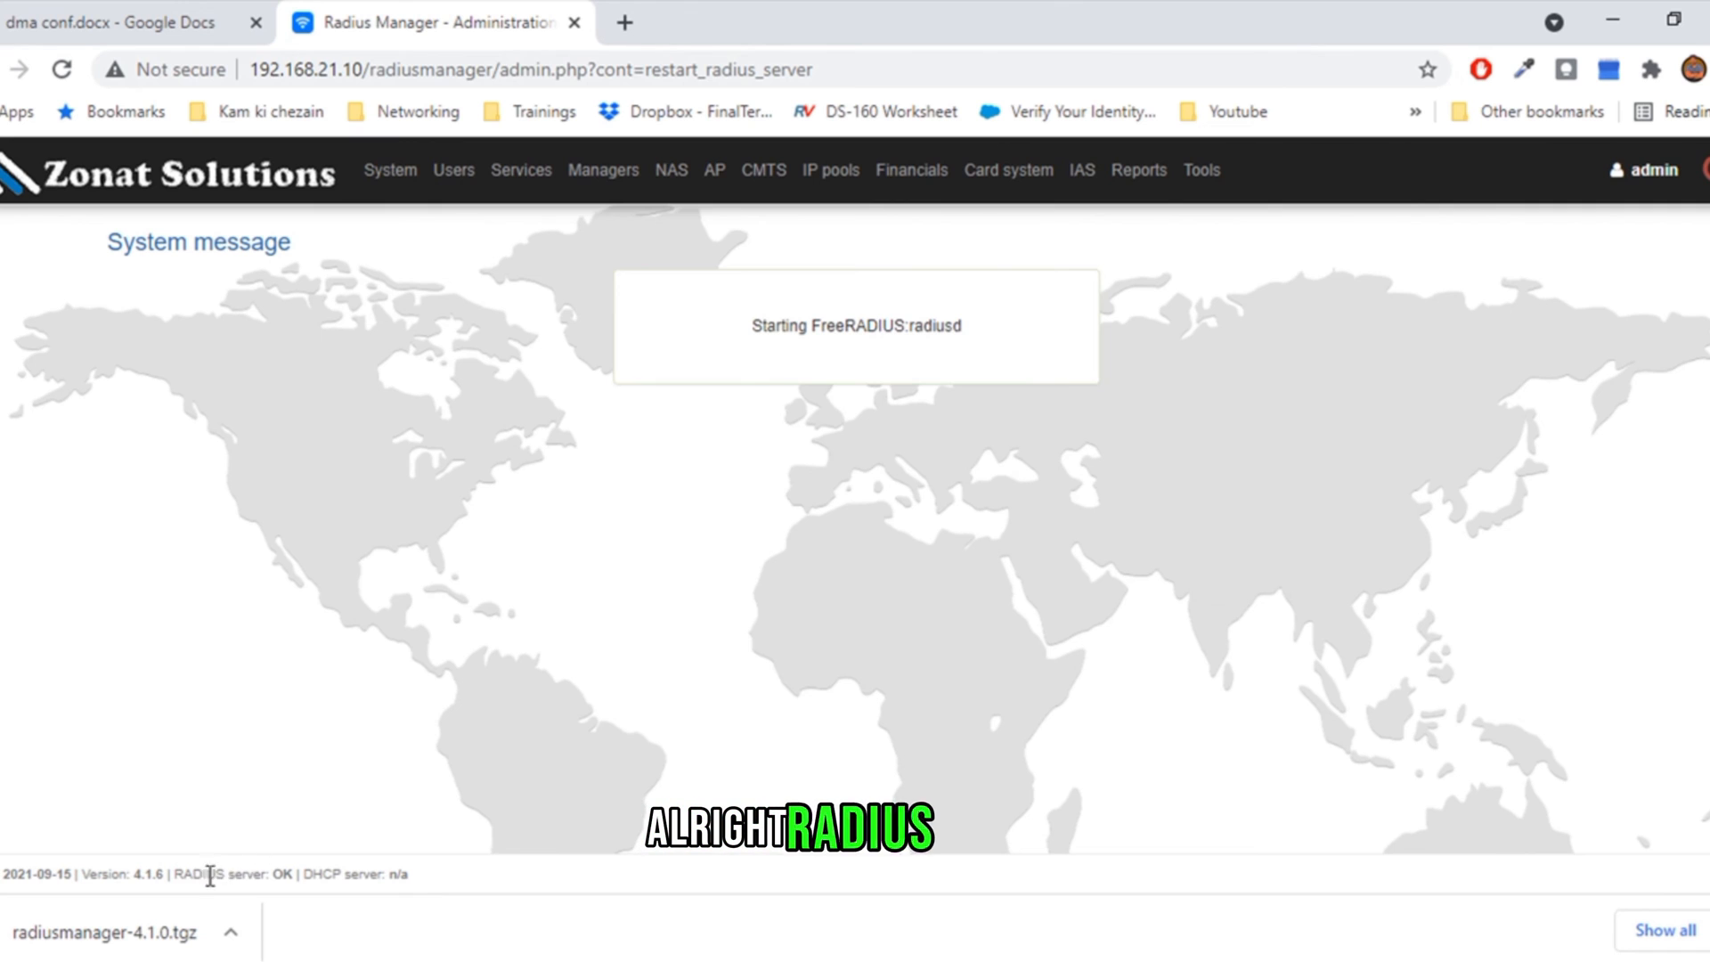
Step: Rebuild clients.conf from the Tools menu so RADIUS reports OK
click(1200, 170)
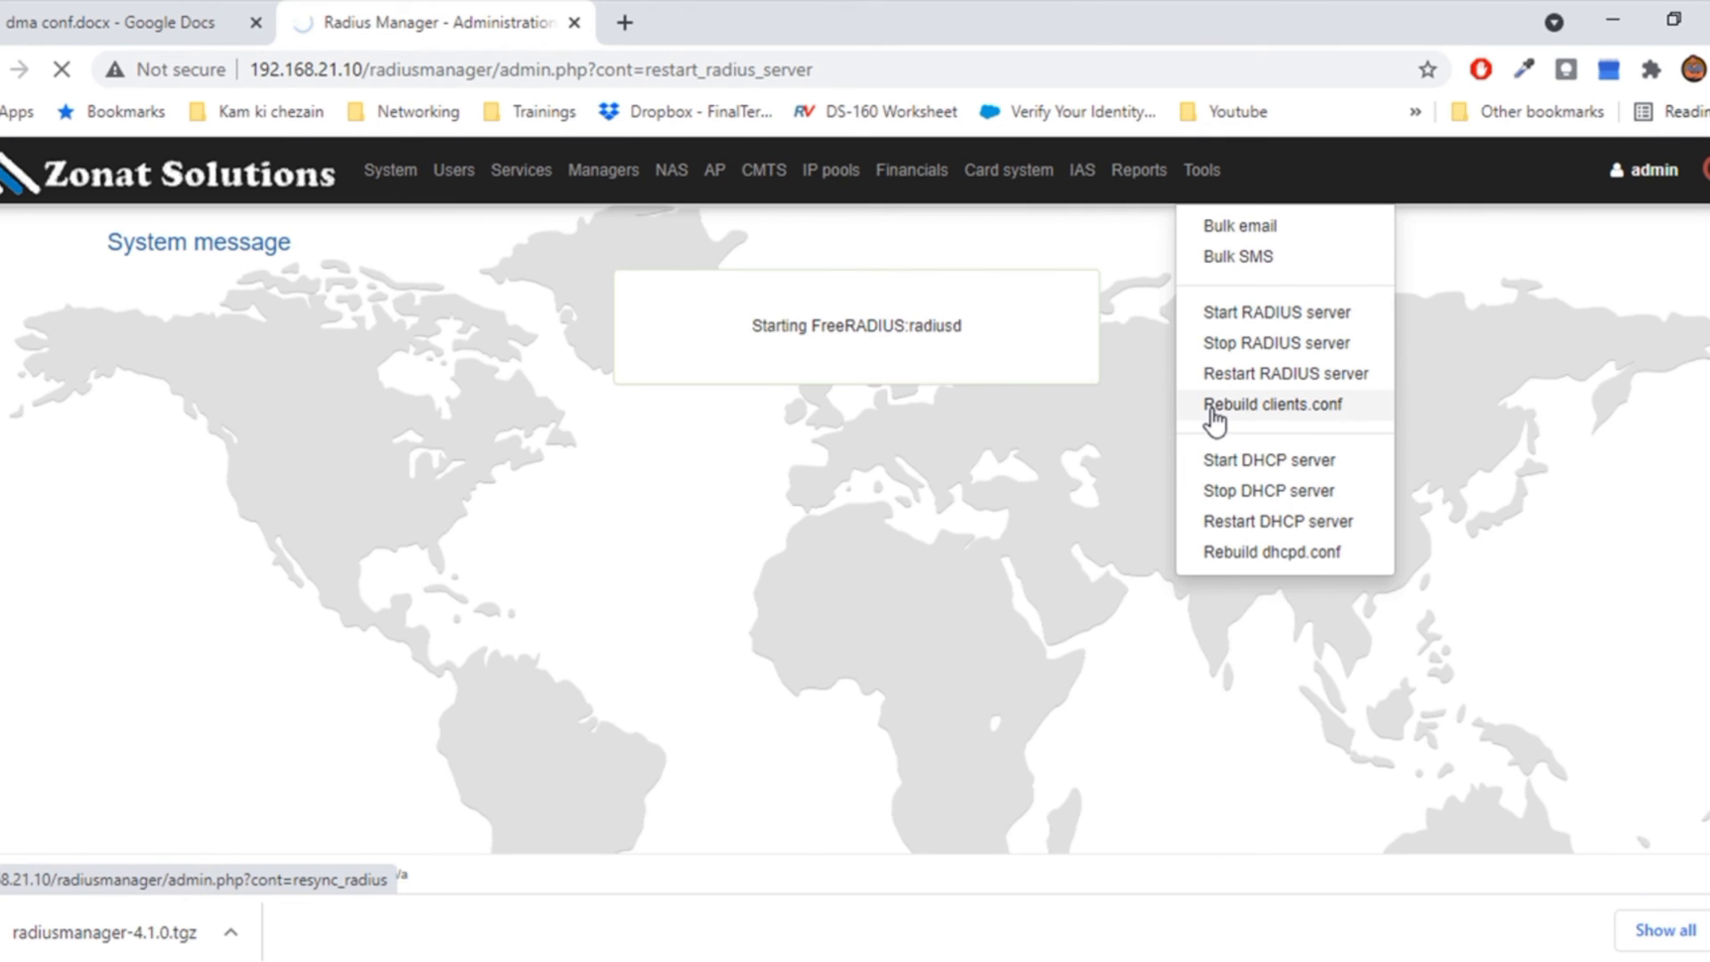
click(1271, 405)
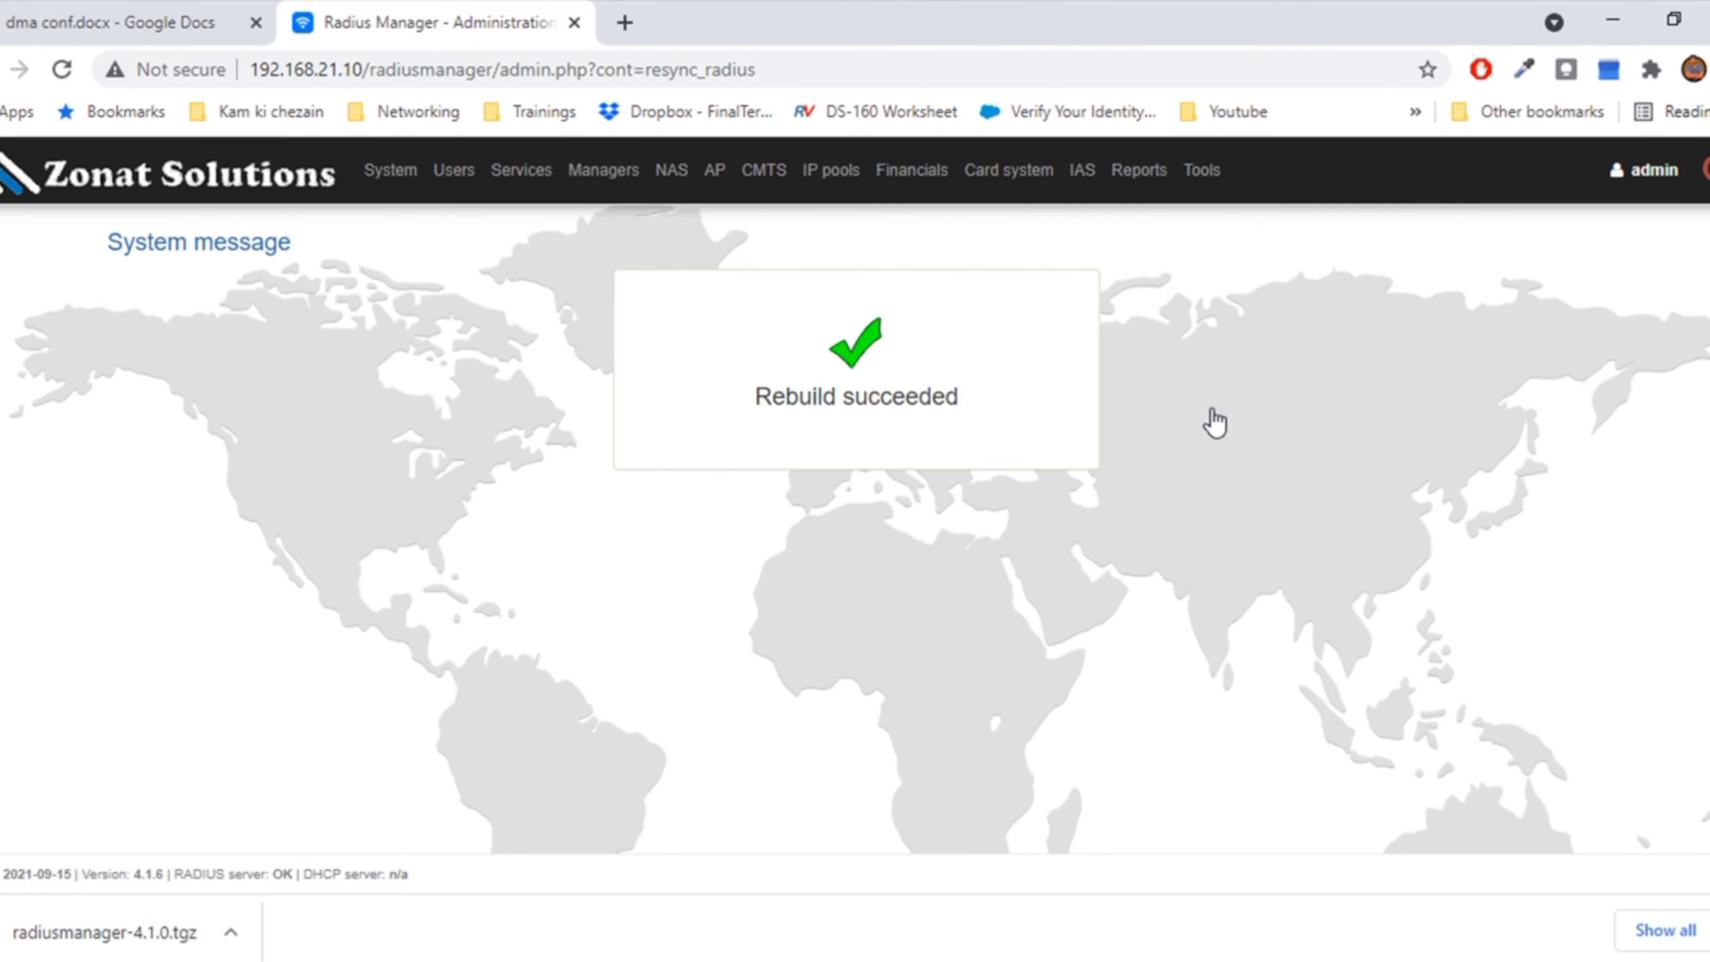